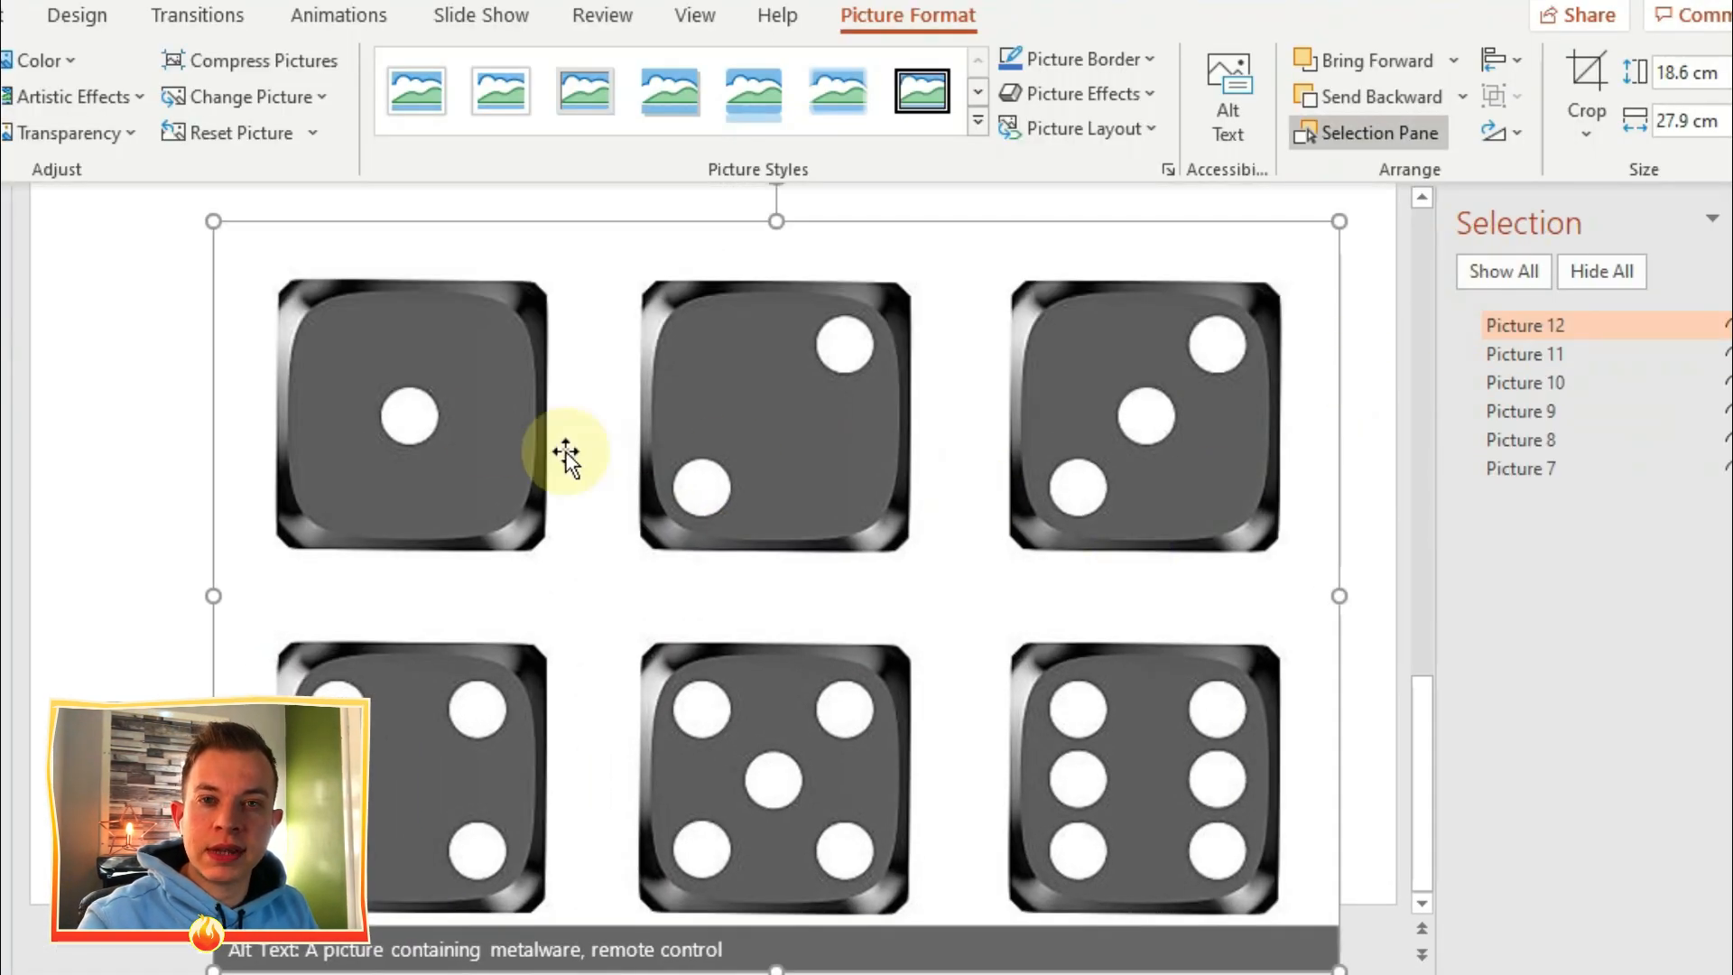
Select the six-face dice picture and begin cropping a copy down to one face.
left_click(1585, 83)
type("1")
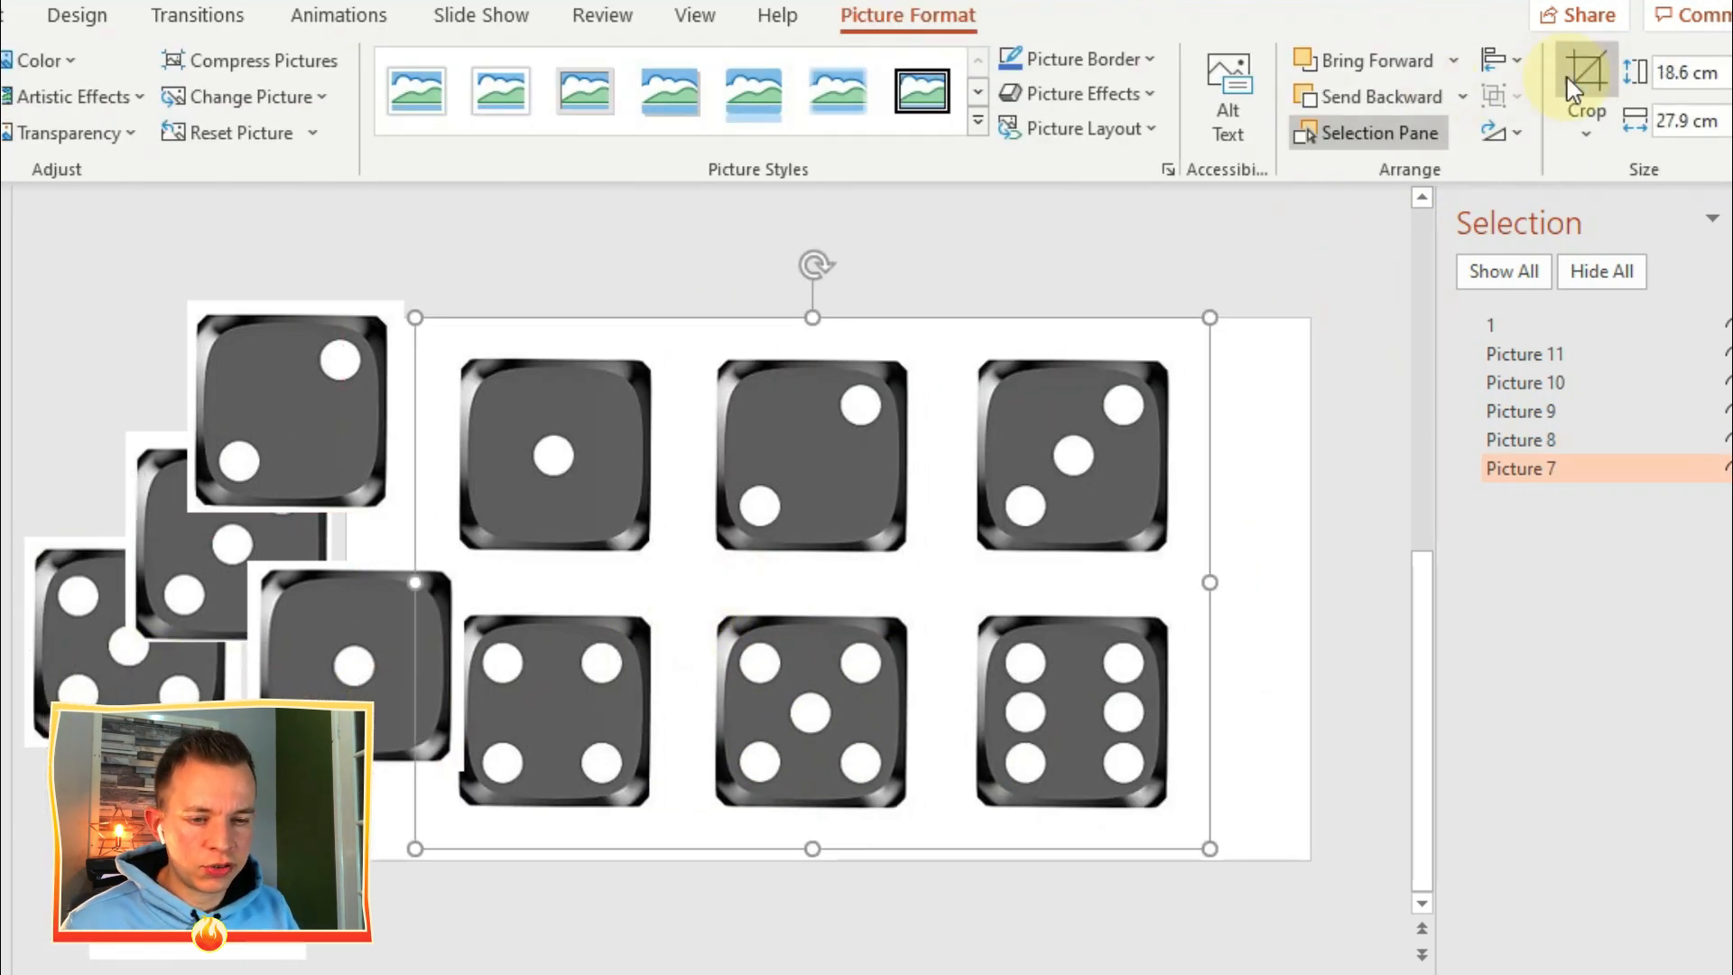
left_click(1585, 72)
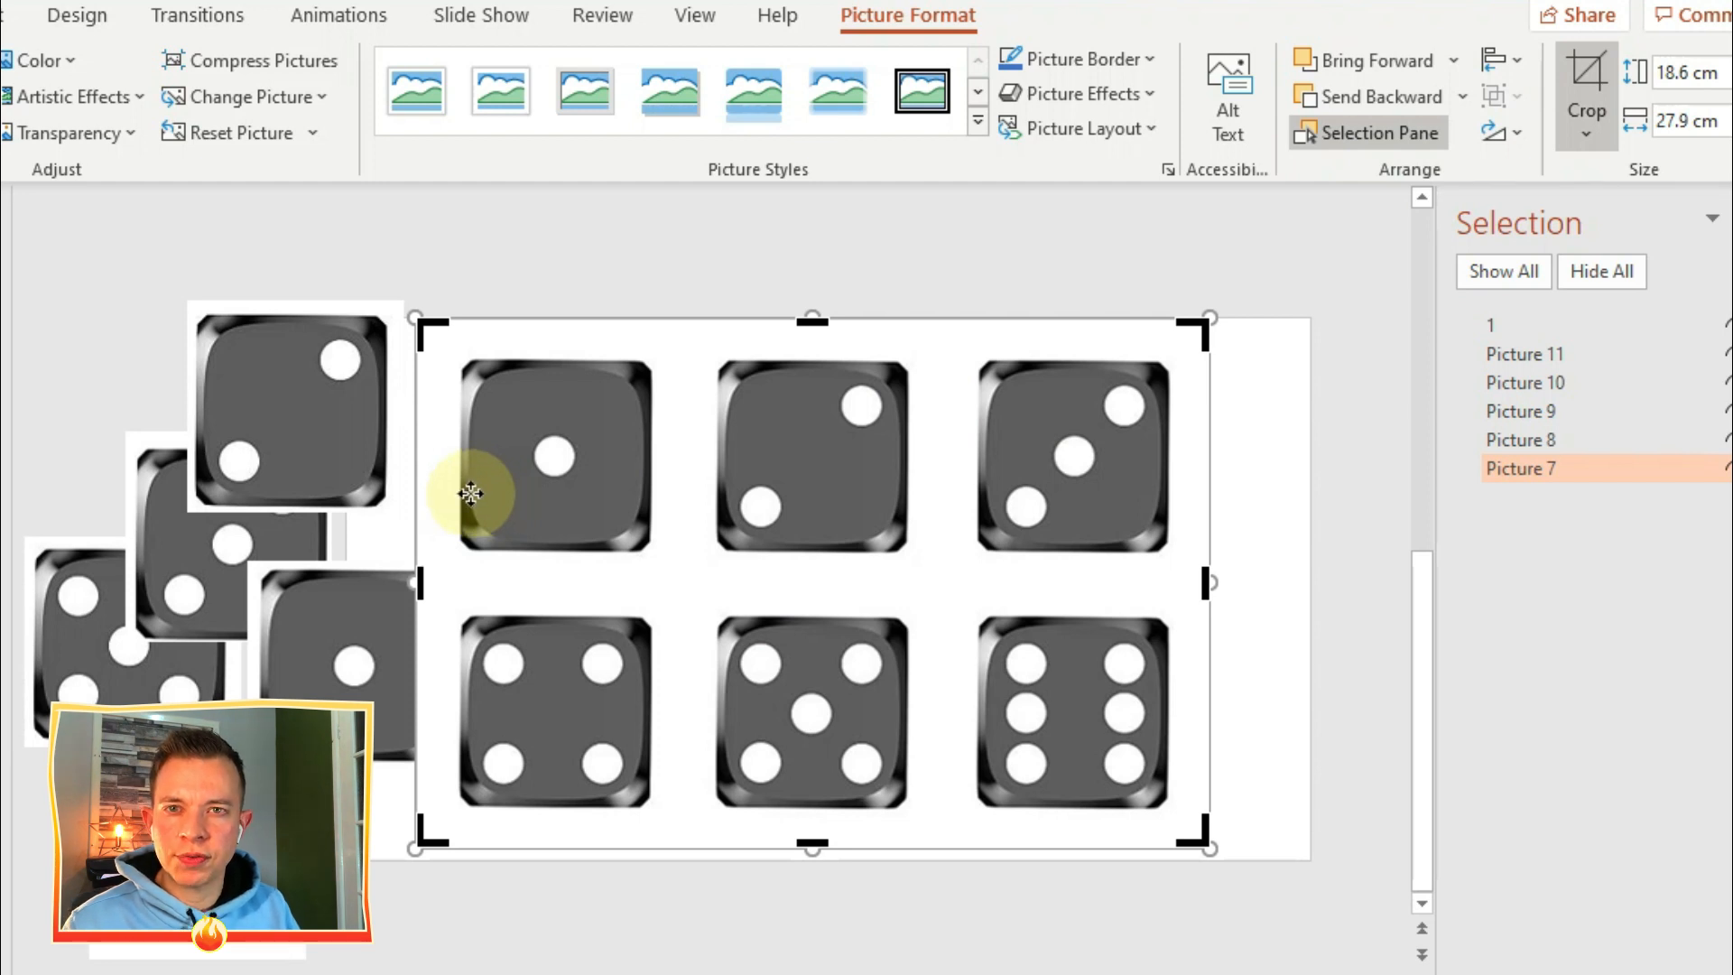
mouse_move(434, 500)
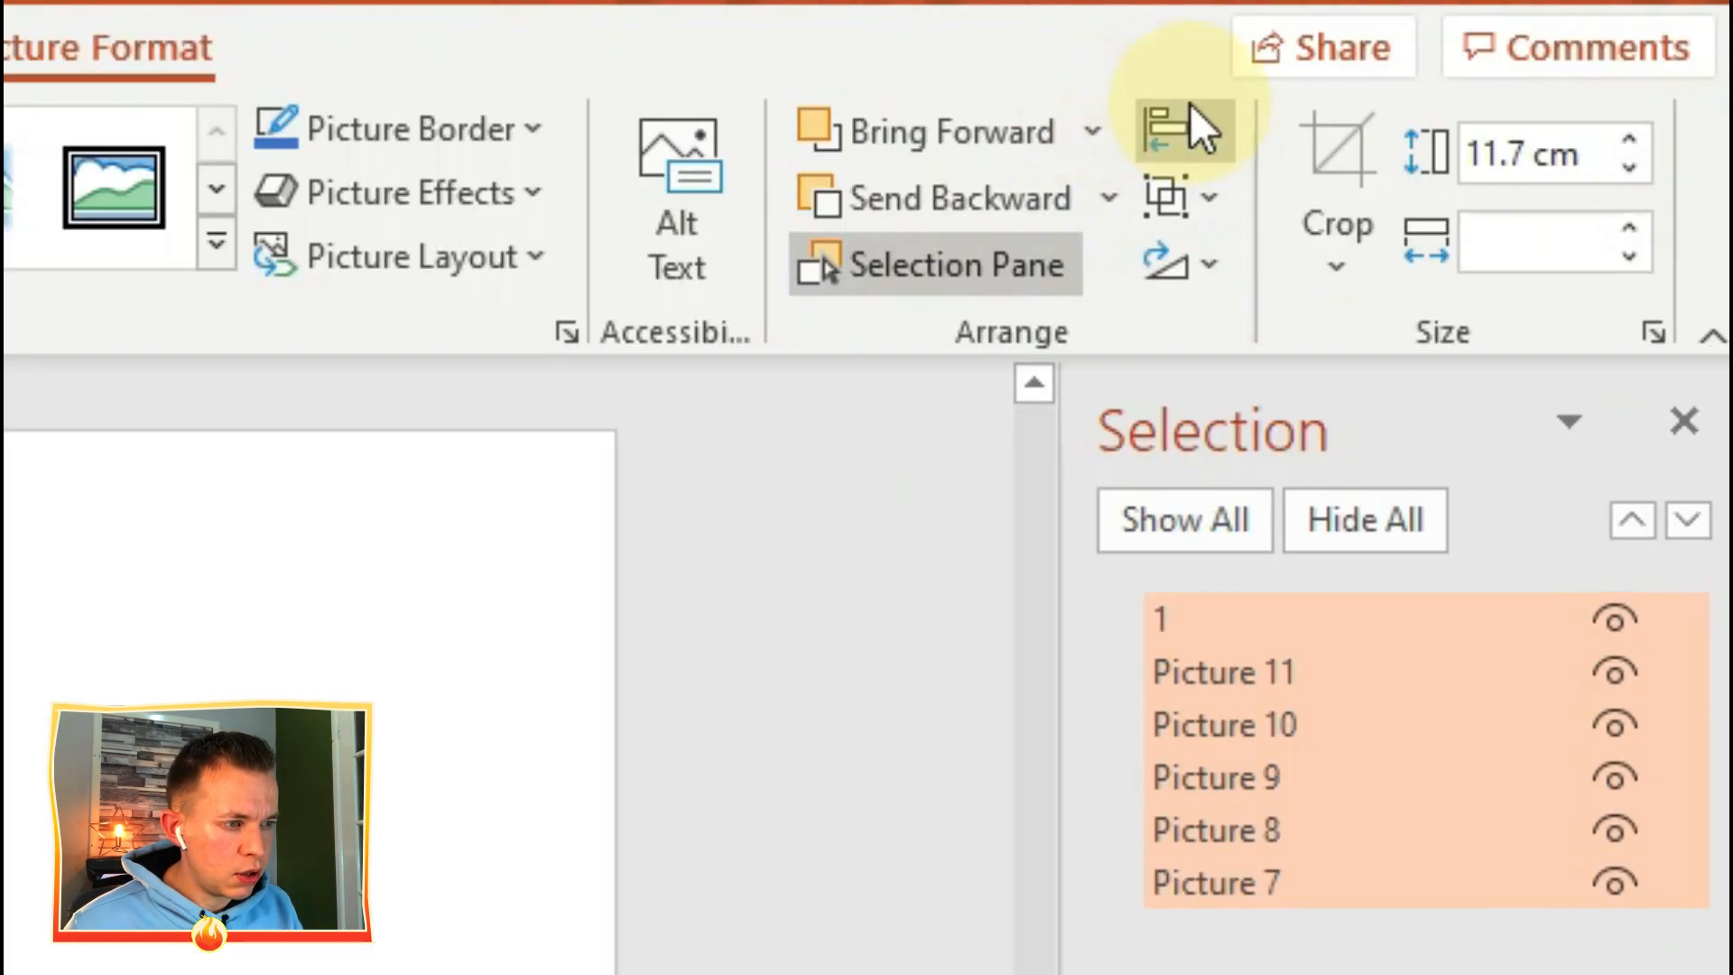
mouse_move(719, 614)
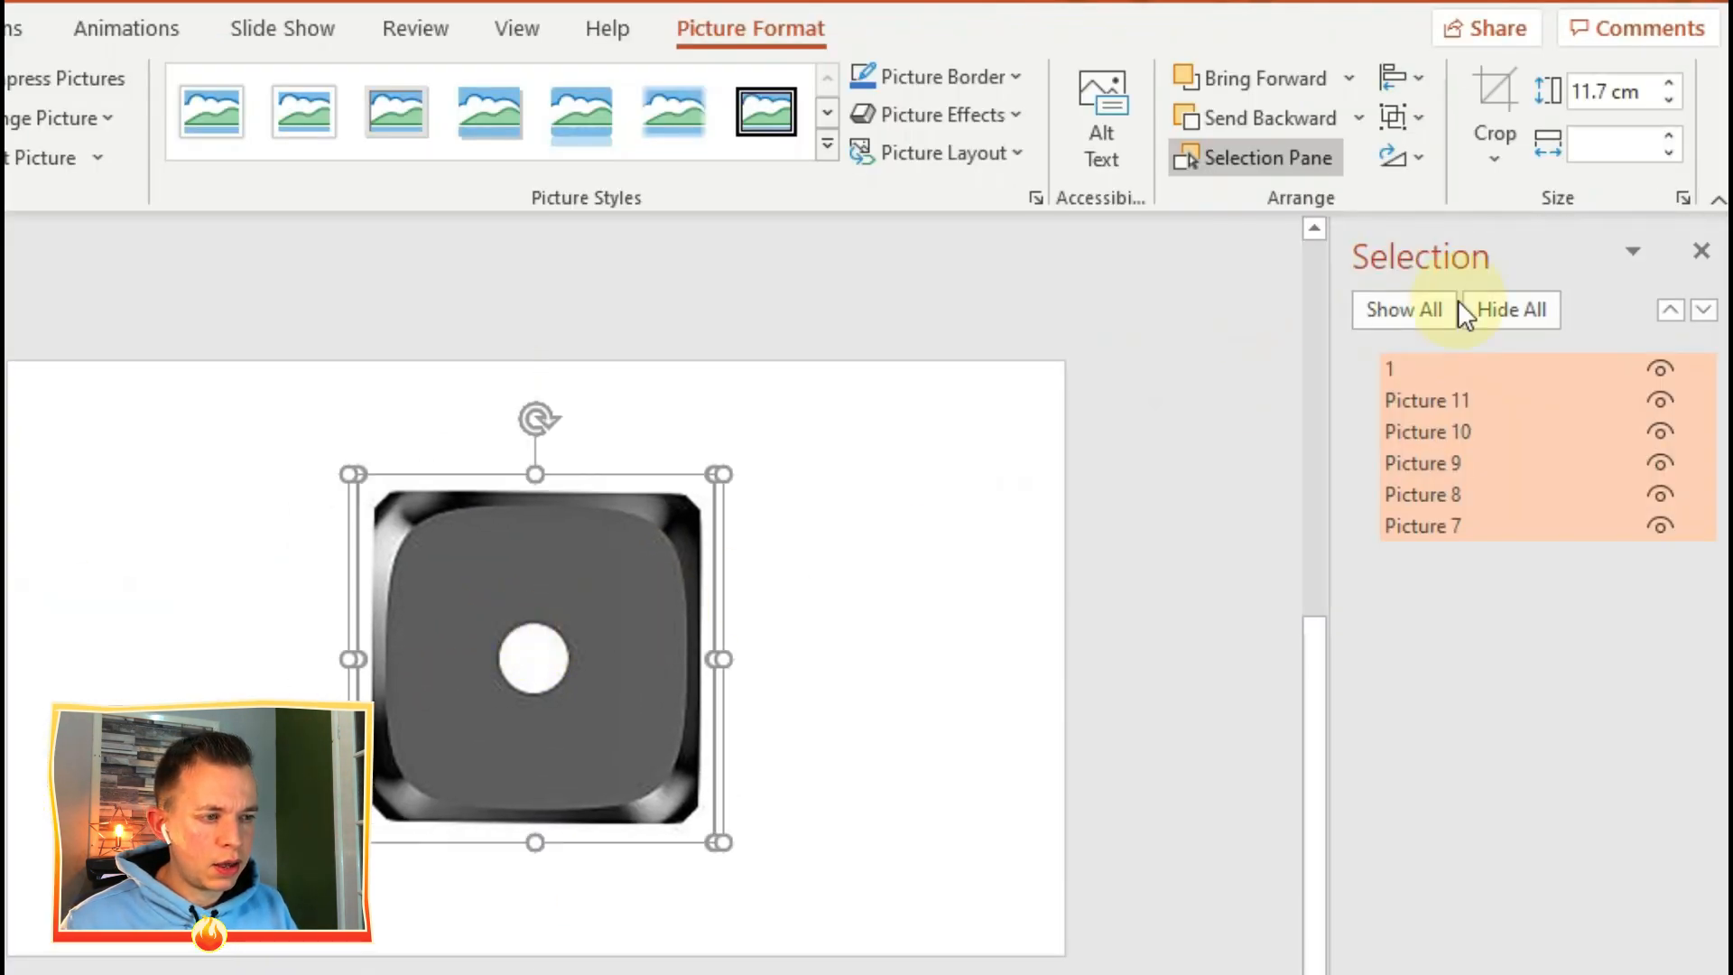
mouse_move(1105, 526)
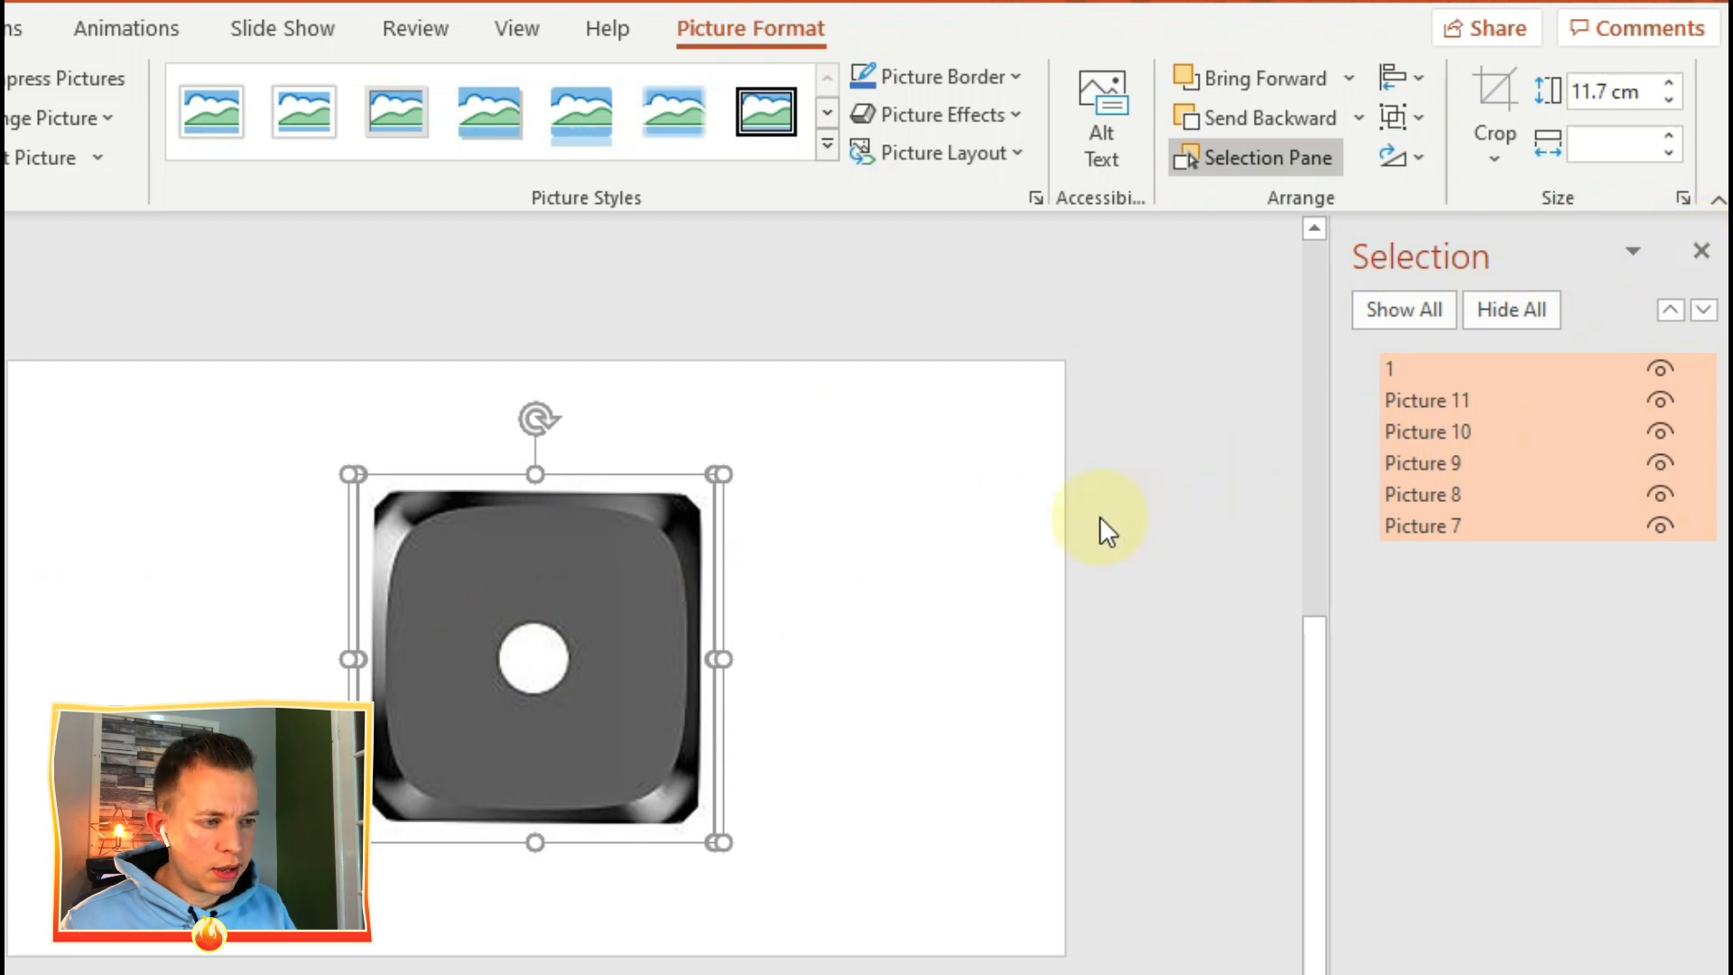
mouse_move(781, 589)
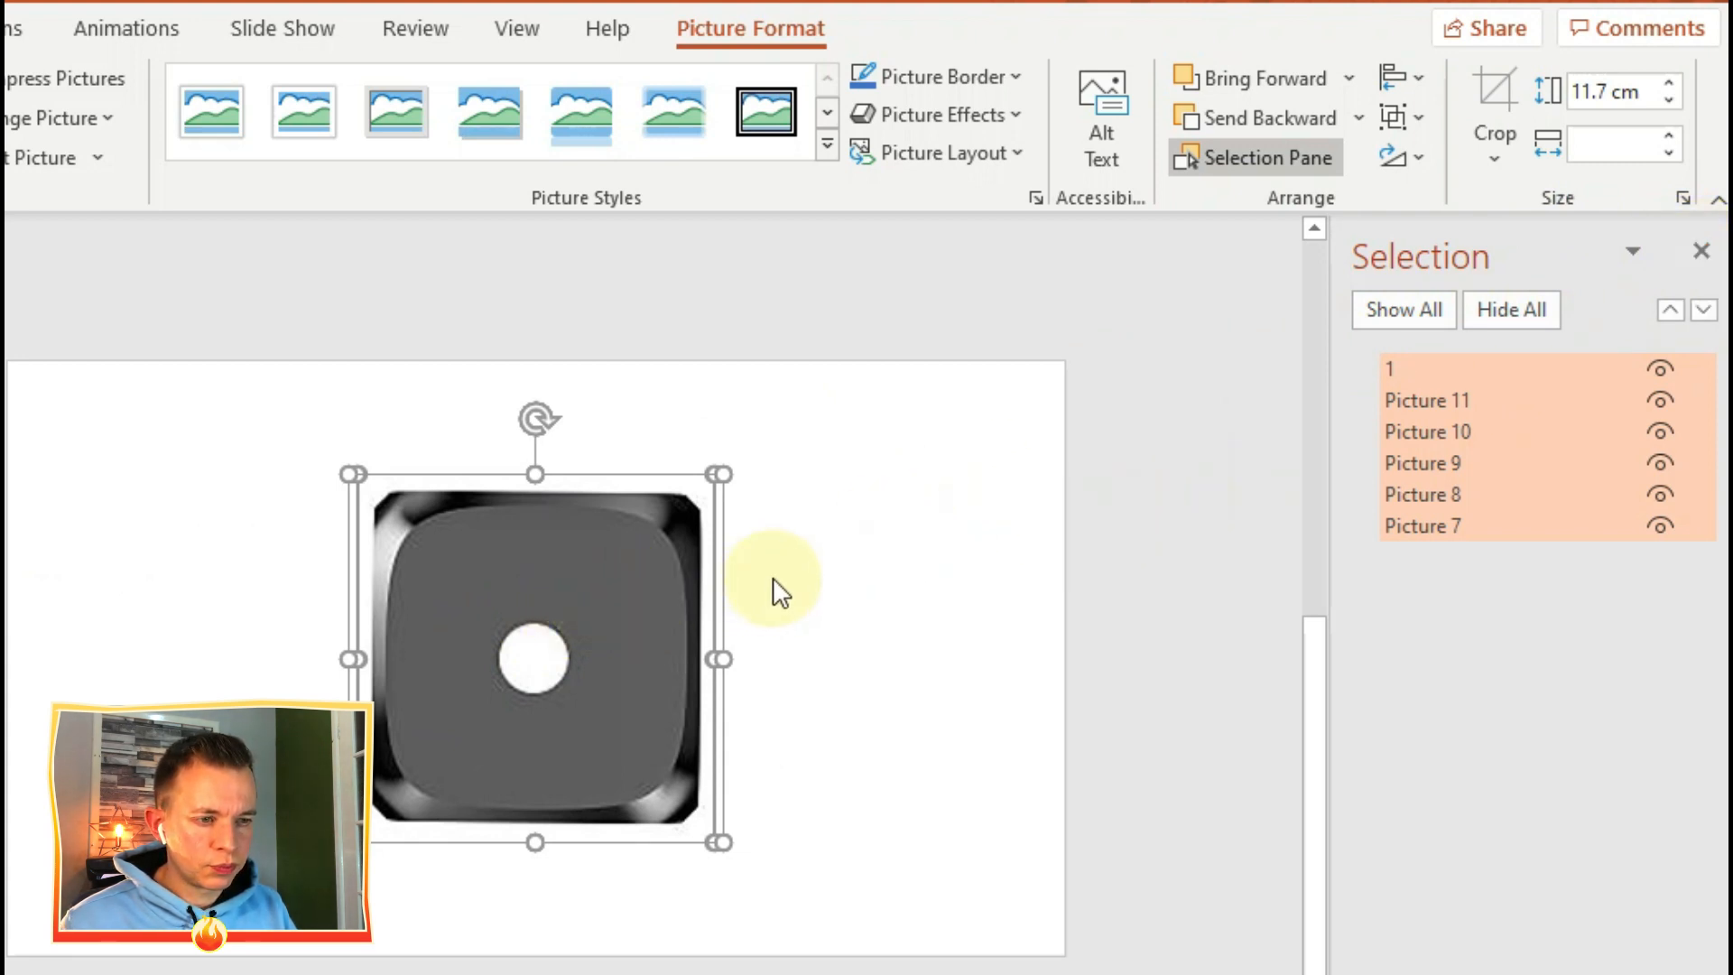
mouse_move(956, 542)
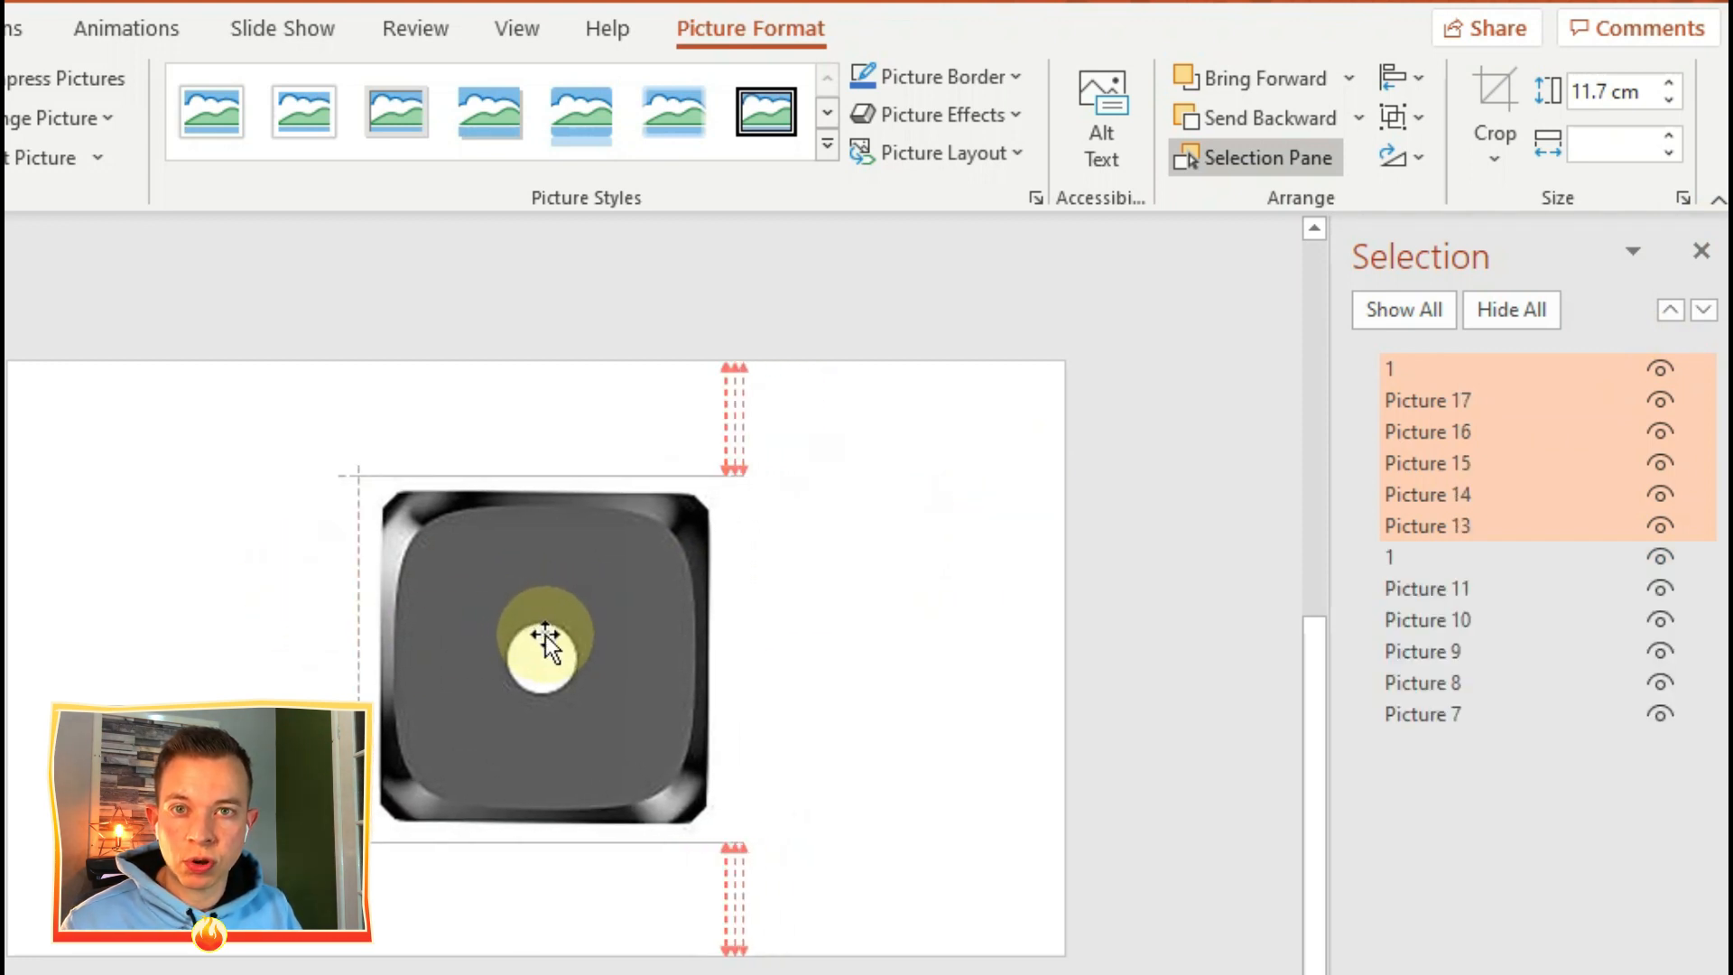
Stack the aligned die faces in one spot and deselect everything on the slide.
left_click(542, 652)
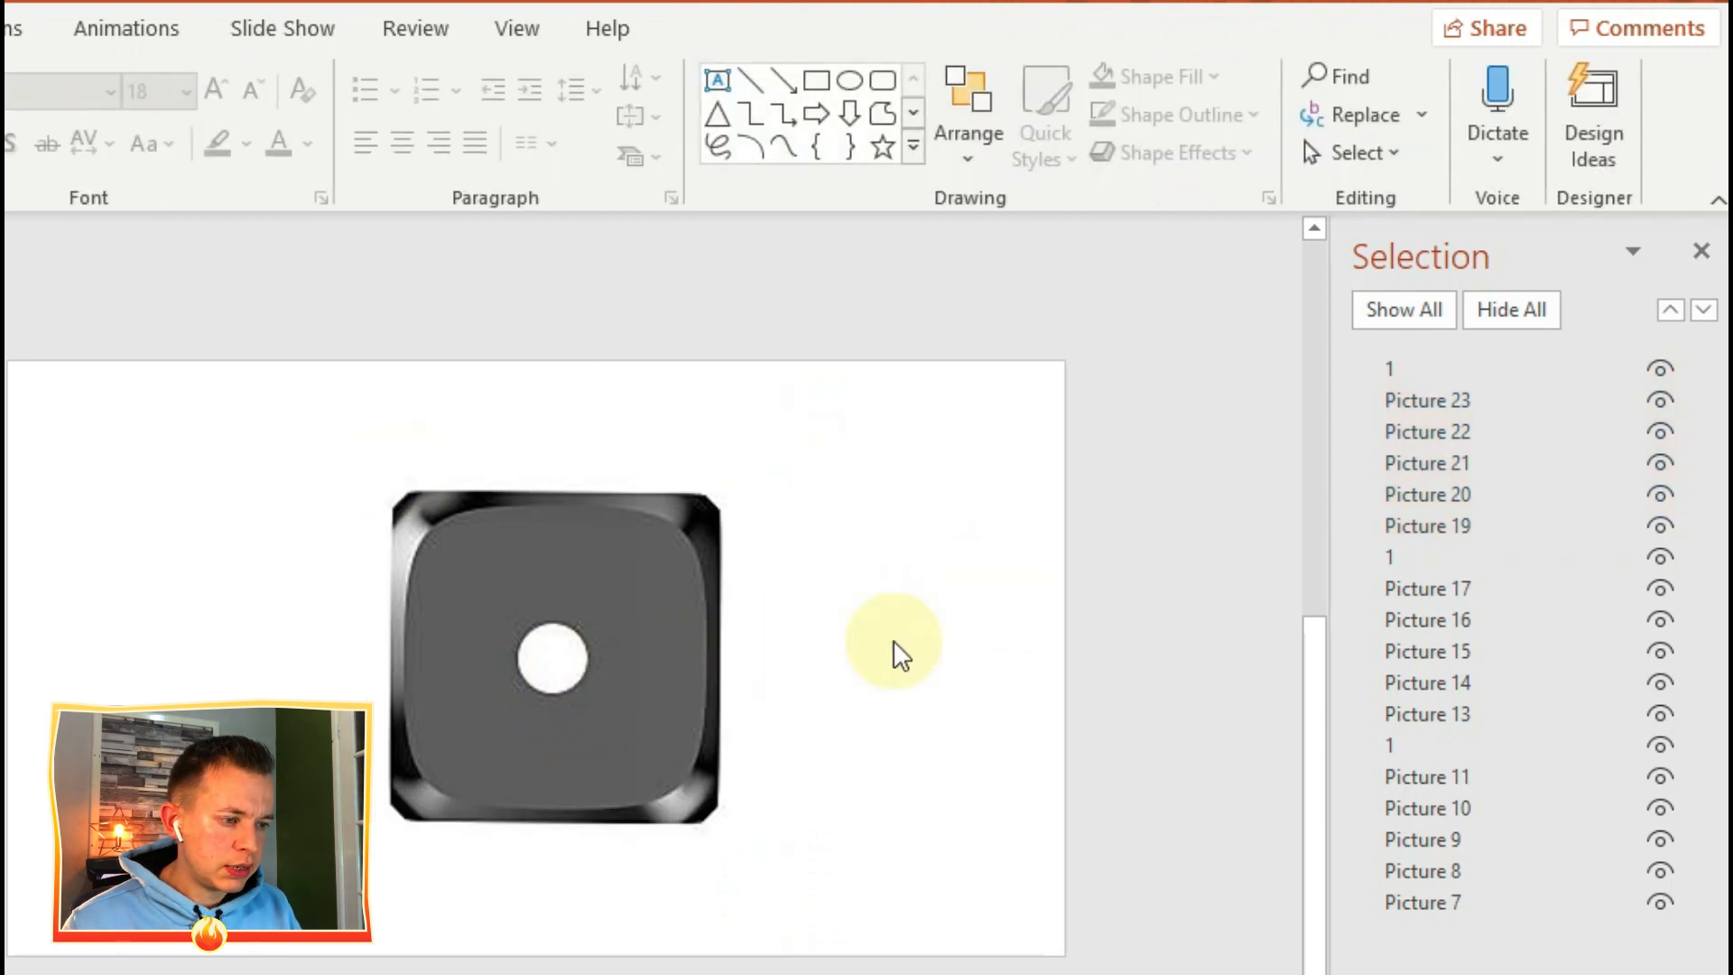
left_click(549, 657)
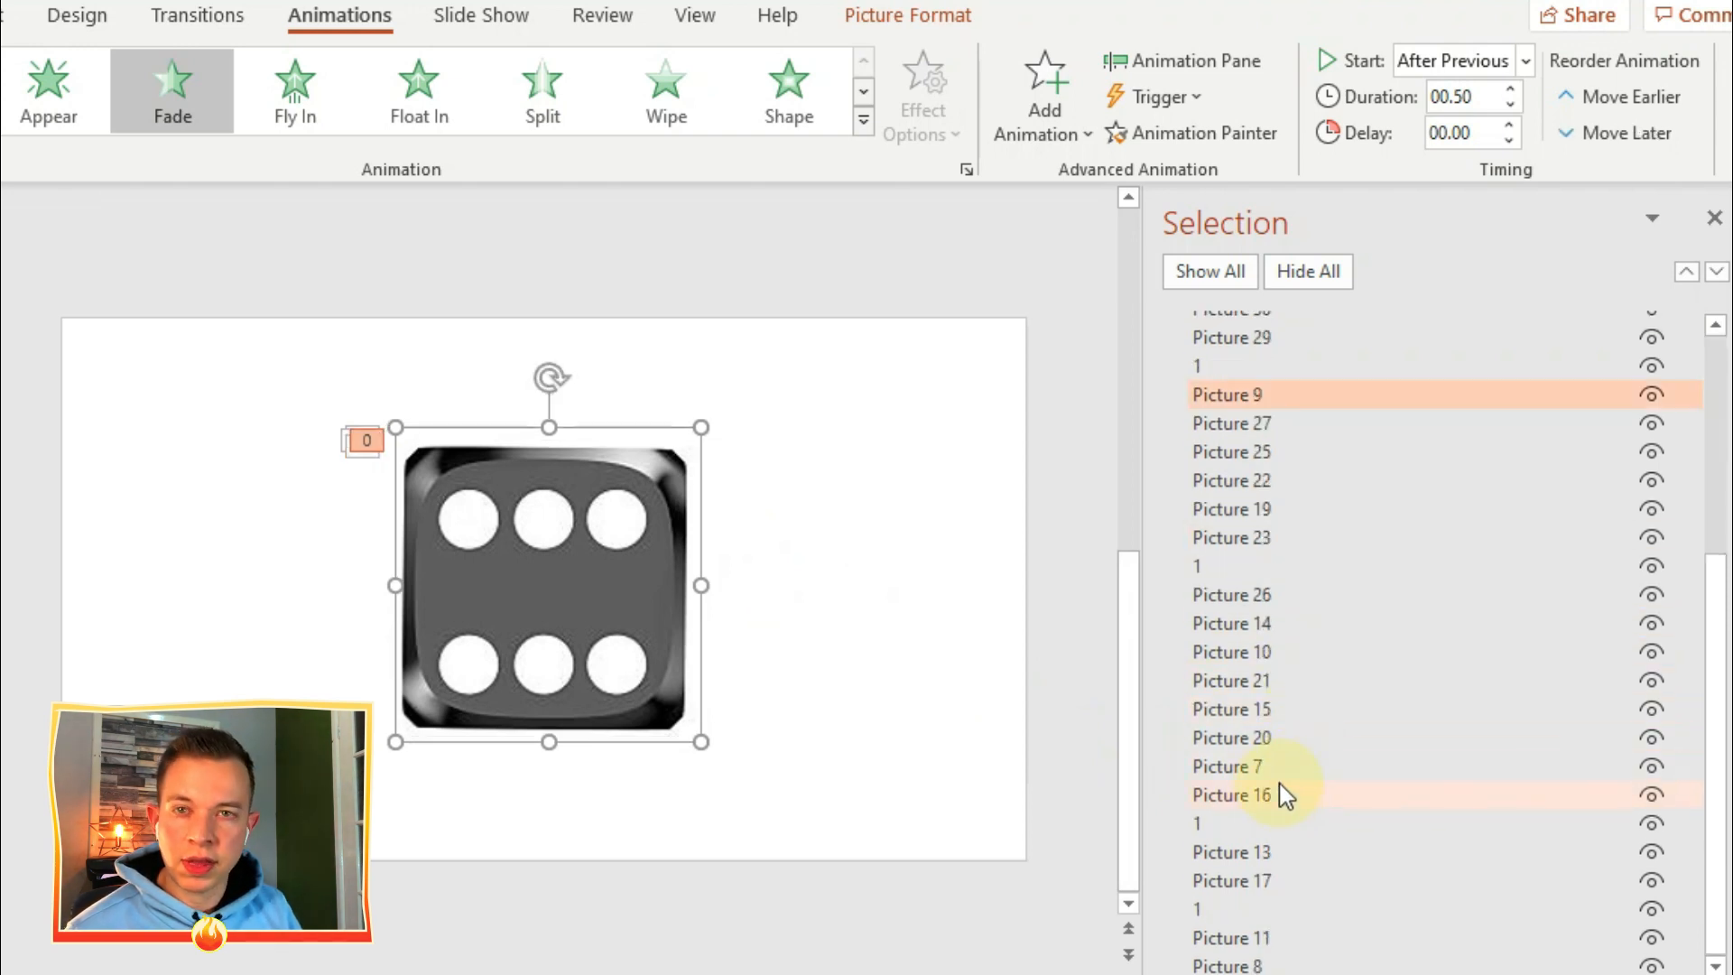
Select Picture 16, Picture 13 and the next face in the Selection Pane for the shuffled fade order.
left_click(1229, 794)
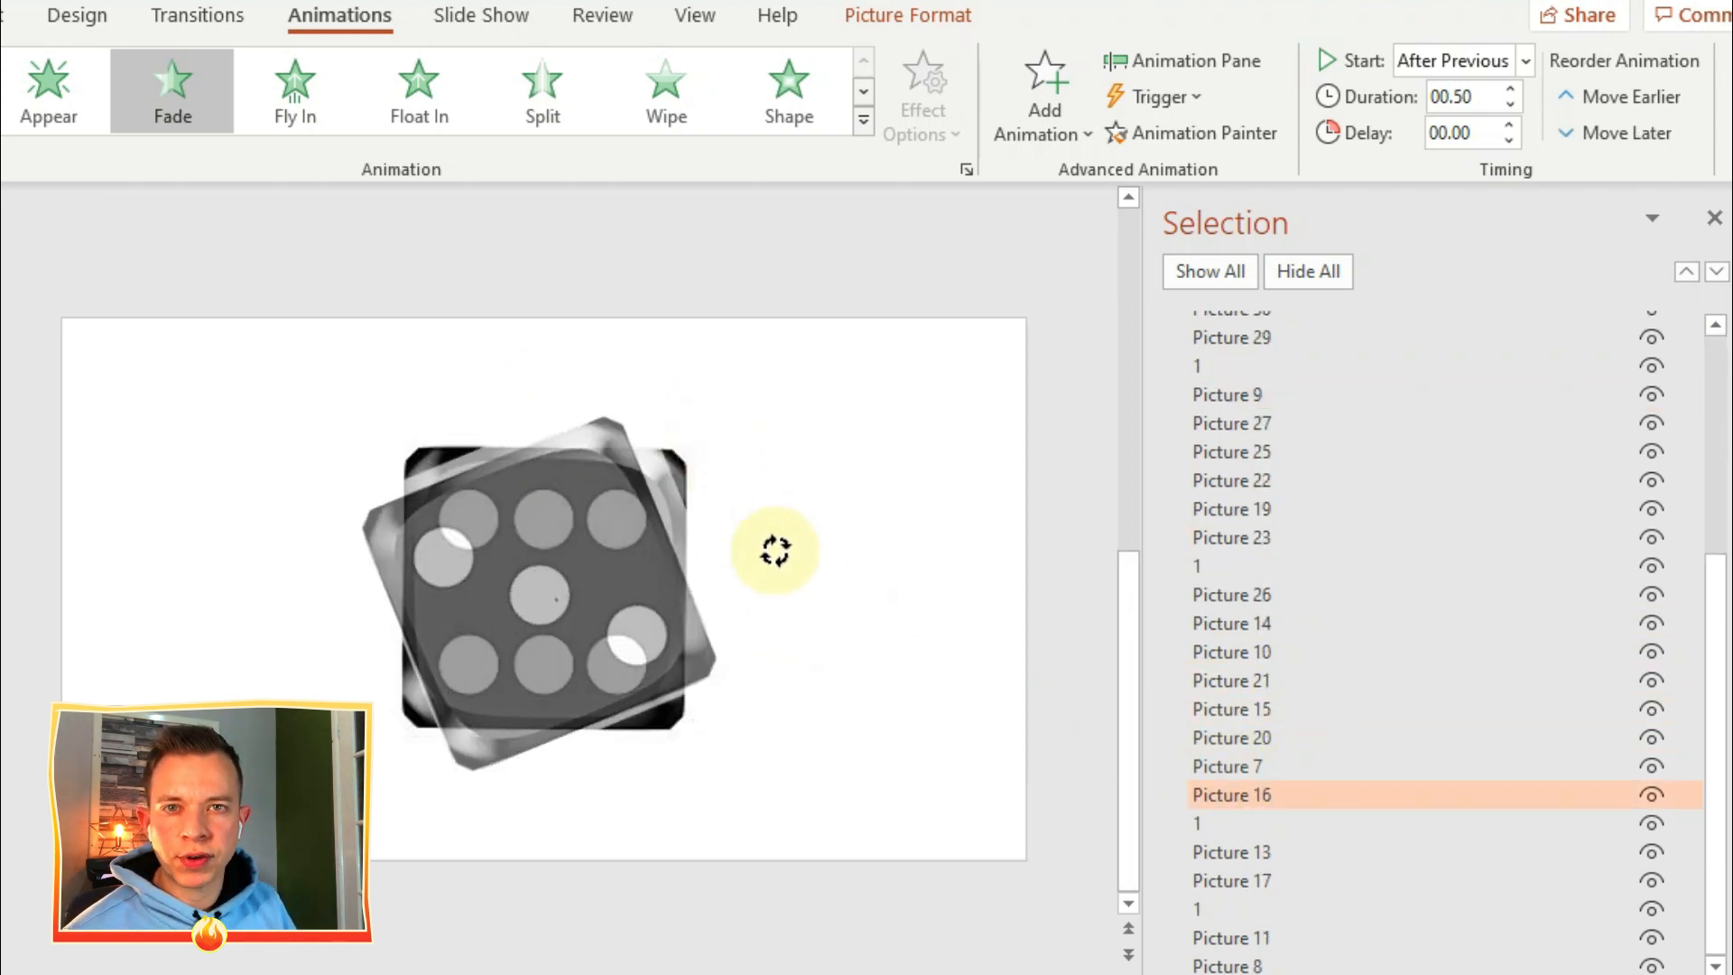
left_click(1229, 850)
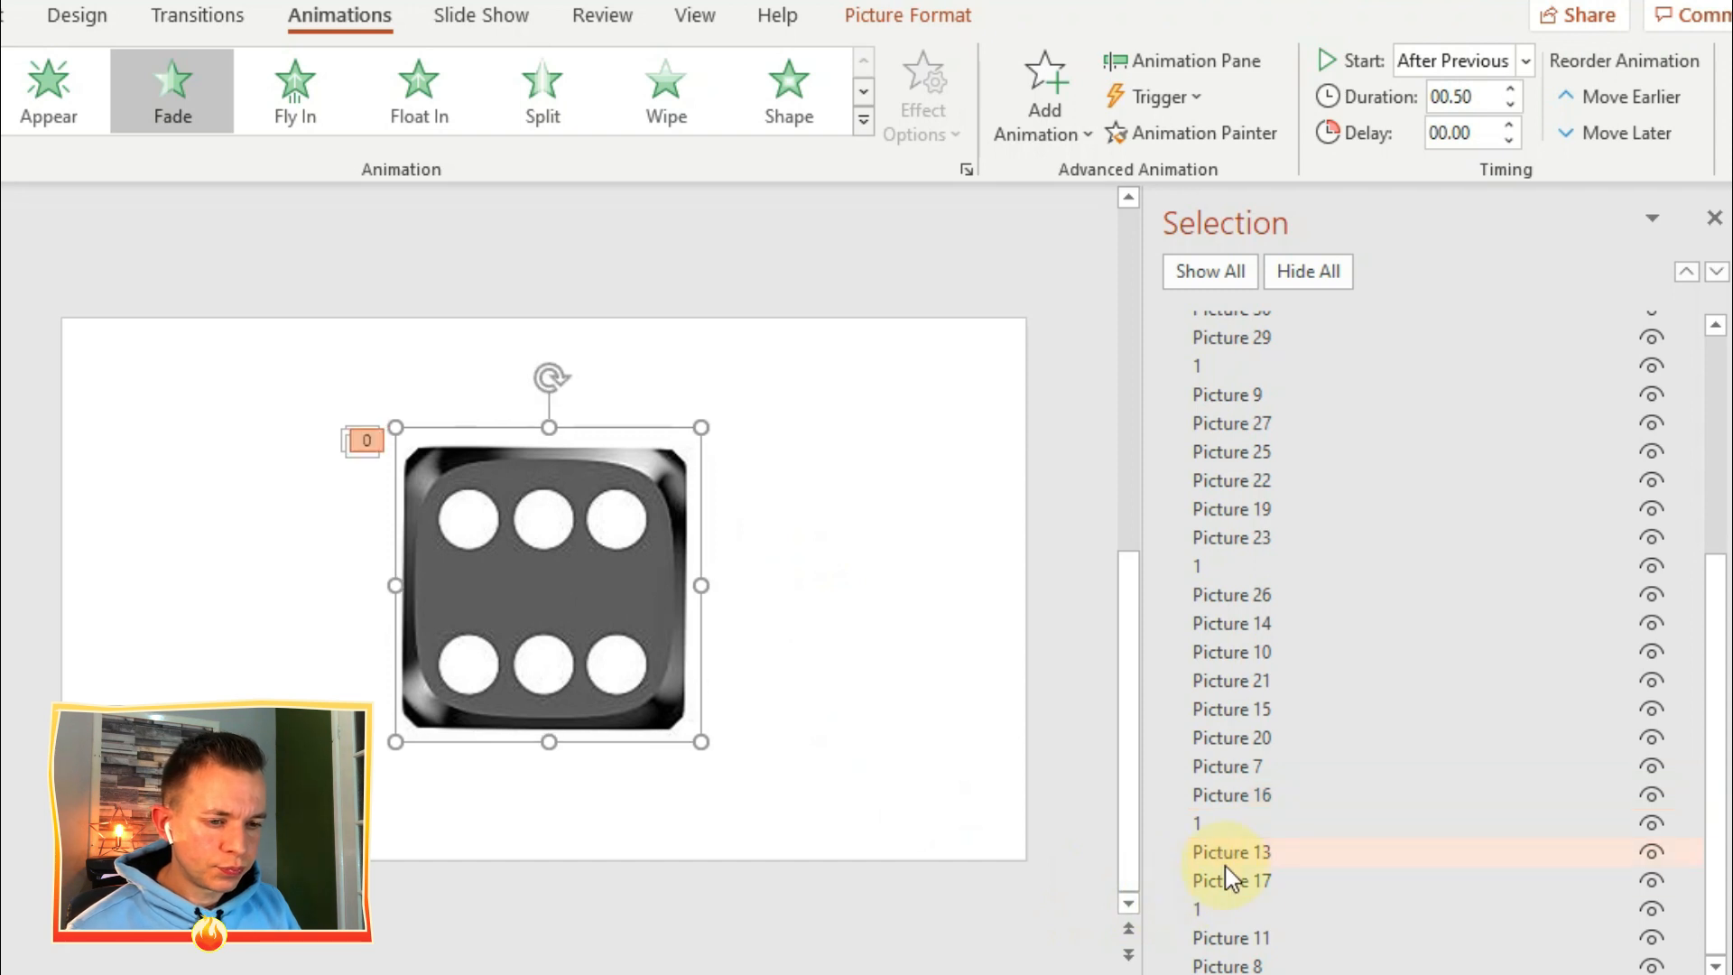
left_click(1230, 879)
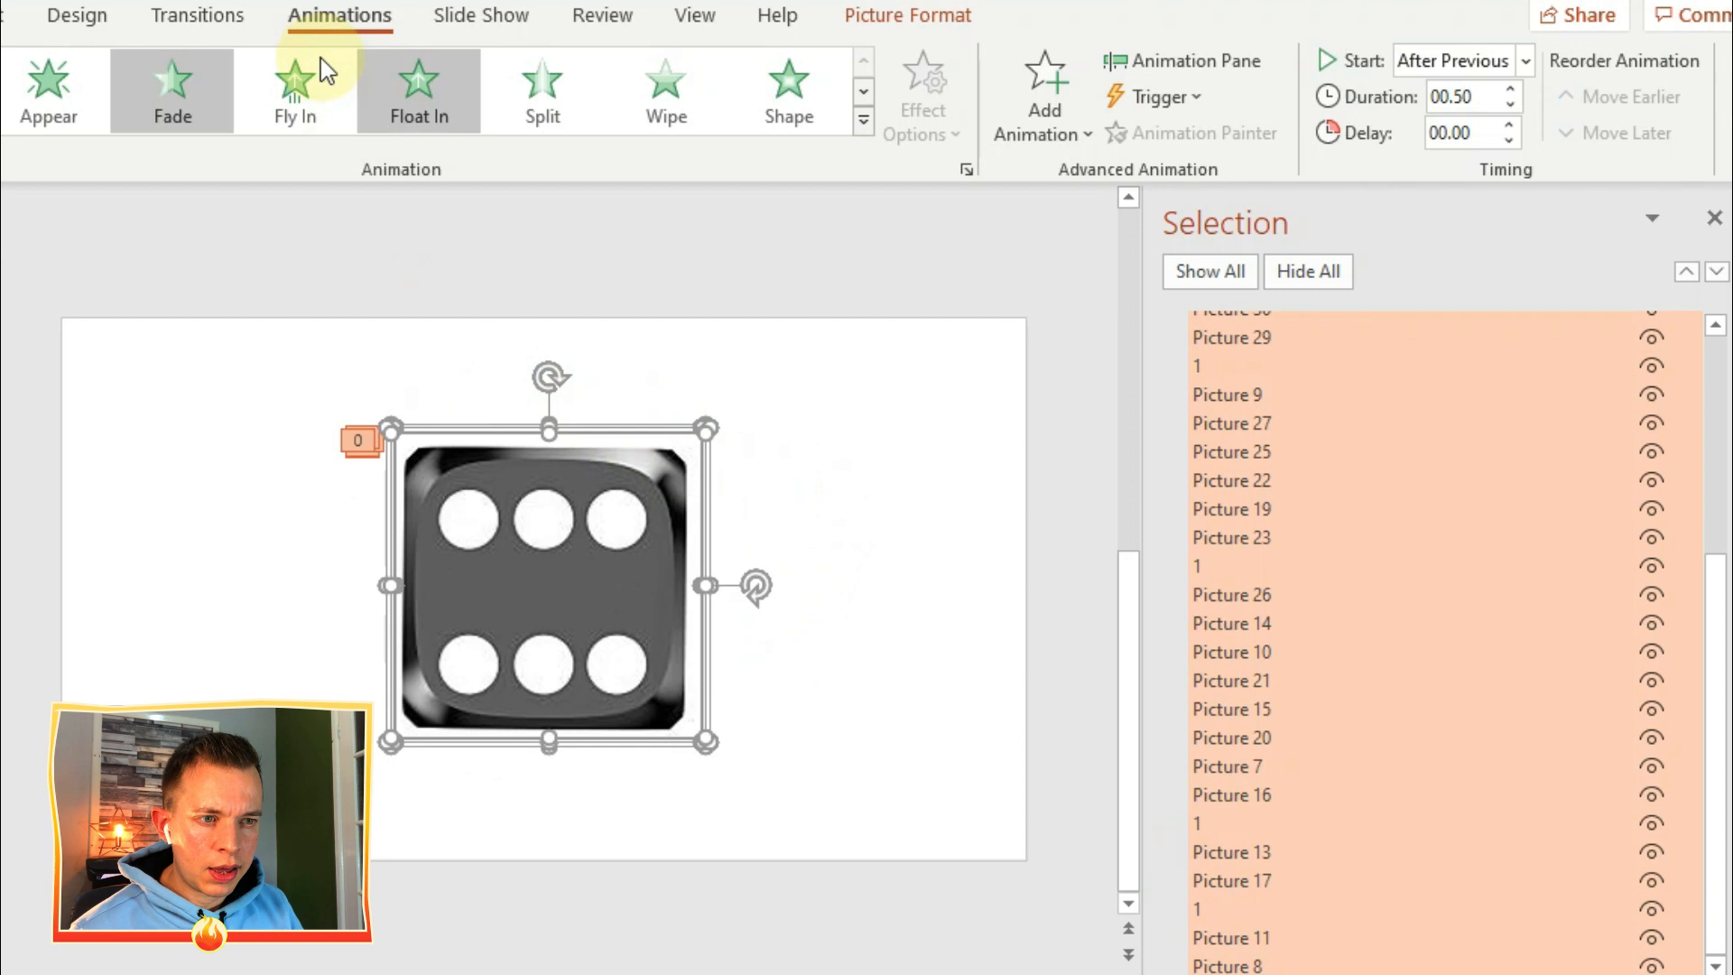
Recolour every stacked die face to the blue variation via Picture Format > Color.
left_click(908, 16)
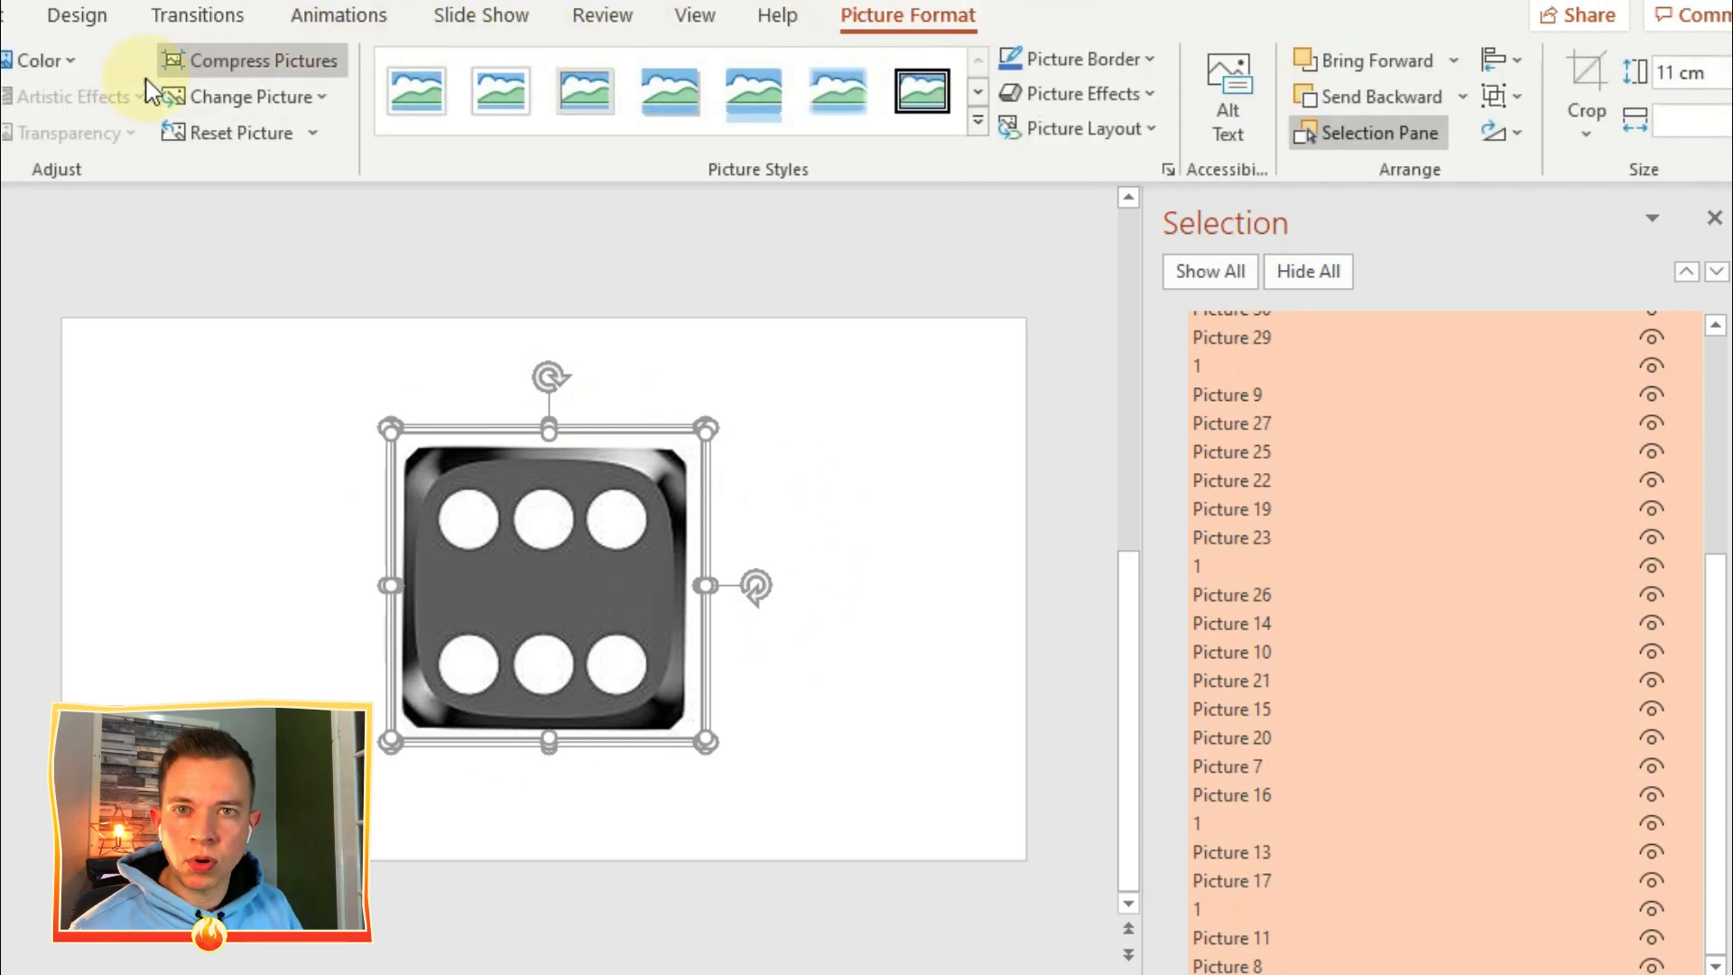
left_click(42, 60)
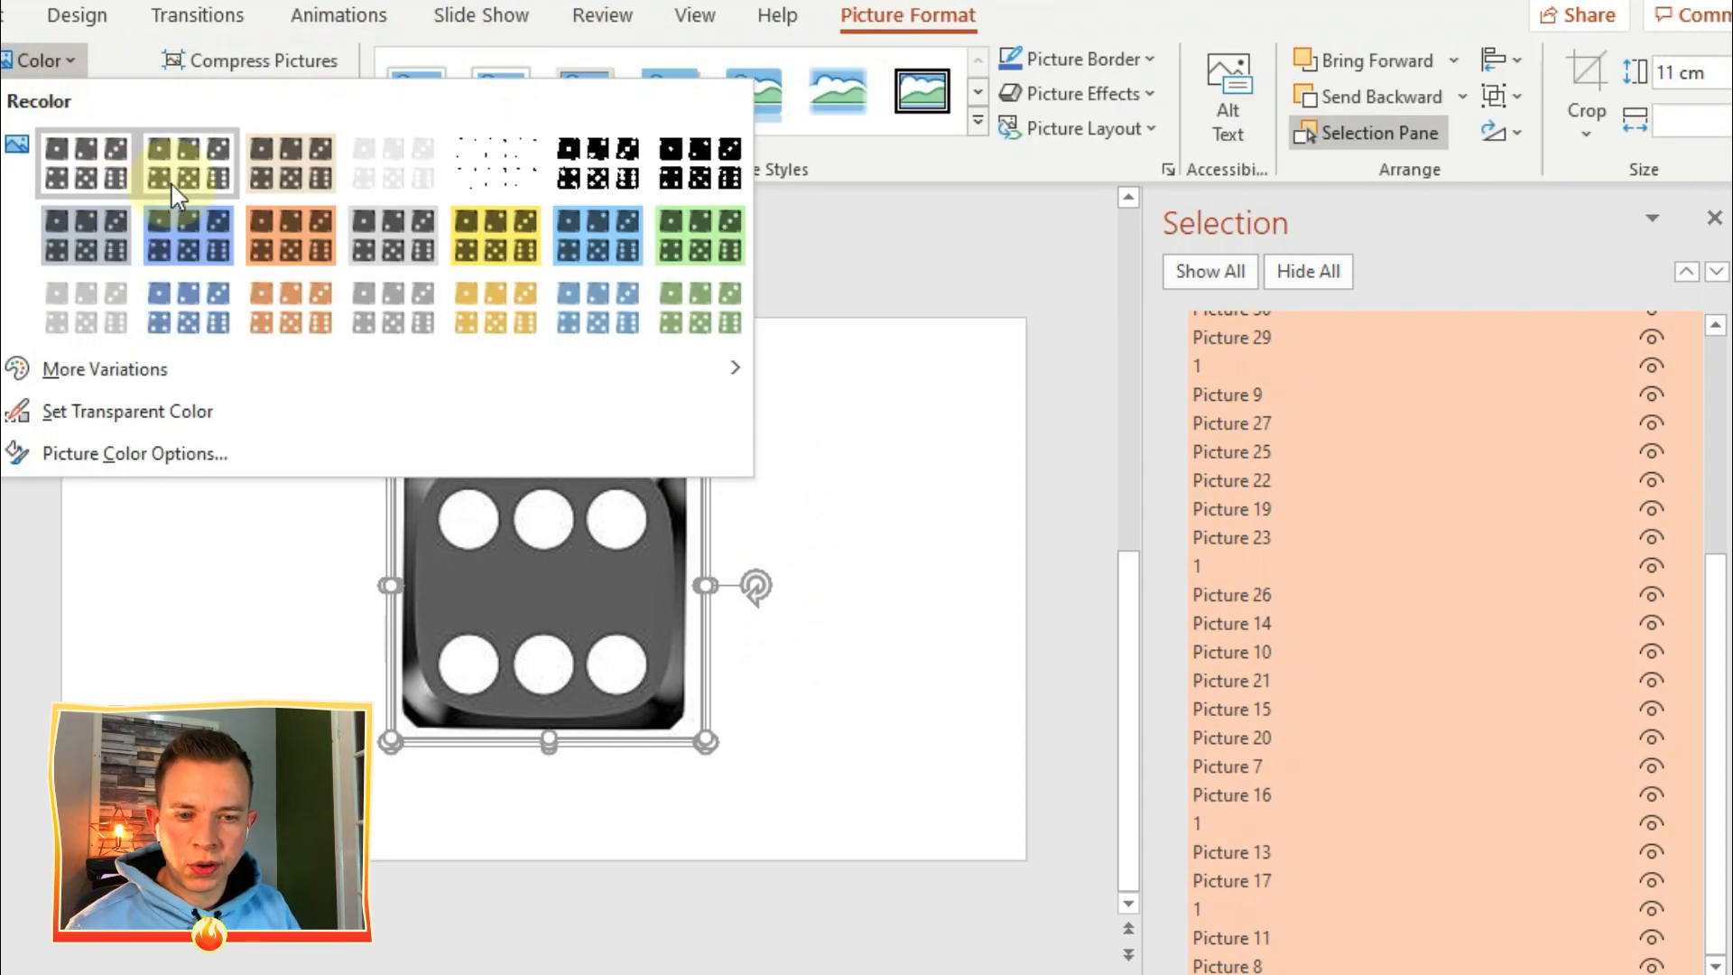
left_click(187, 235)
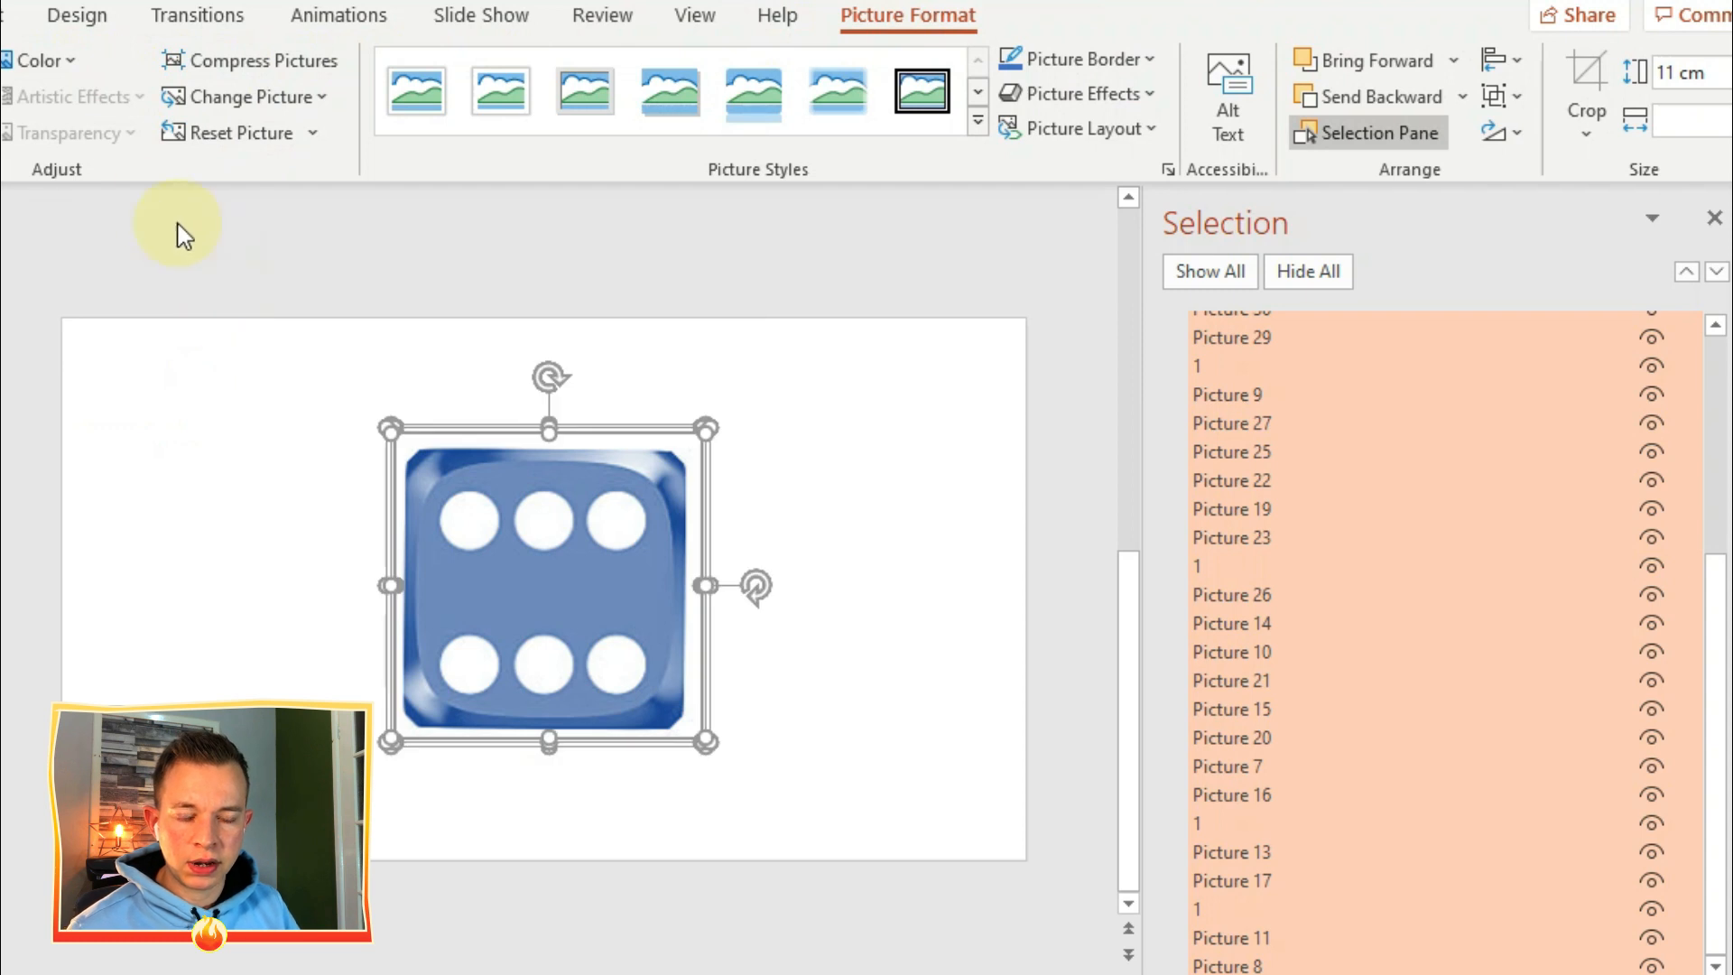
left_click(38, 60)
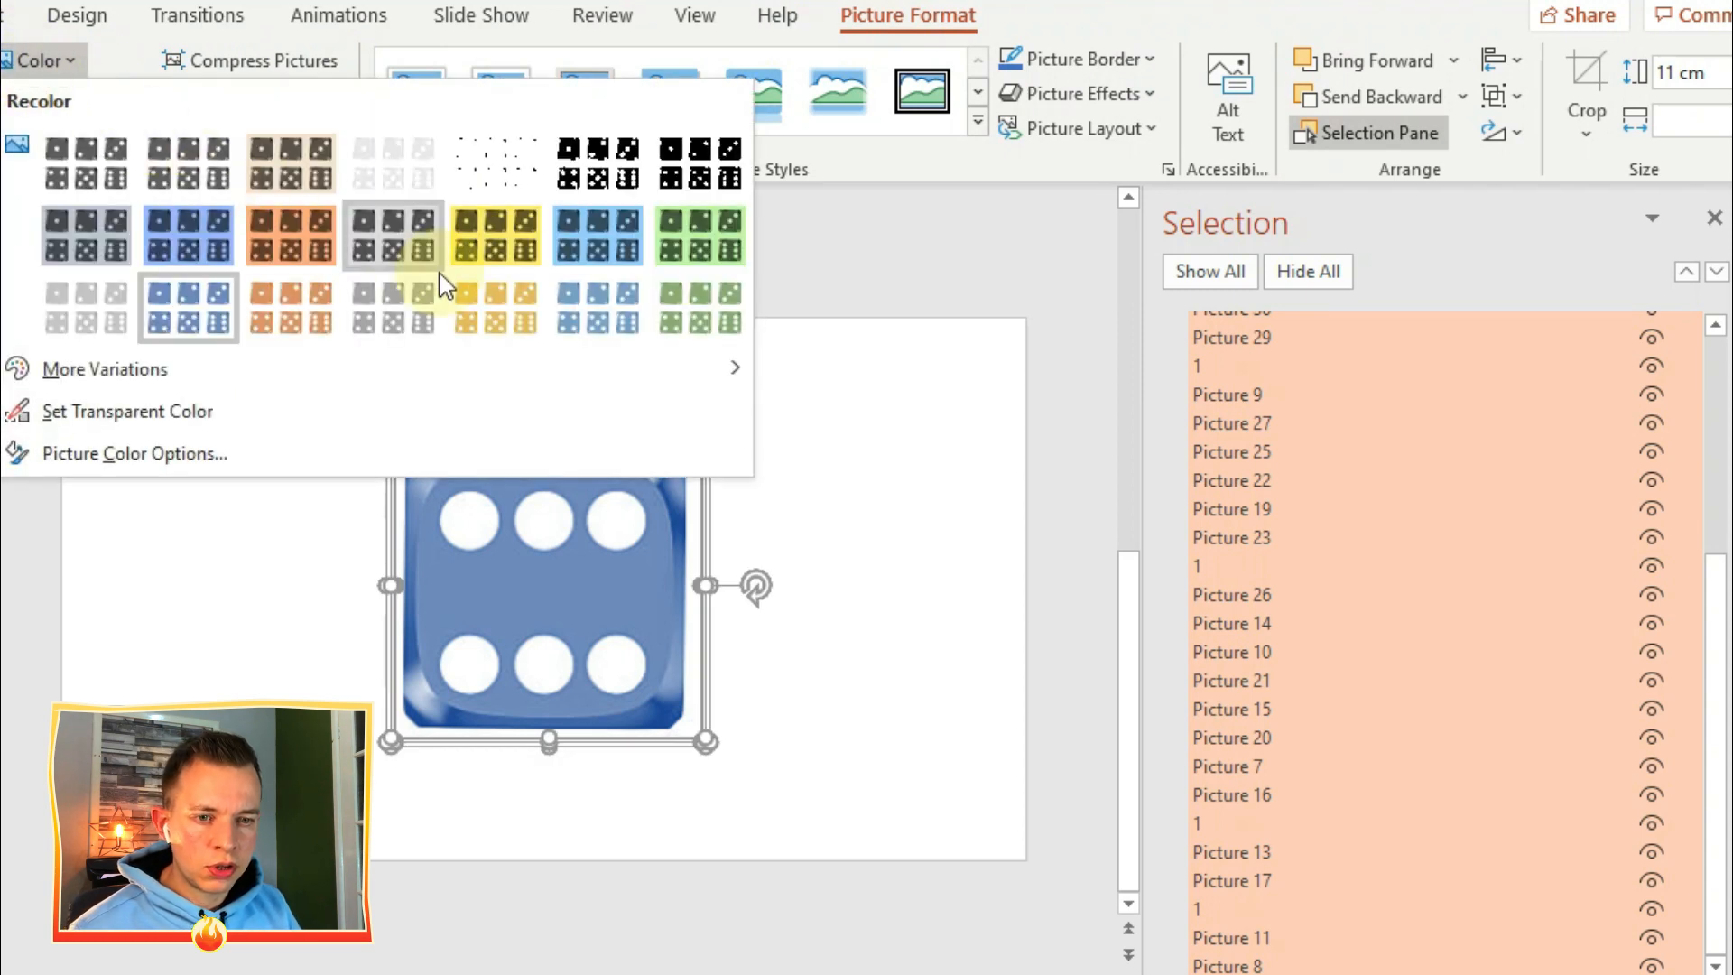
mouse_move(594, 298)
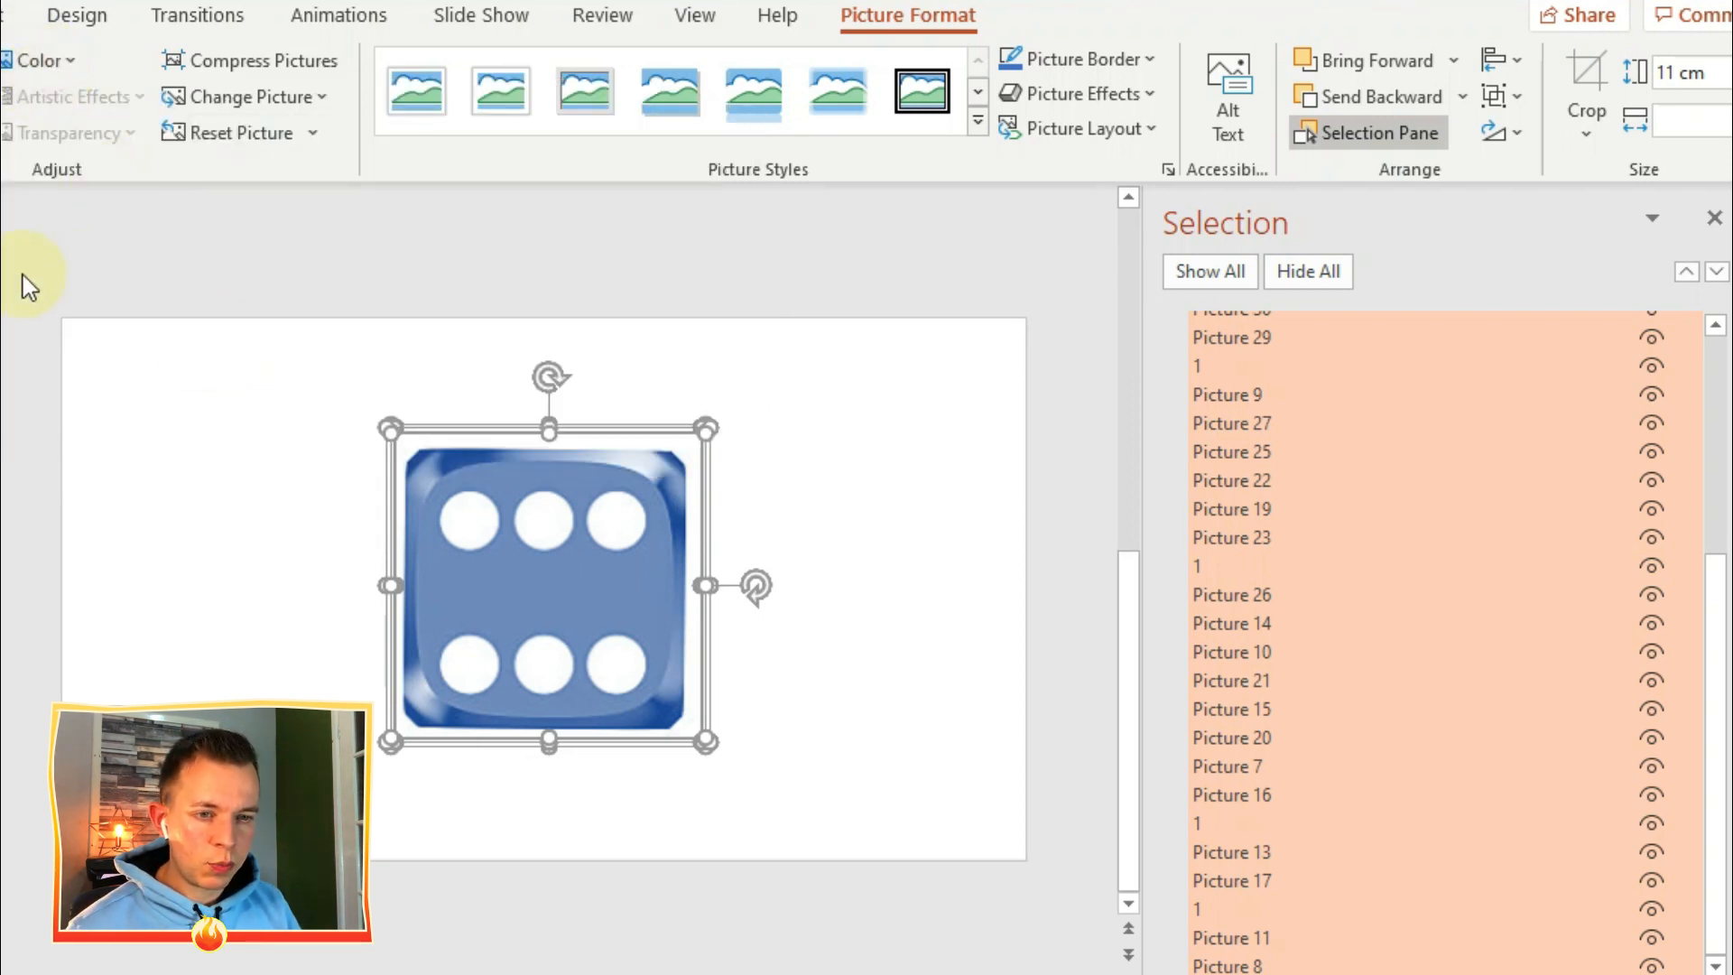
mouse_move(125, 193)
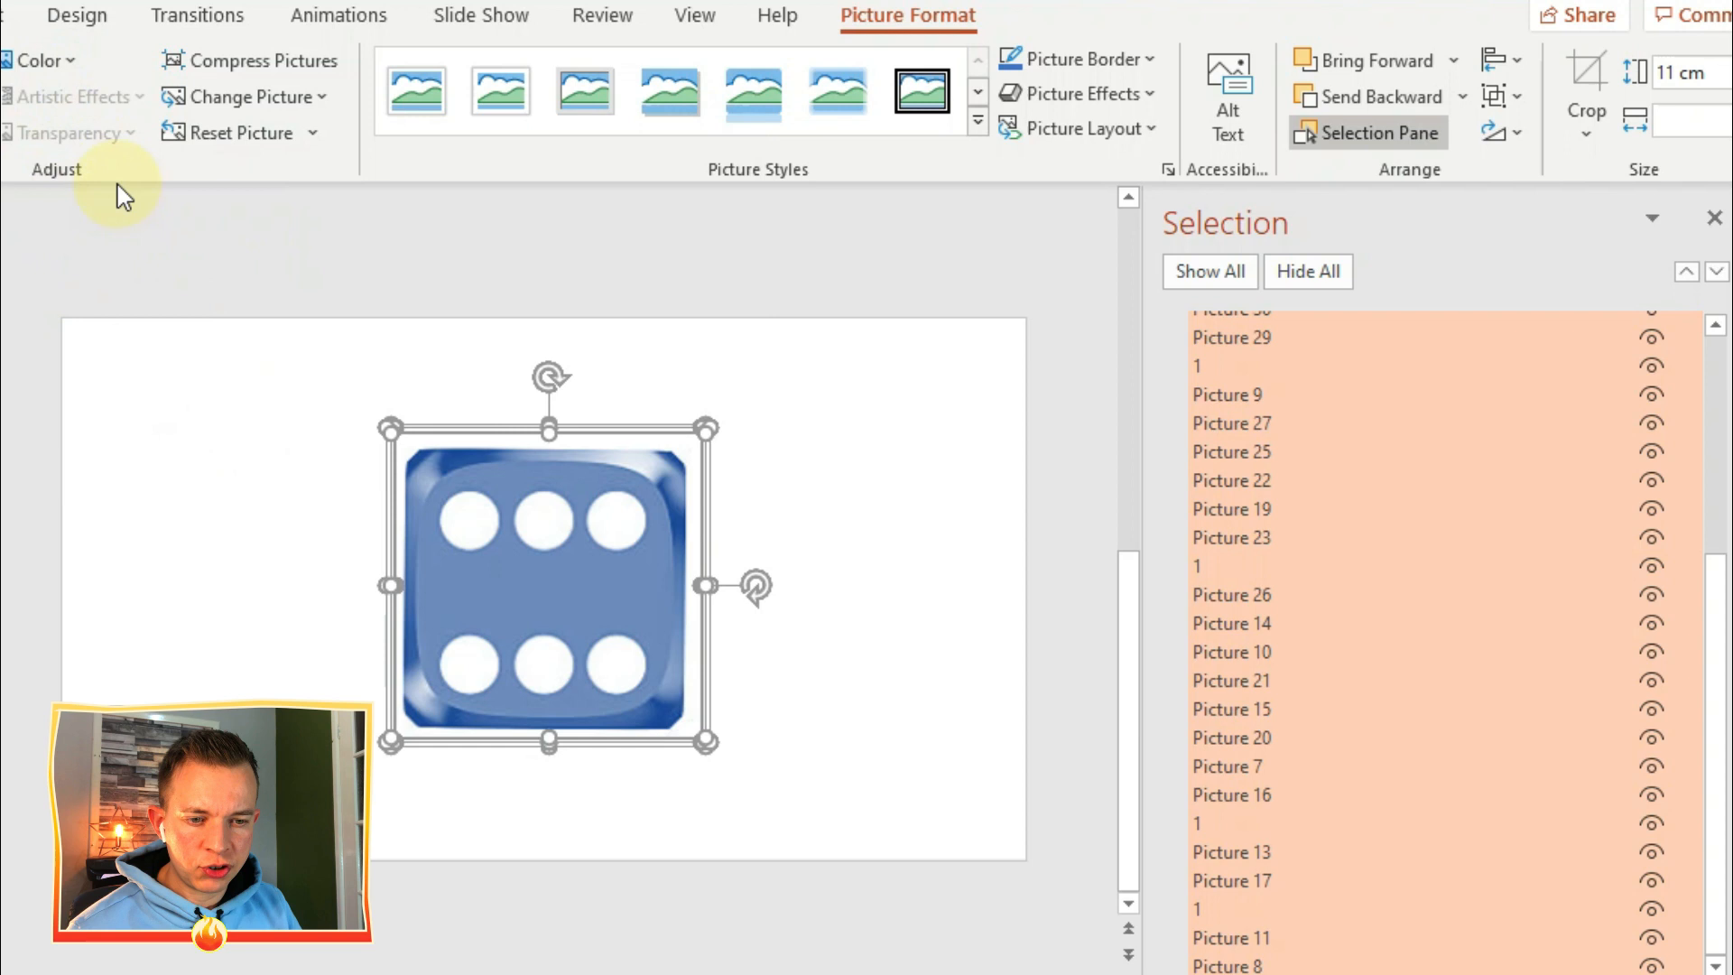
mouse_move(332, 354)
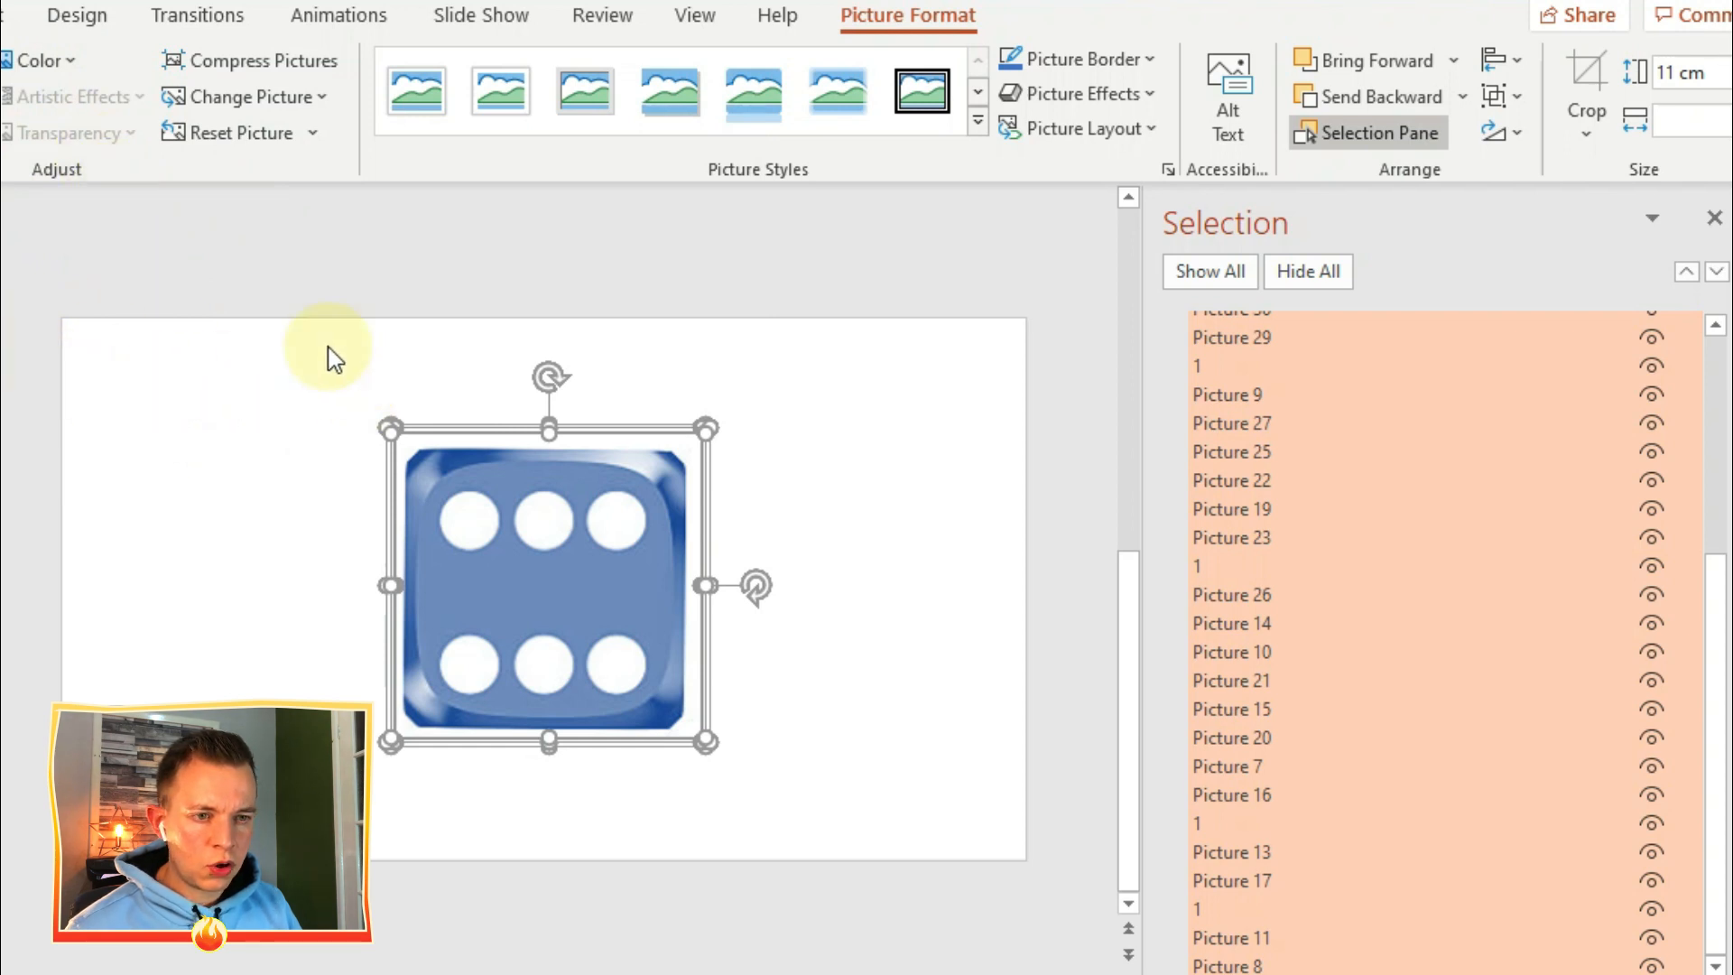
left_click(126, 278)
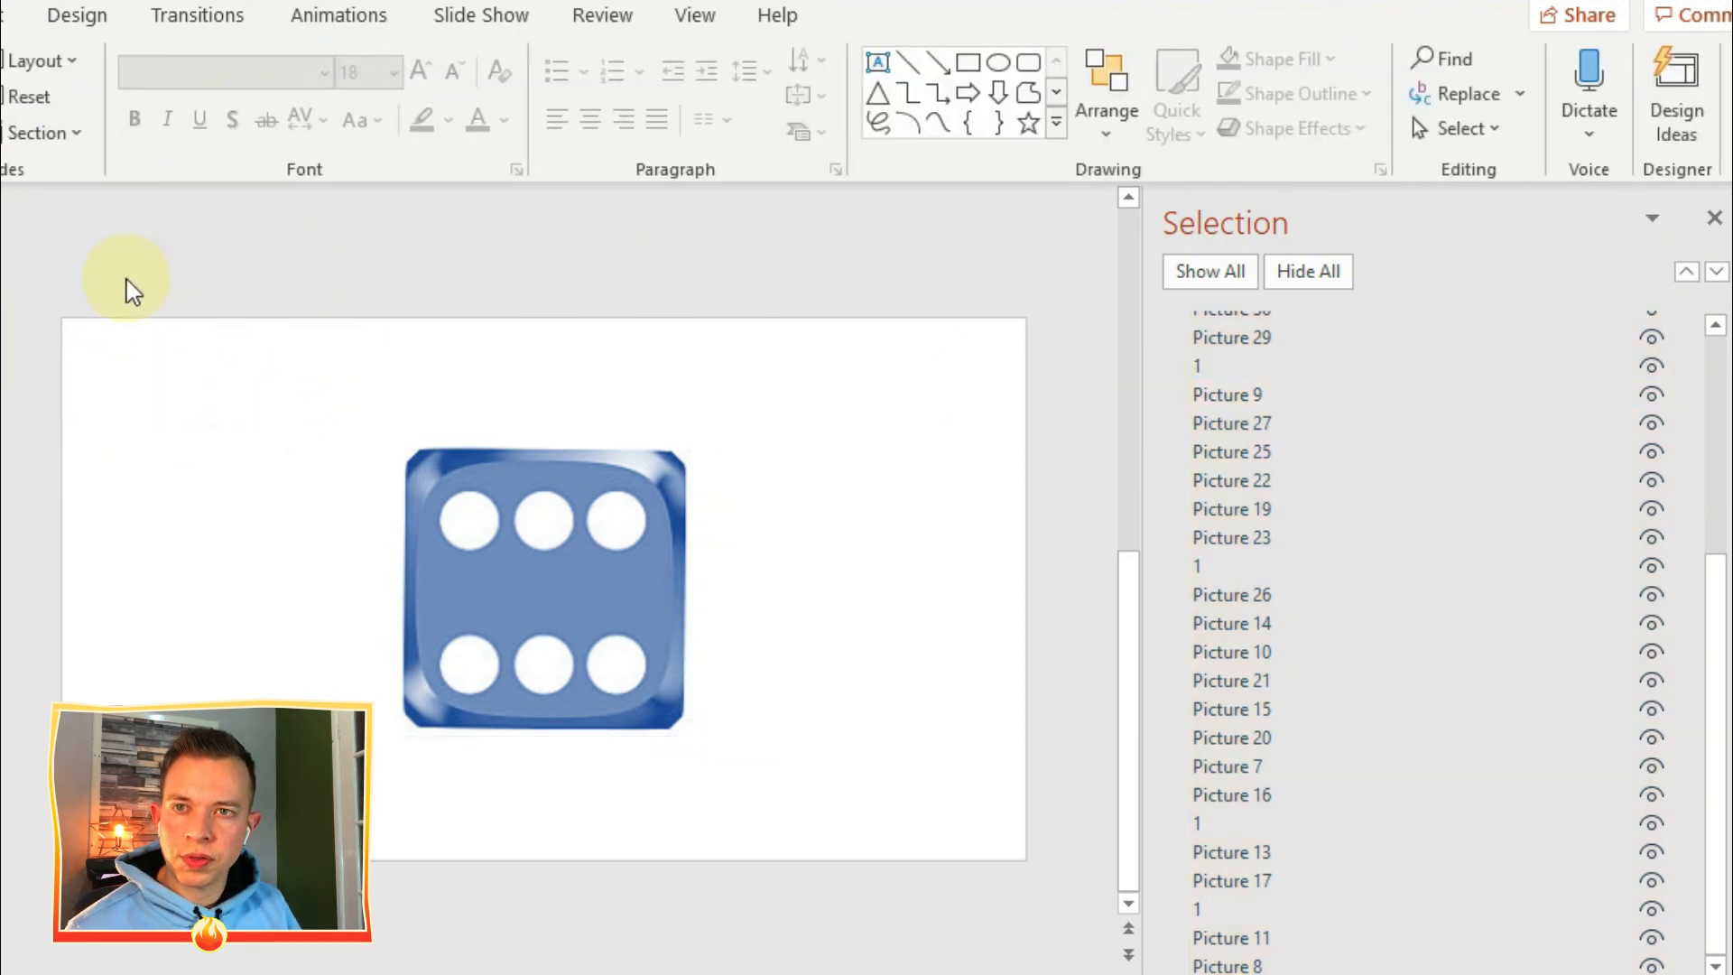
Set a 00.25 delay on all fades and preview the dice sequence with Play All.
left_click(338, 14)
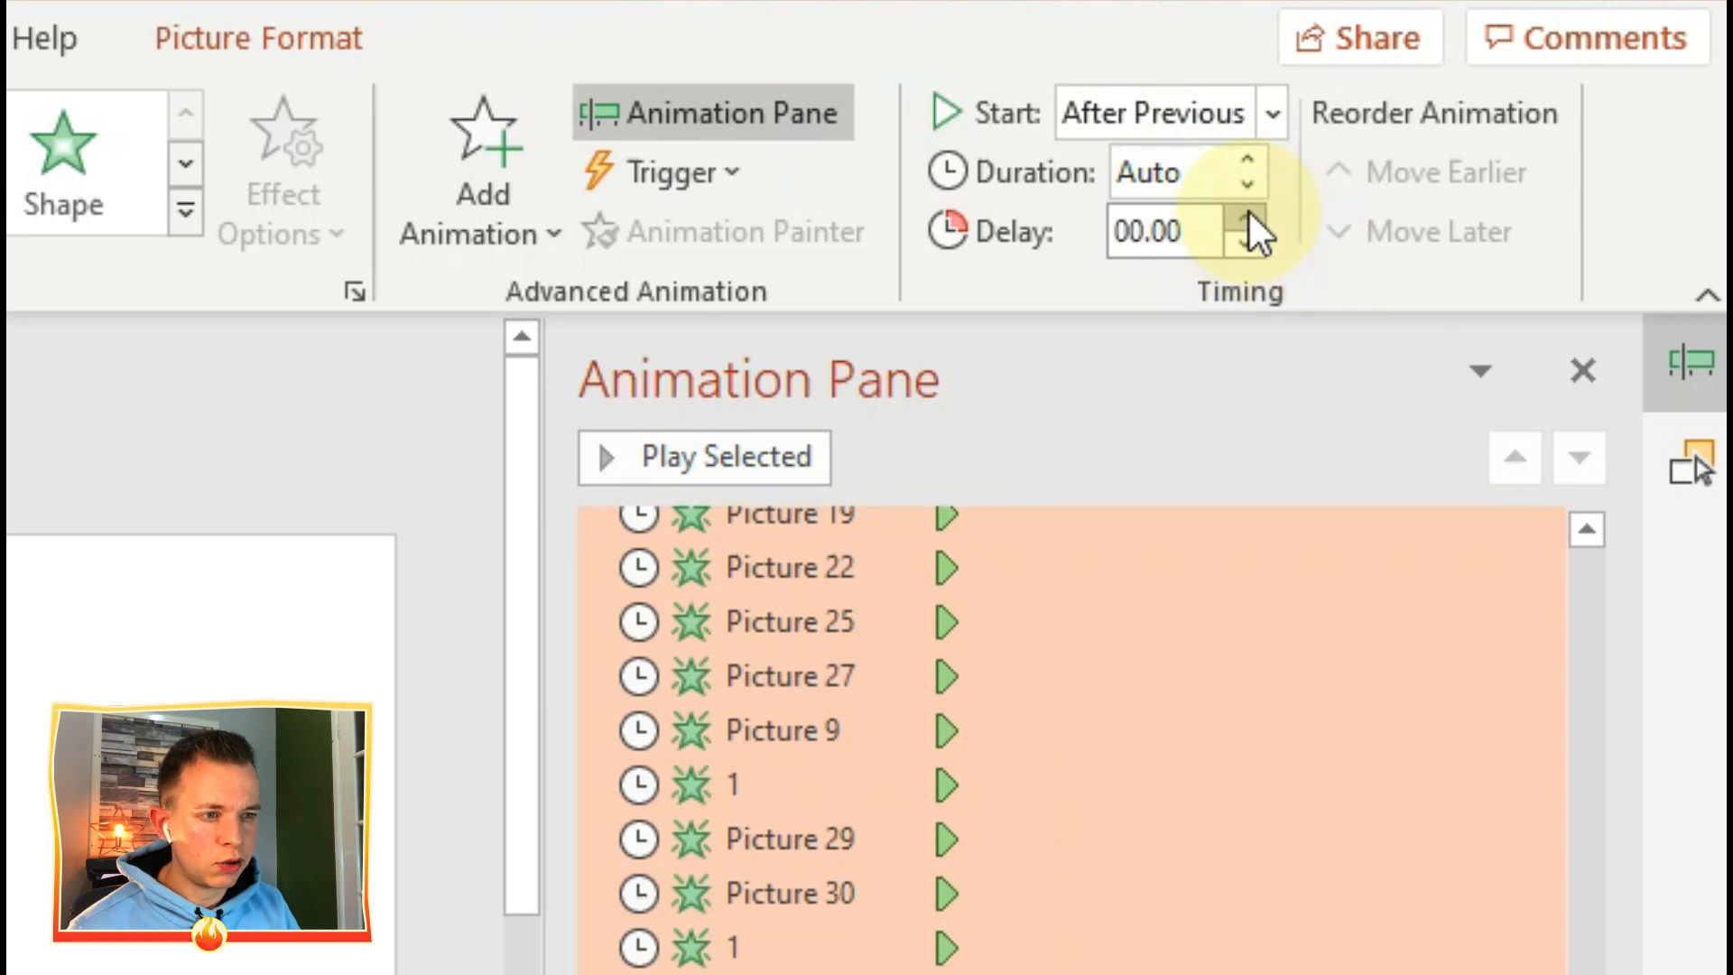
left_click(1250, 218)
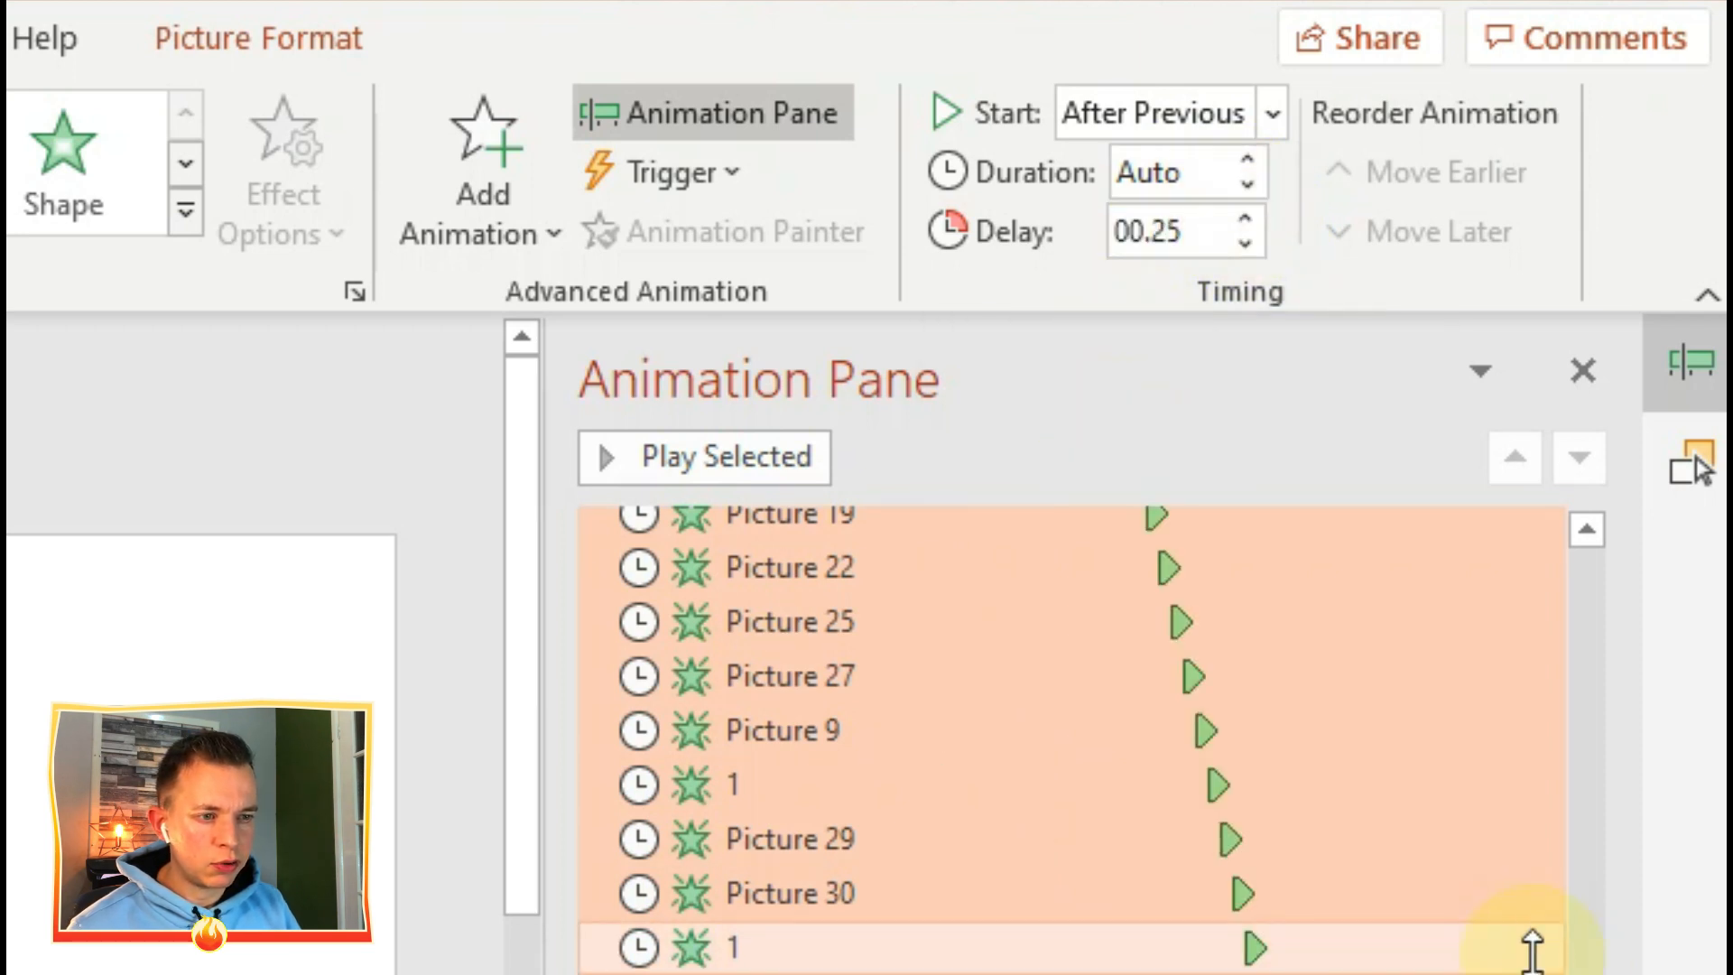
scroll("up", 3)
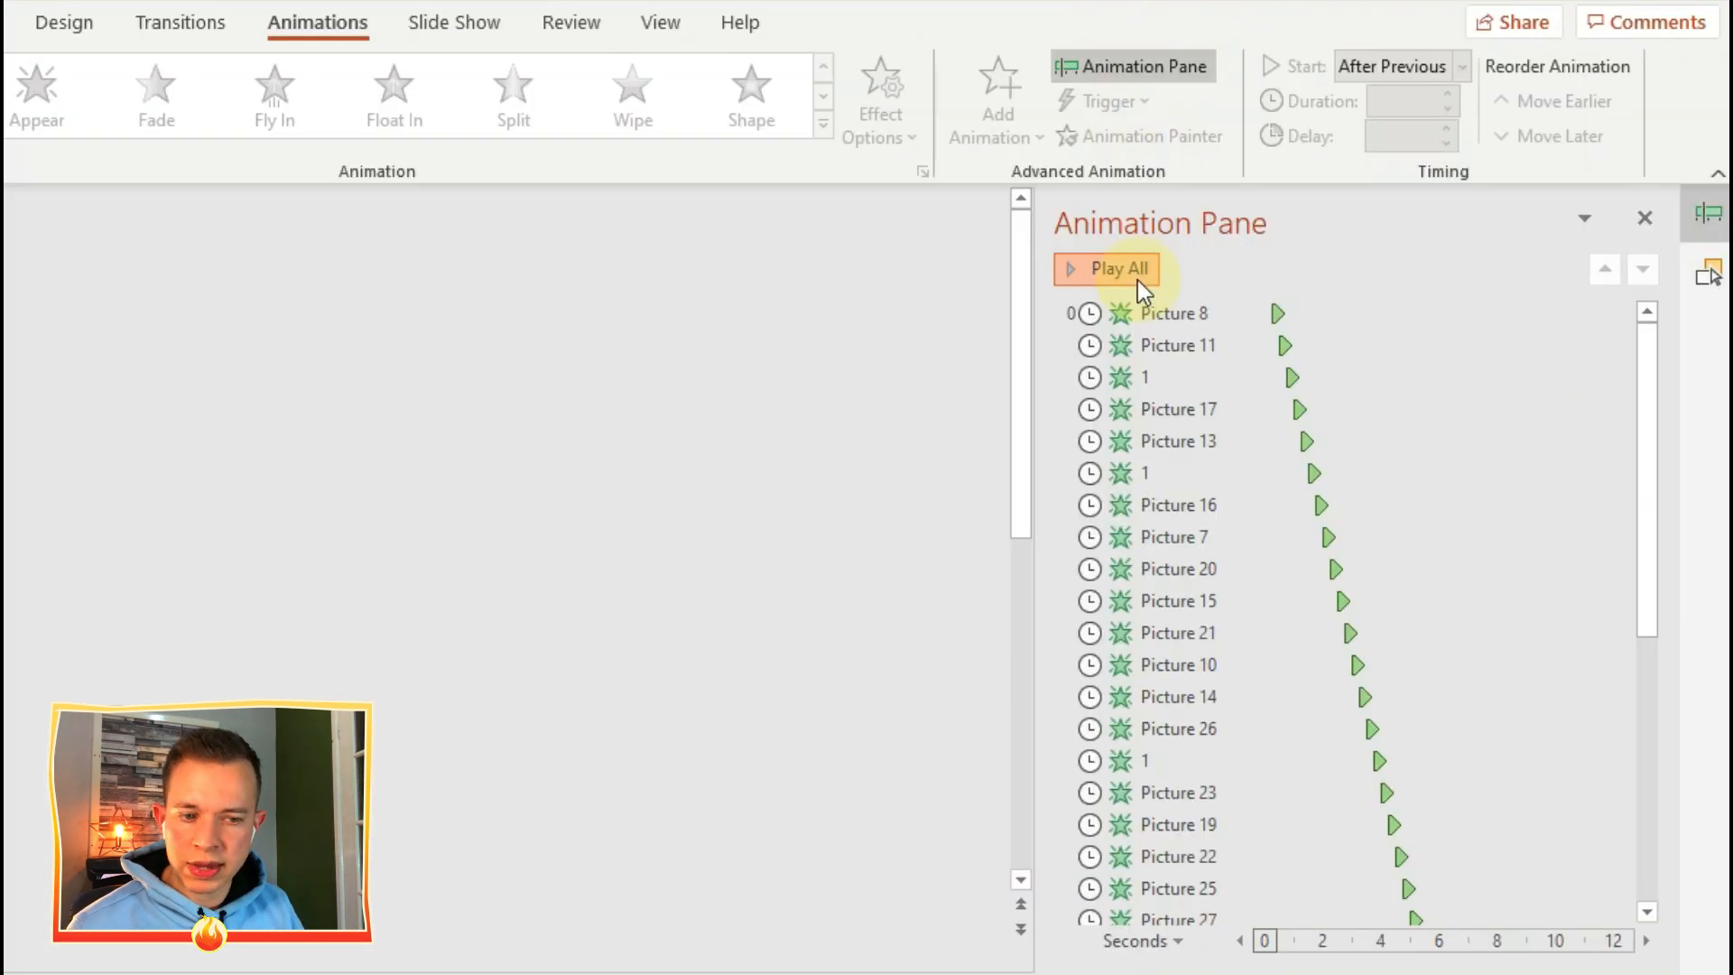
left_click(1106, 269)
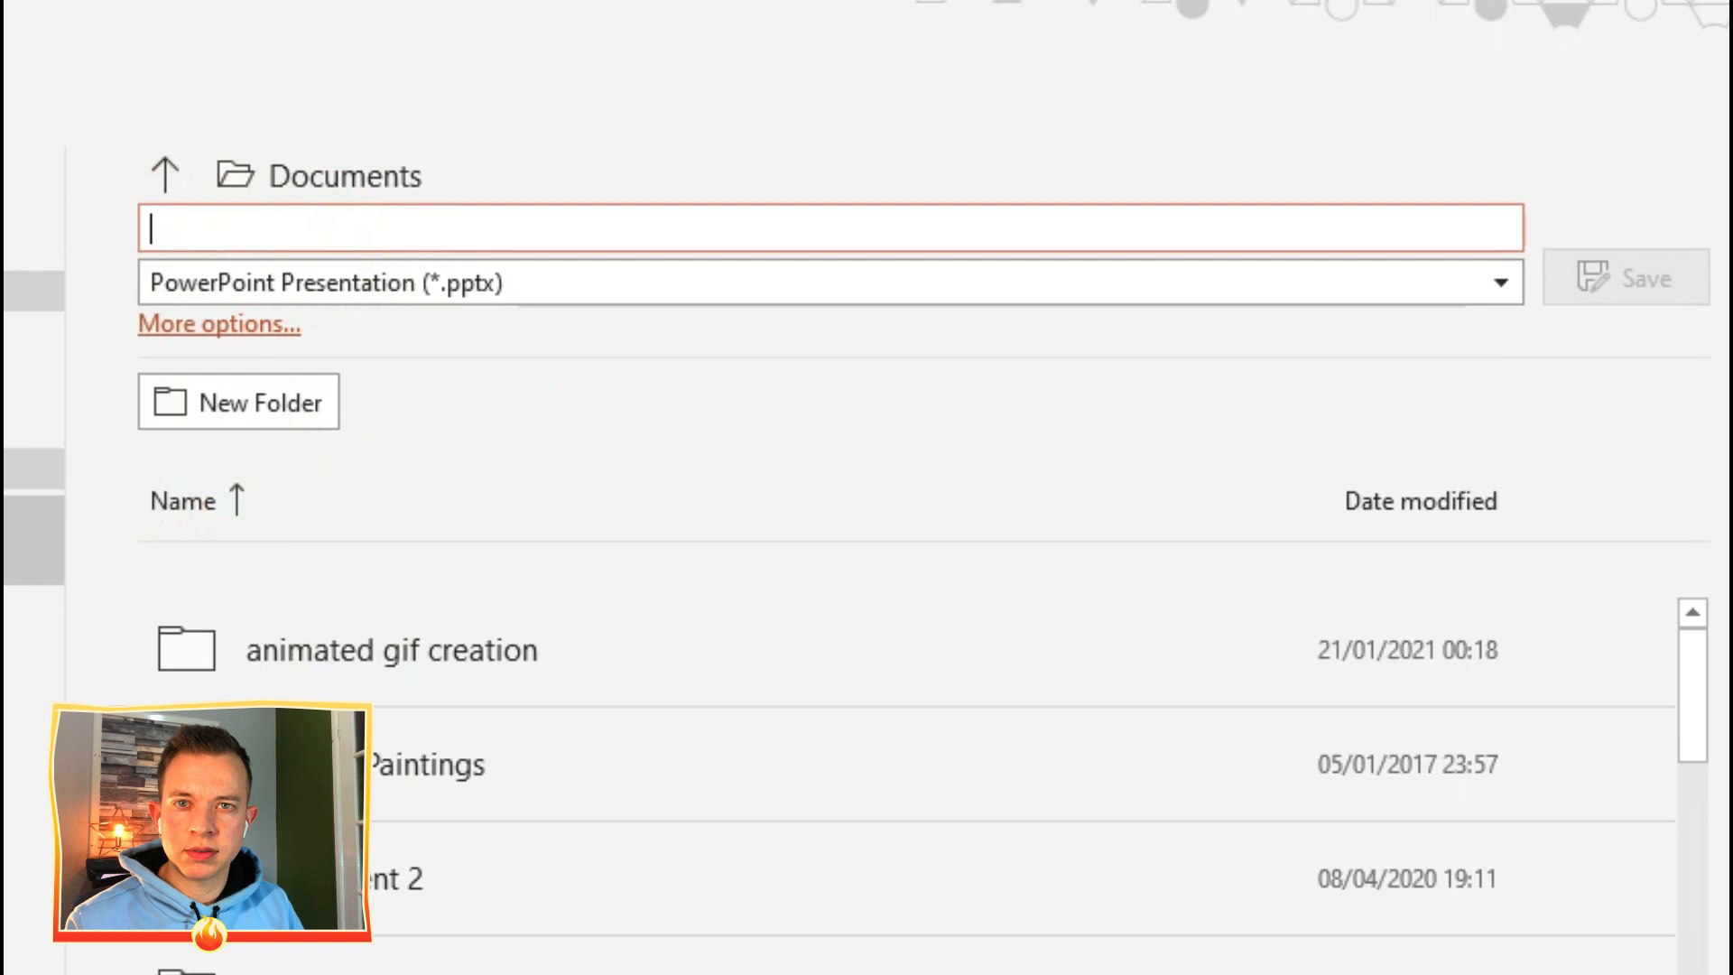
Save the presentation in Documents as RANDOM DICE.pptx.
type("RANDOM D")
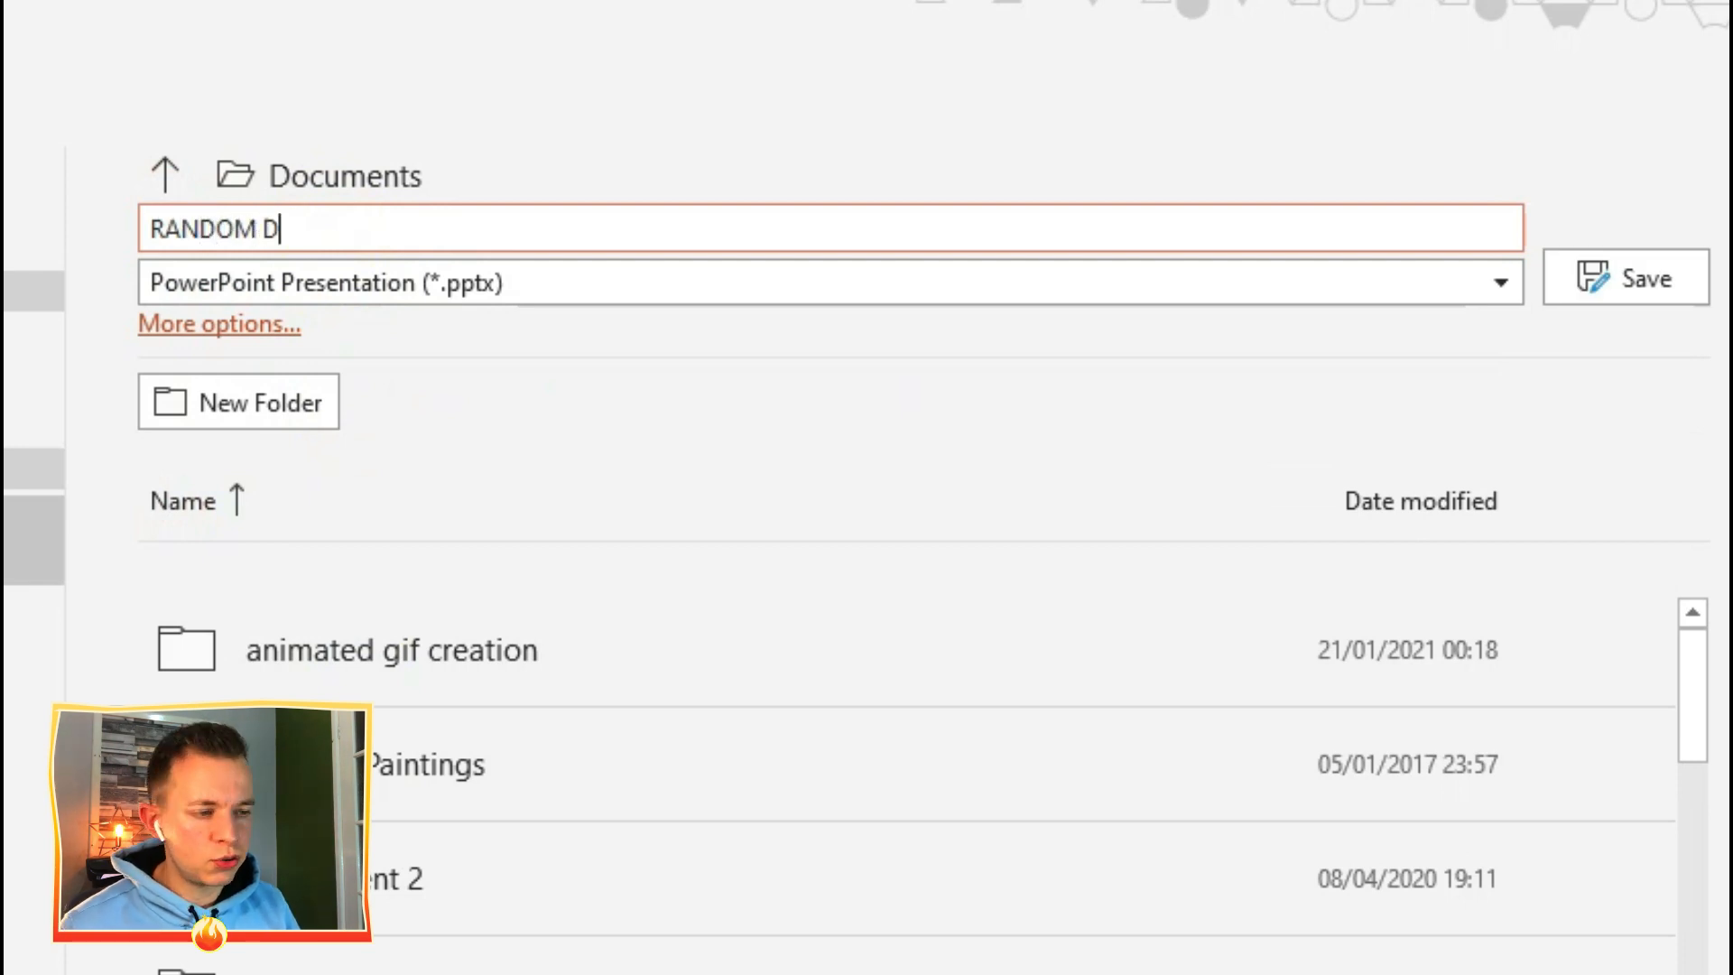
type("ICE")
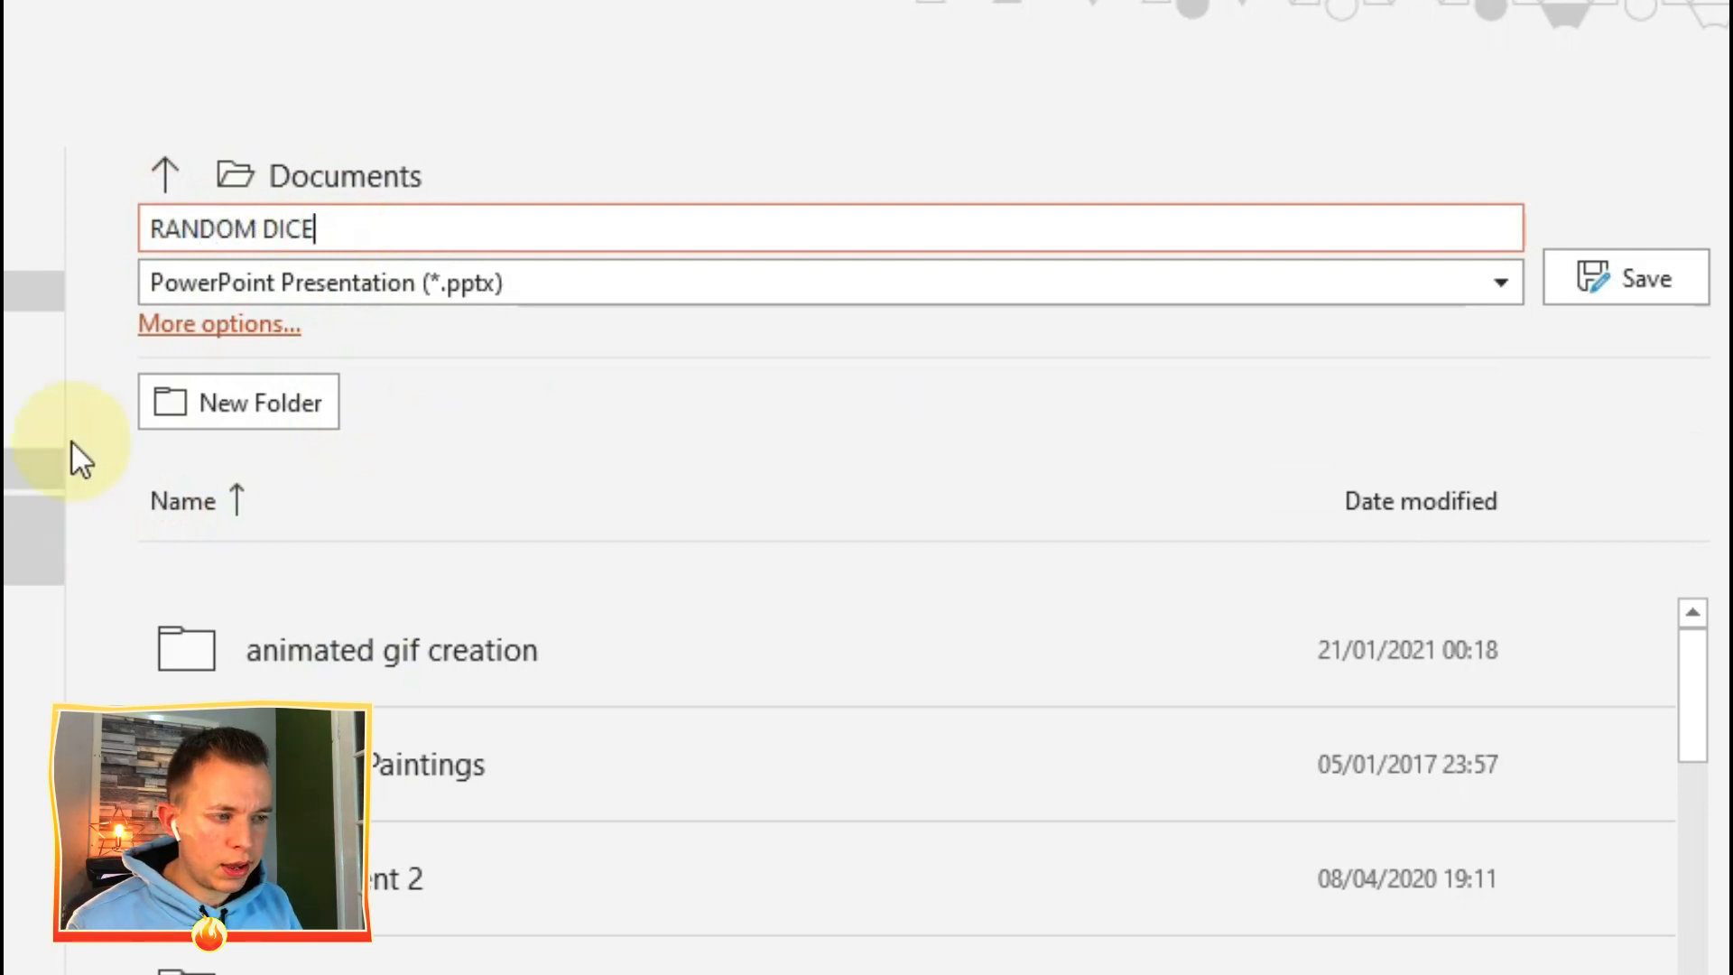
mouse_move(1126, 281)
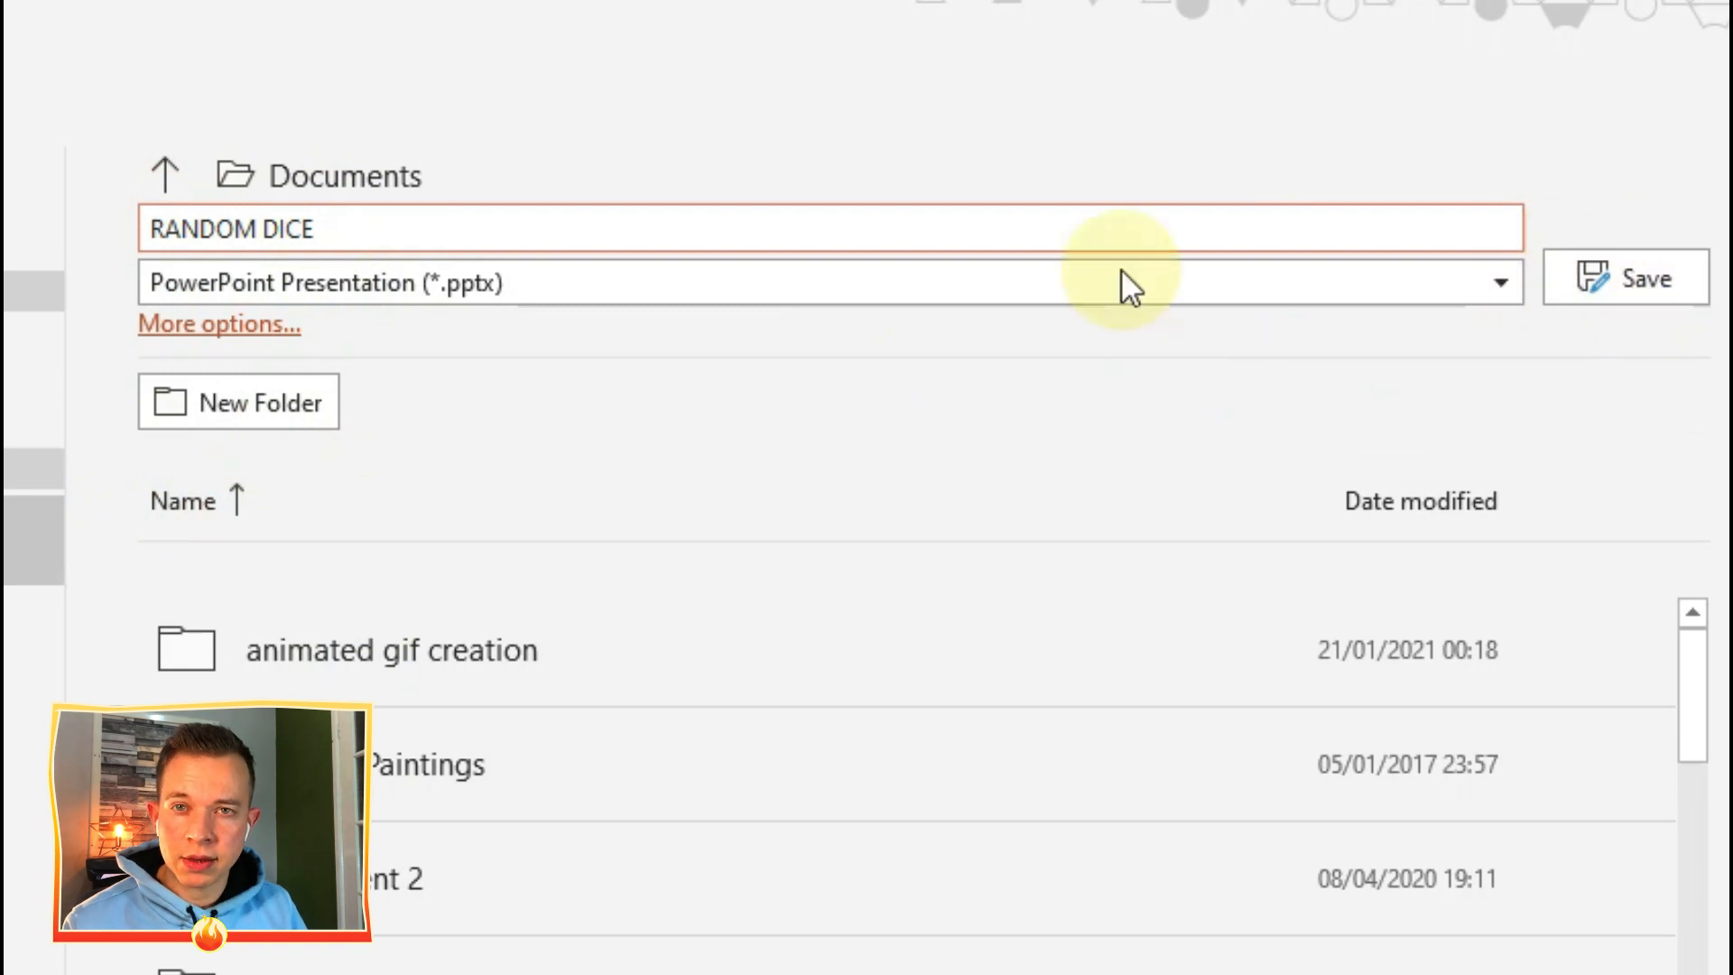
left_click(1498, 281)
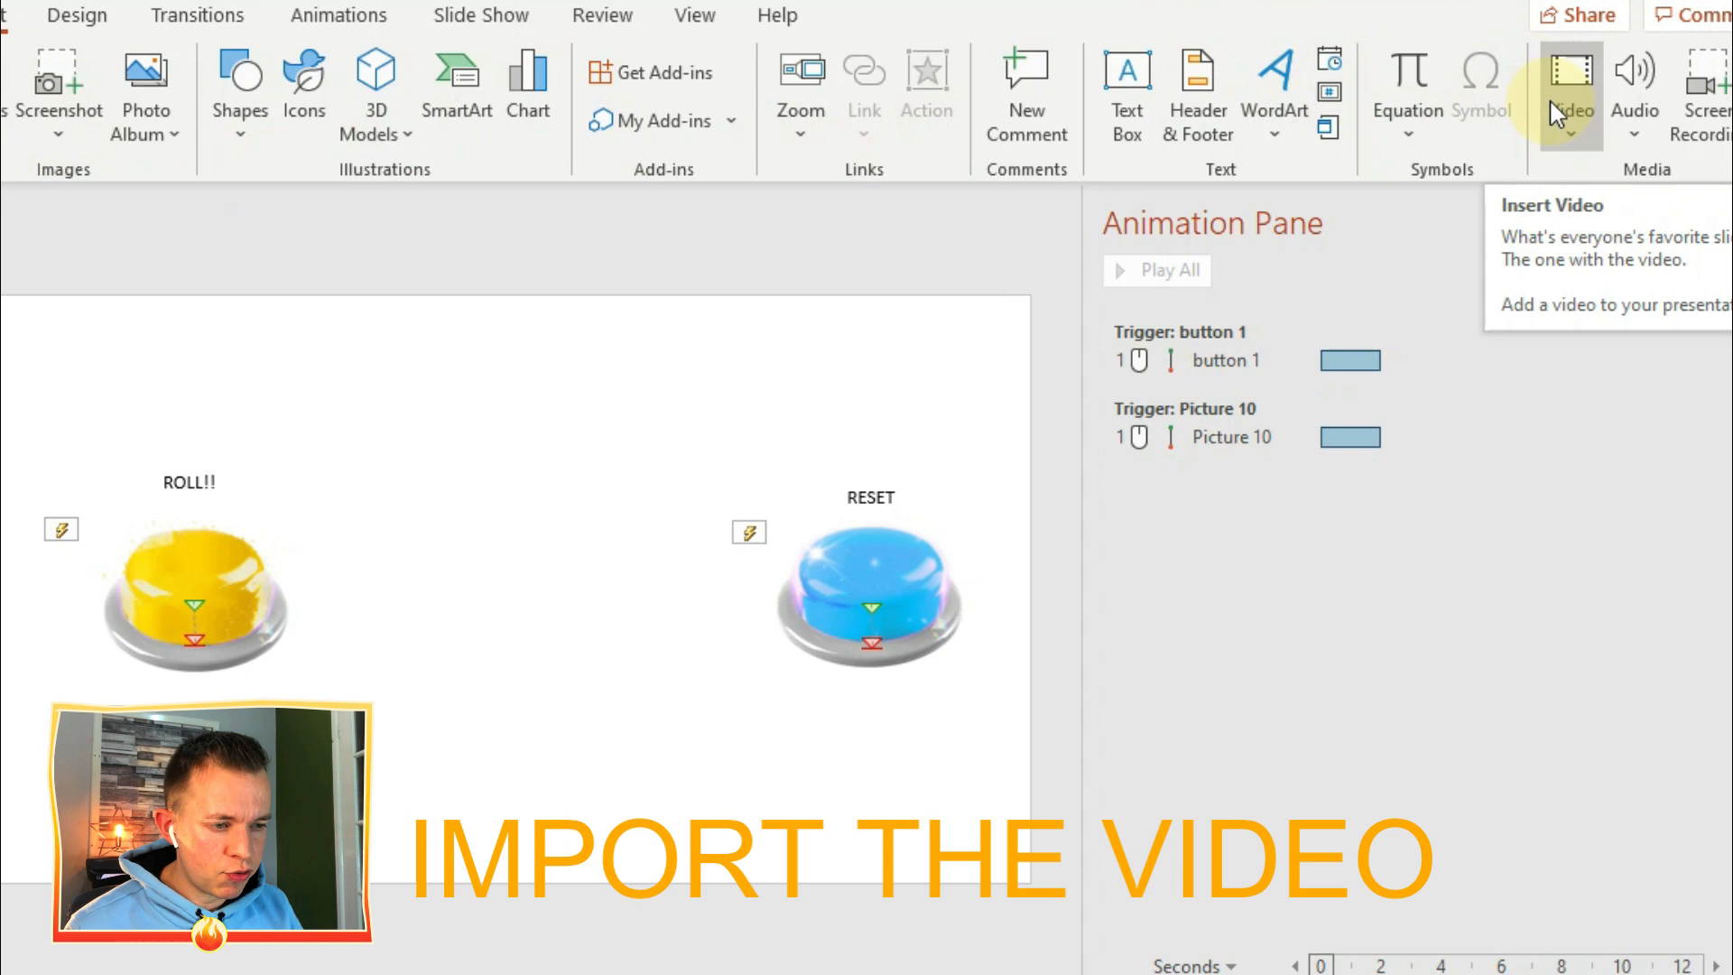
Choose Insert > Video > Video on My PC for the dice slide.
left_click(1569, 83)
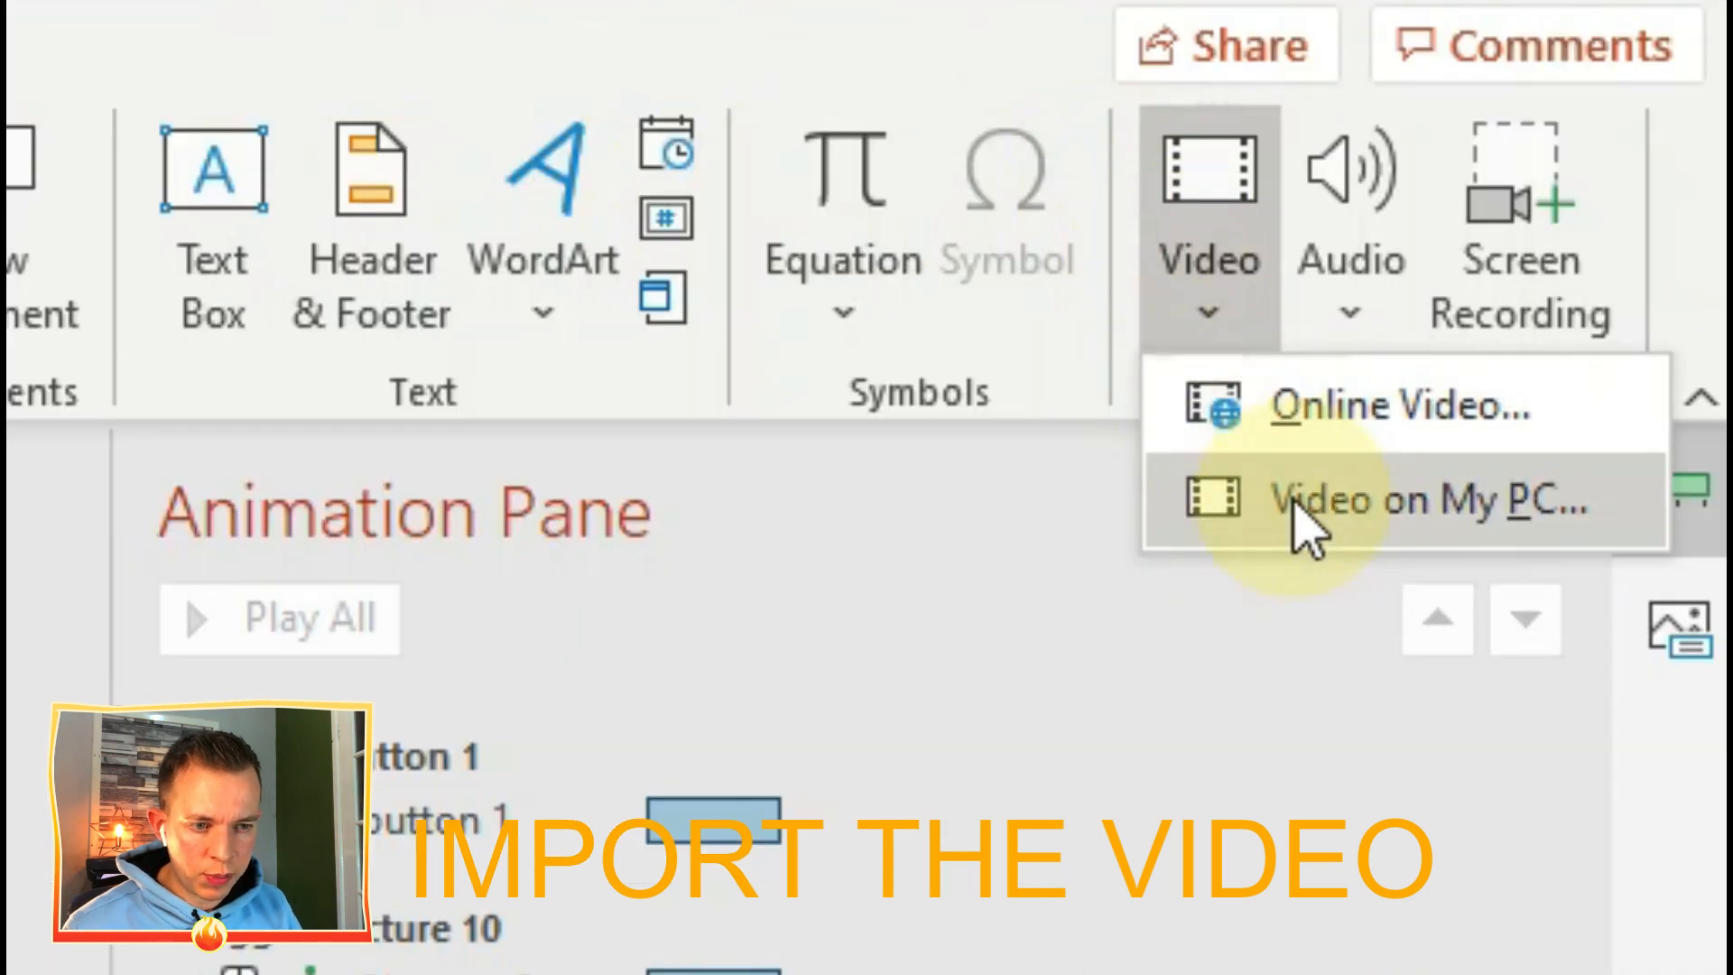
left_click(1427, 500)
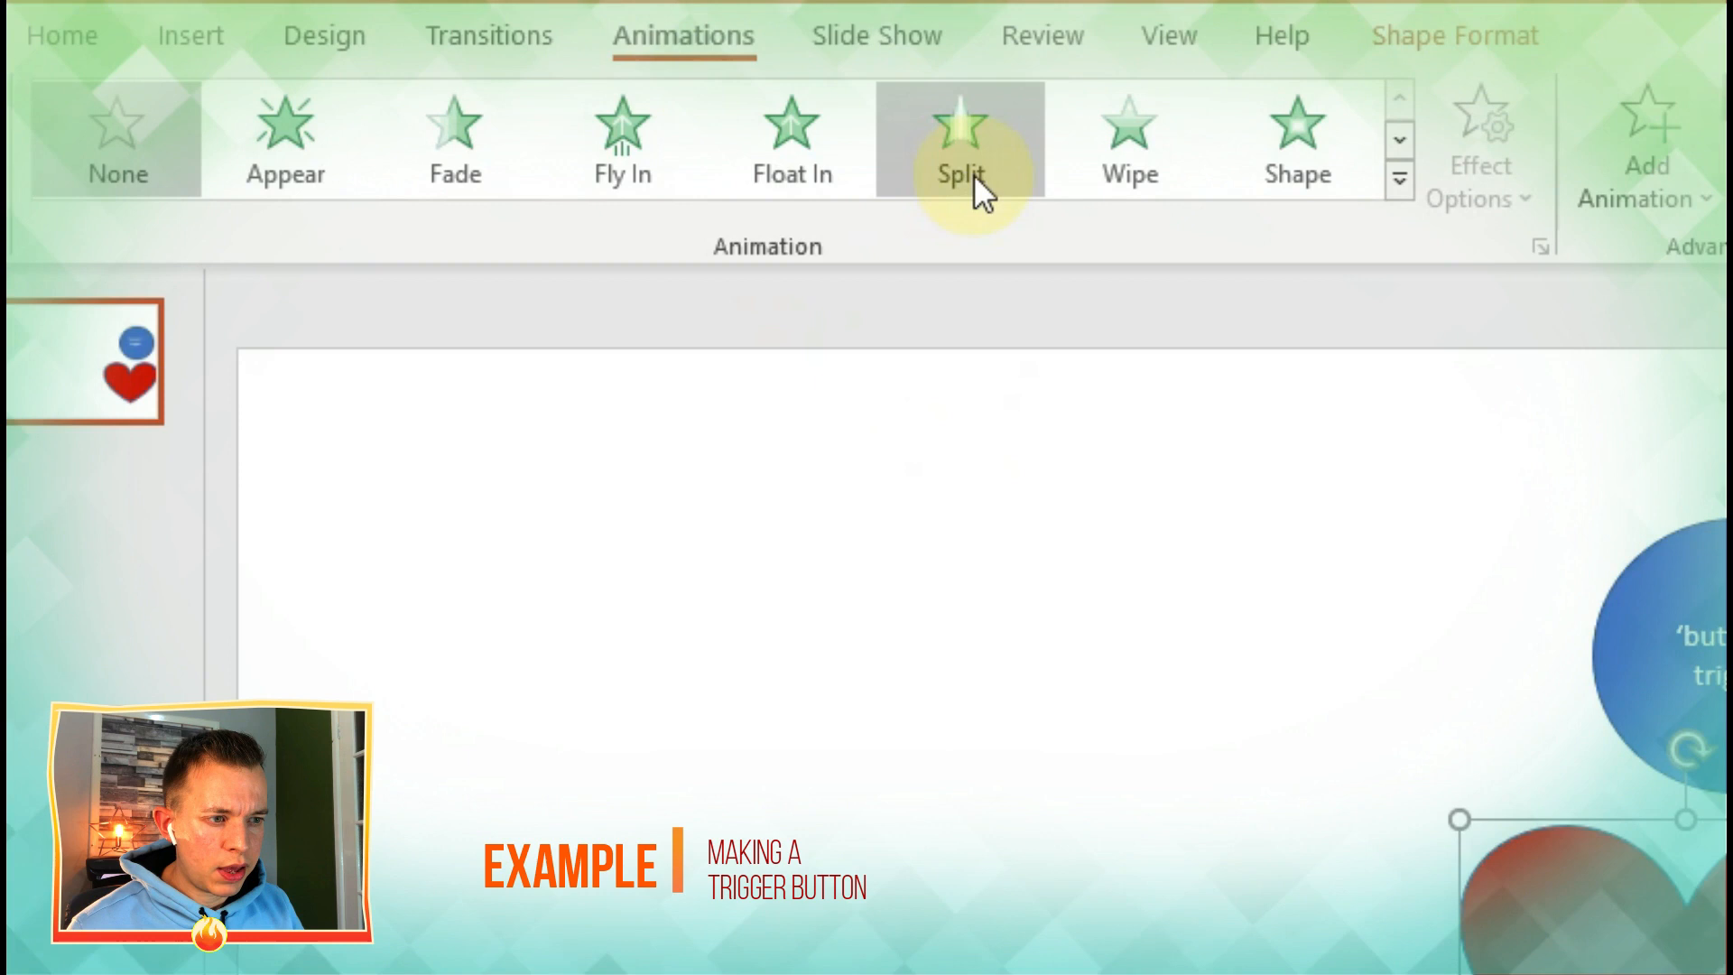
mouse_move(1402, 177)
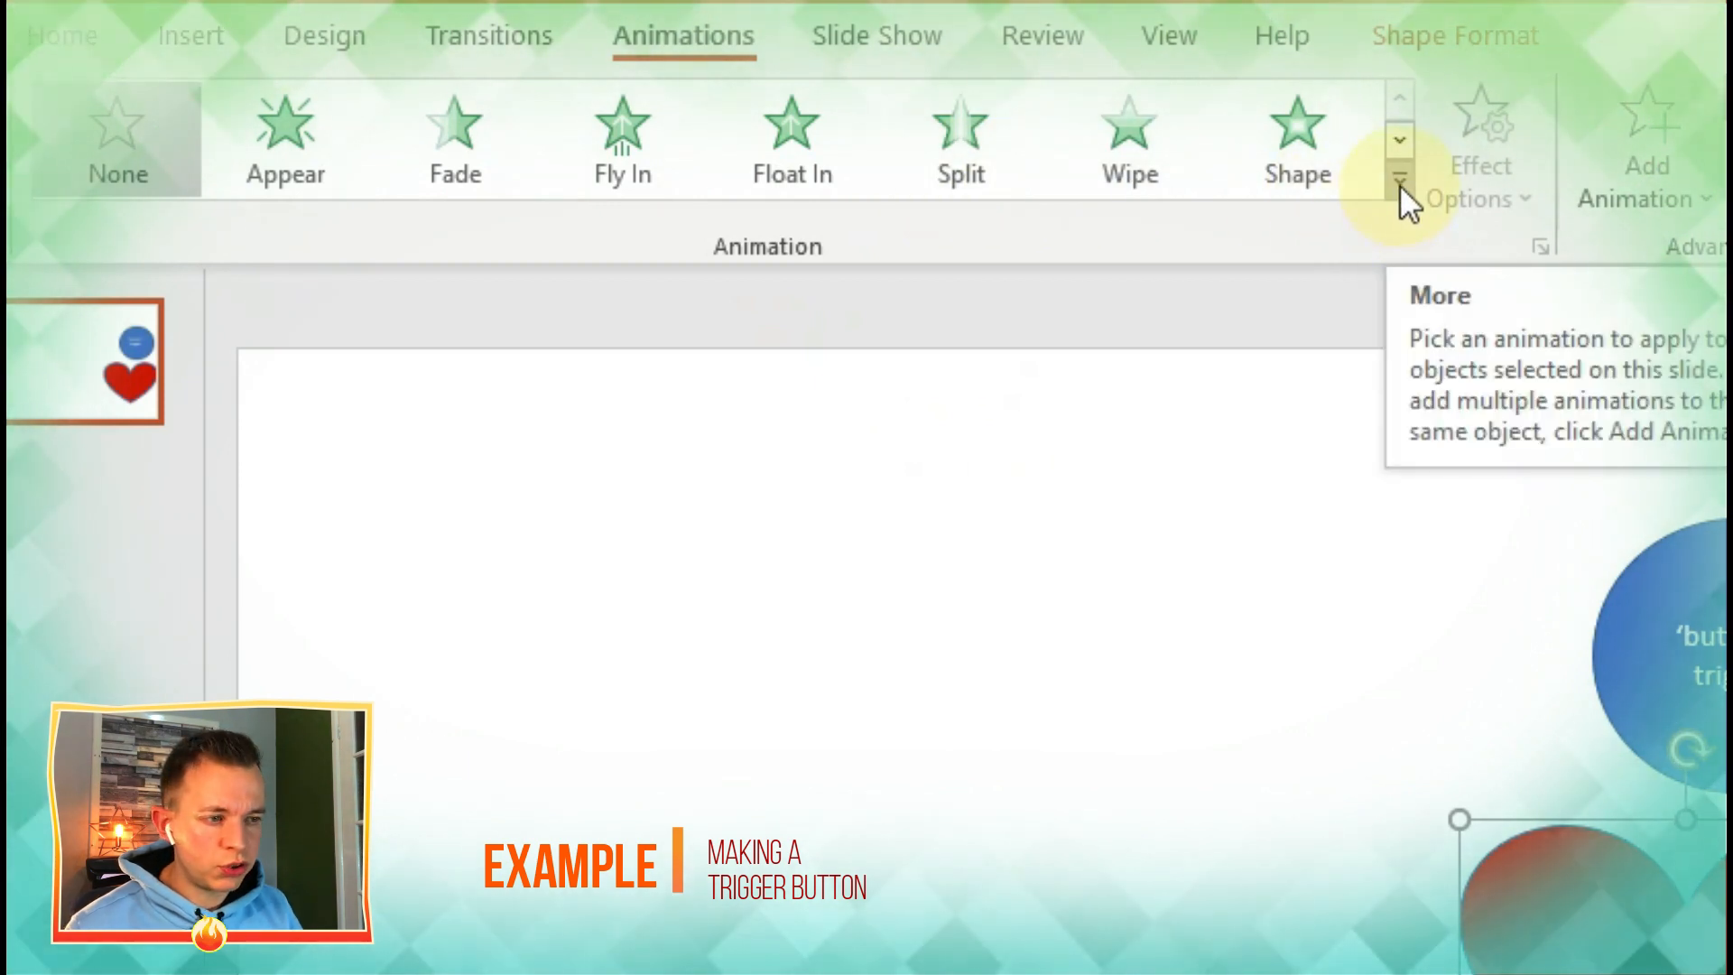
Select the Heart 4 Pulse entry and reach its Timing settings.
left_click(1401, 177)
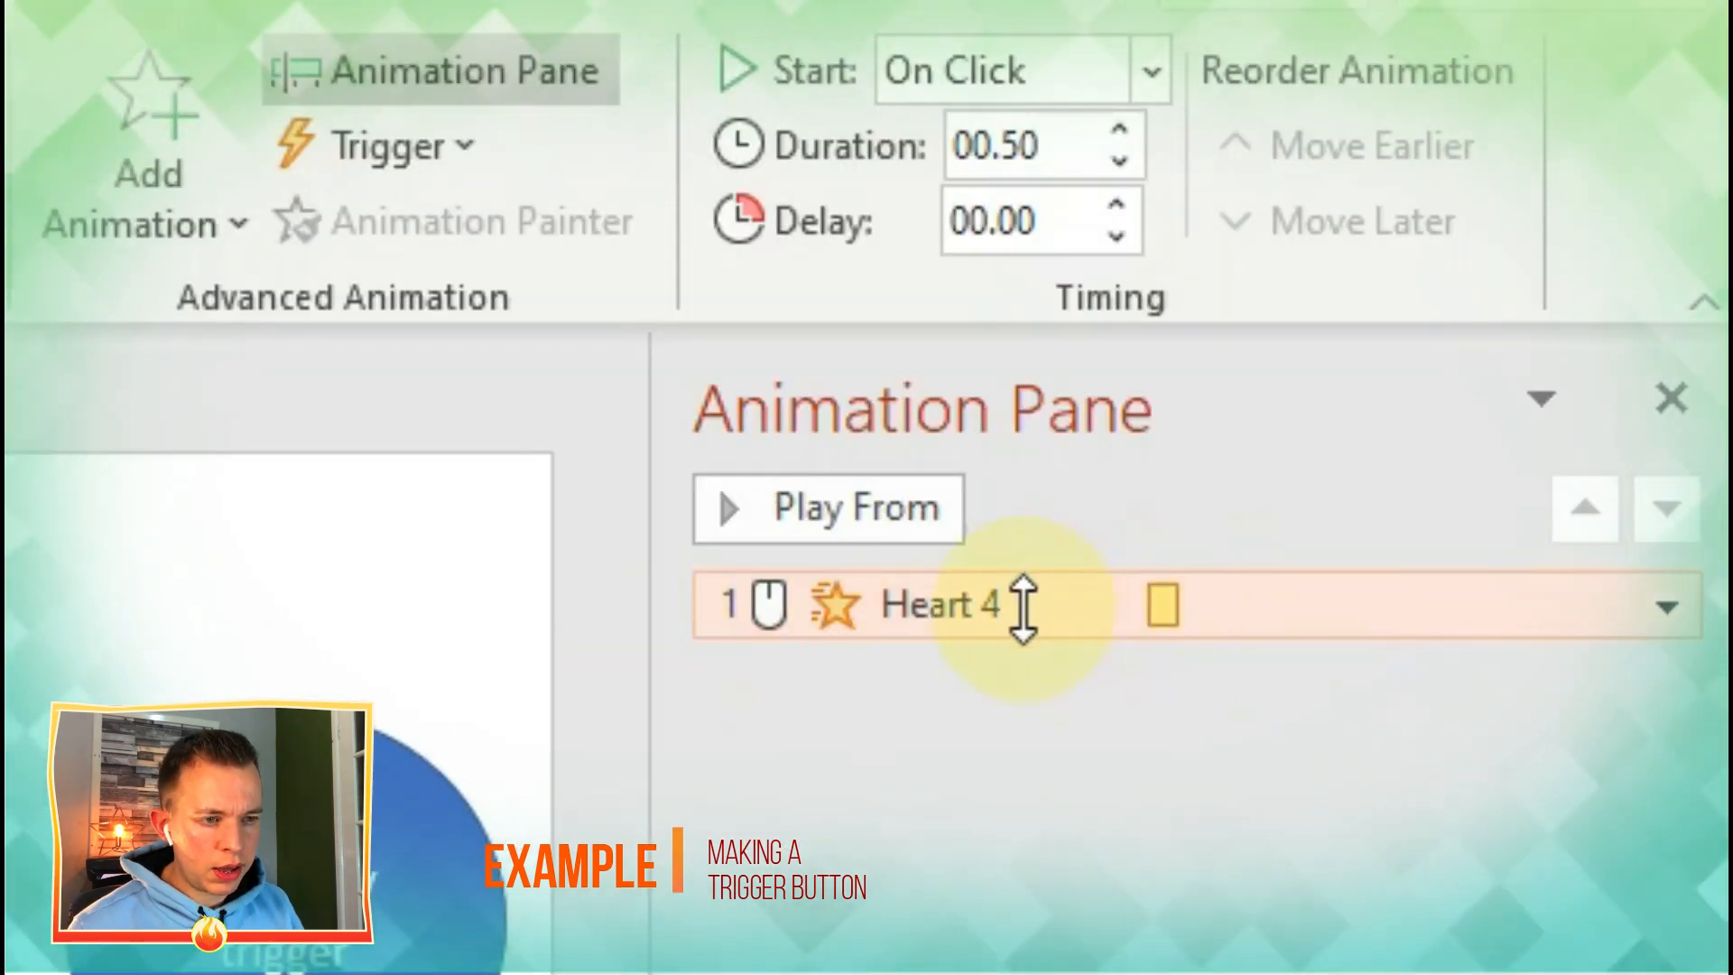
left_click(1152, 70)
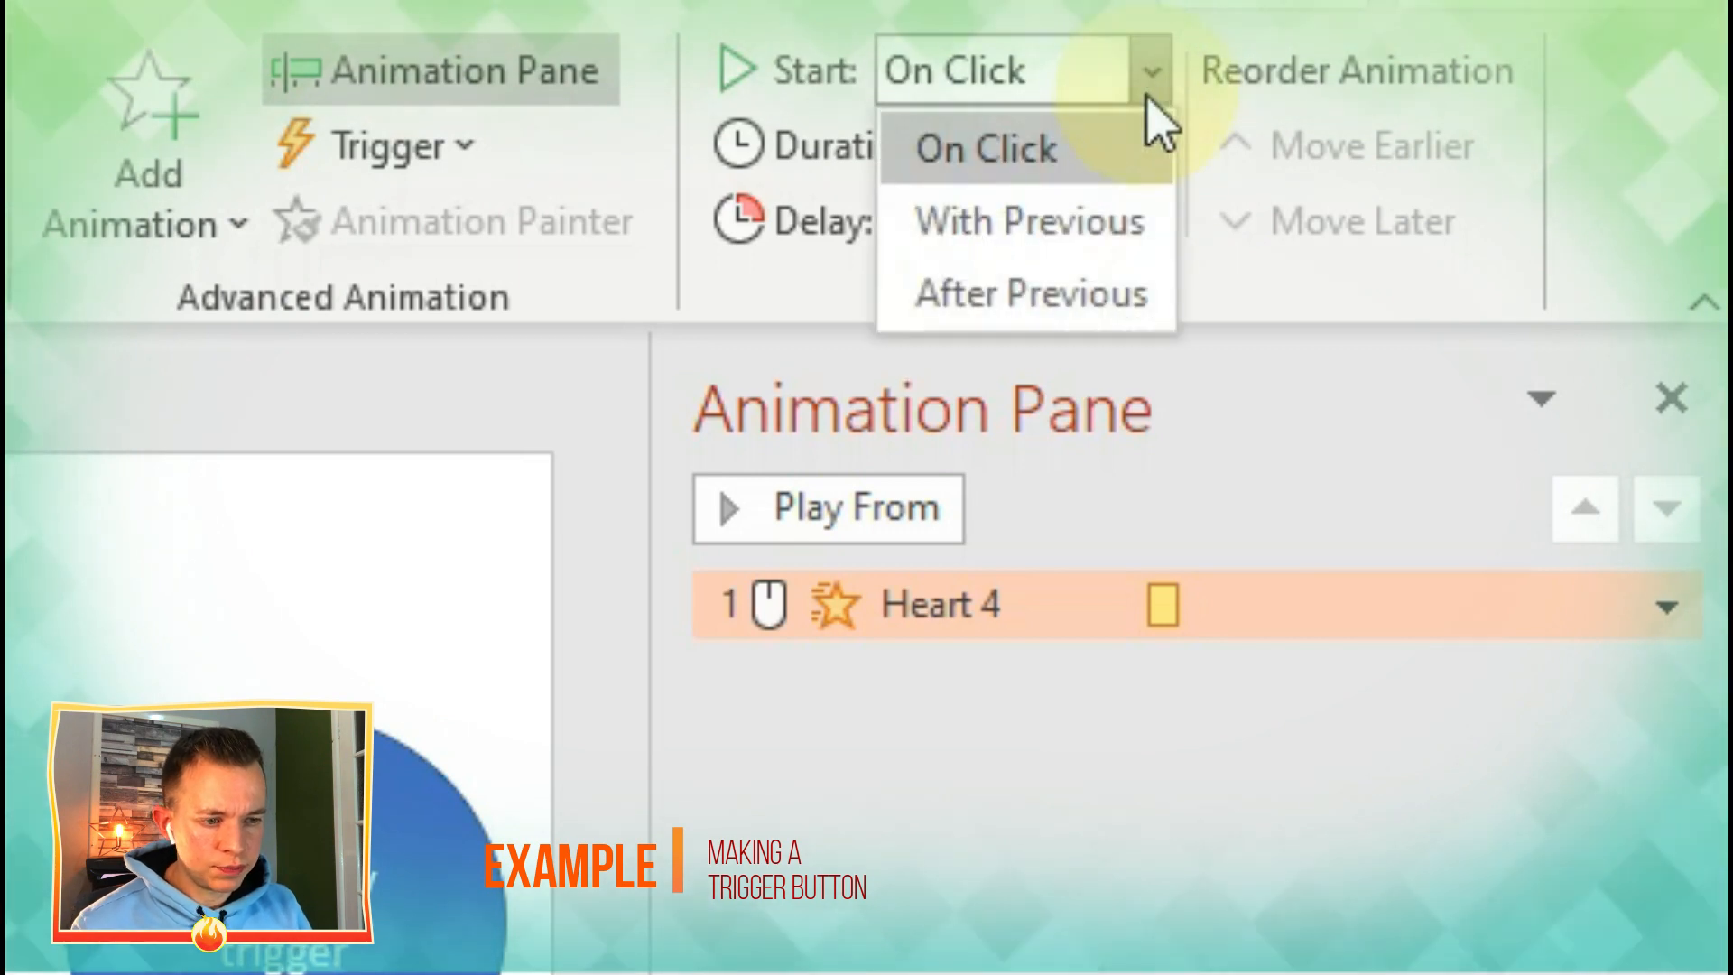
left_click(1028, 221)
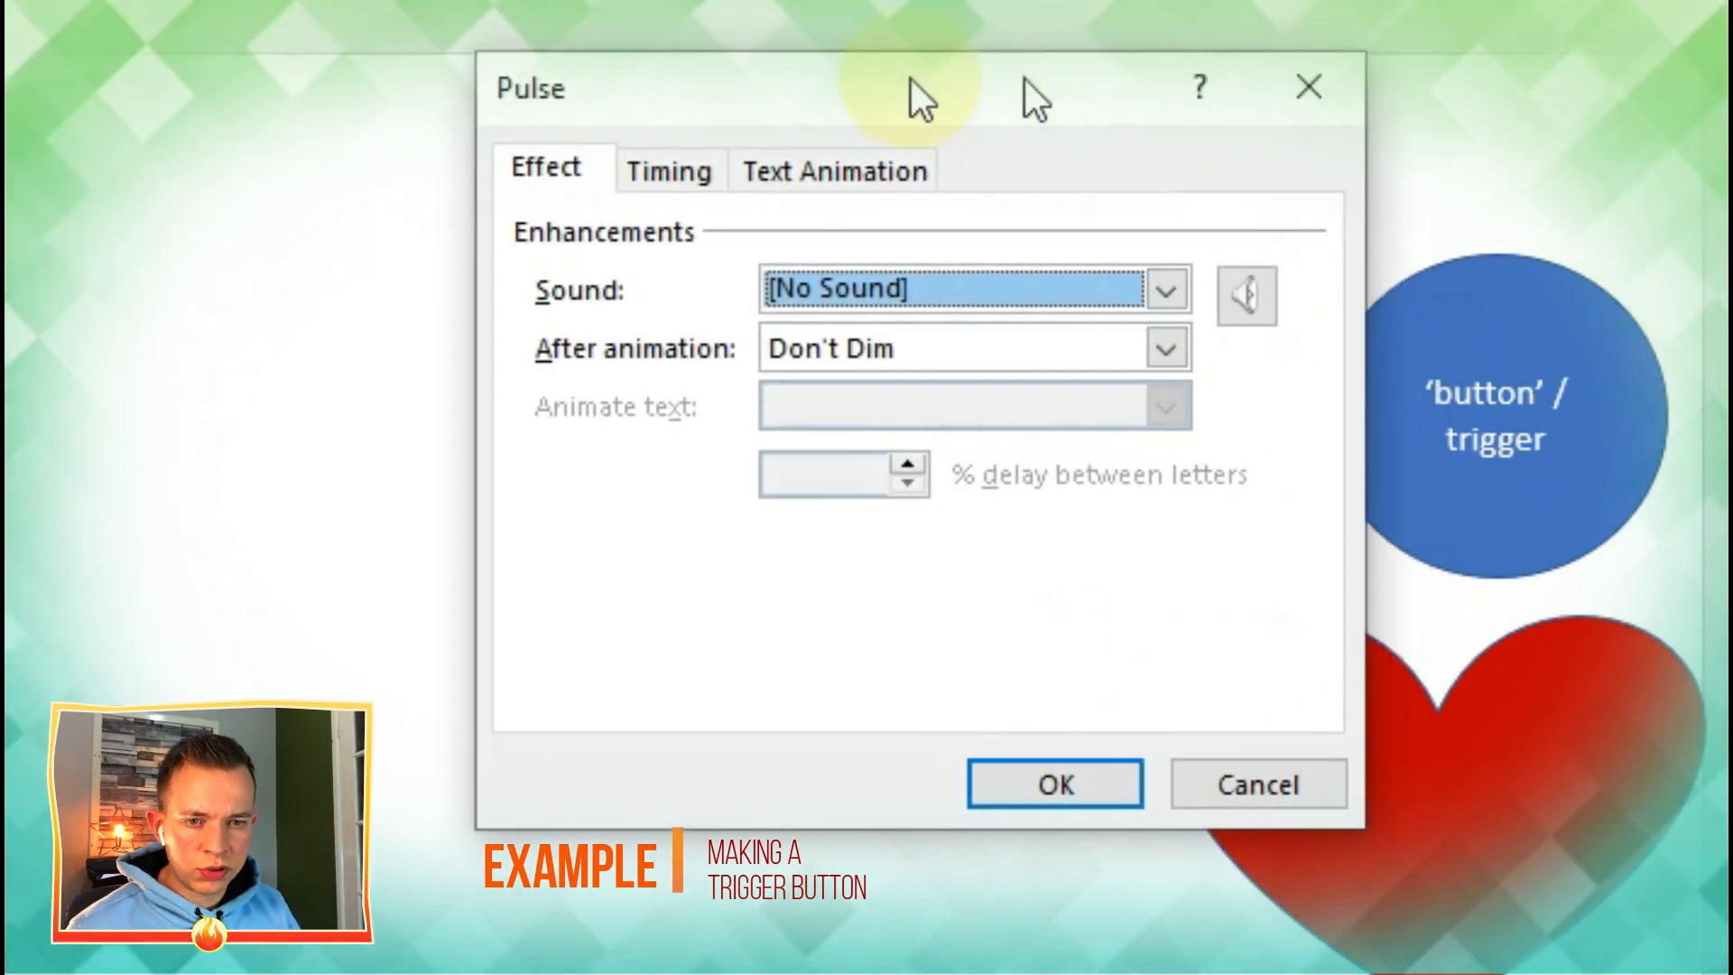
left_click(668, 172)
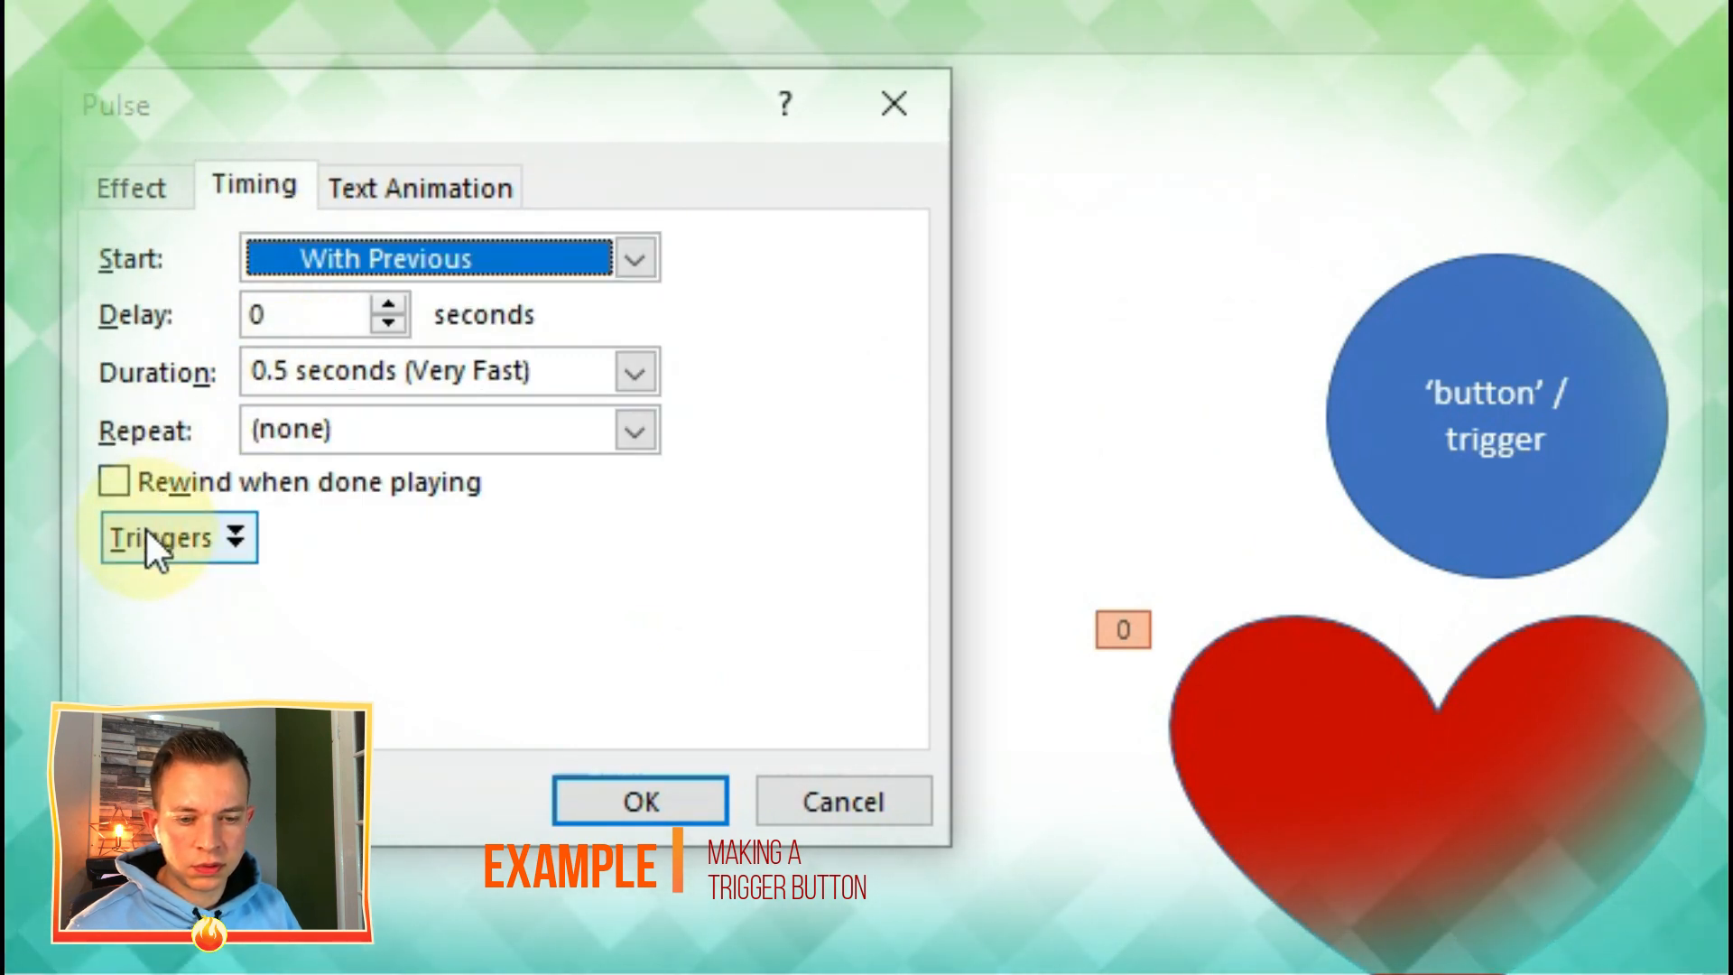
Set the Pulse to start on click of Oval 3 'button' / trigger and confirm.
left_click(162, 538)
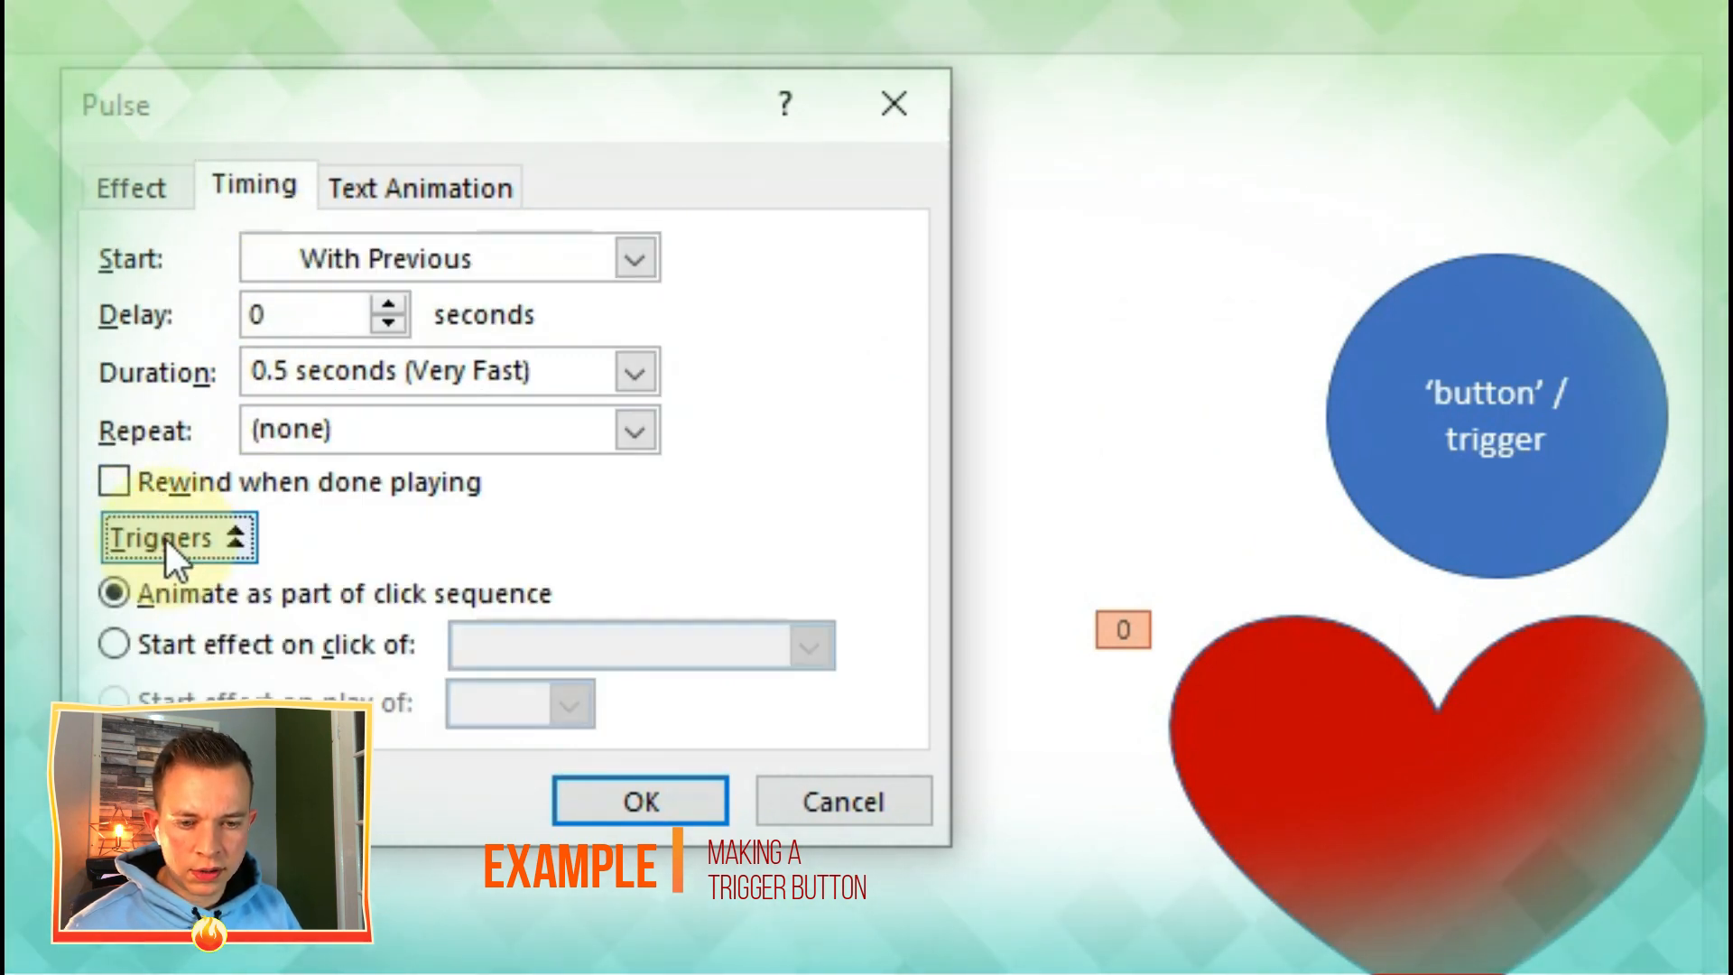
left_click(112, 644)
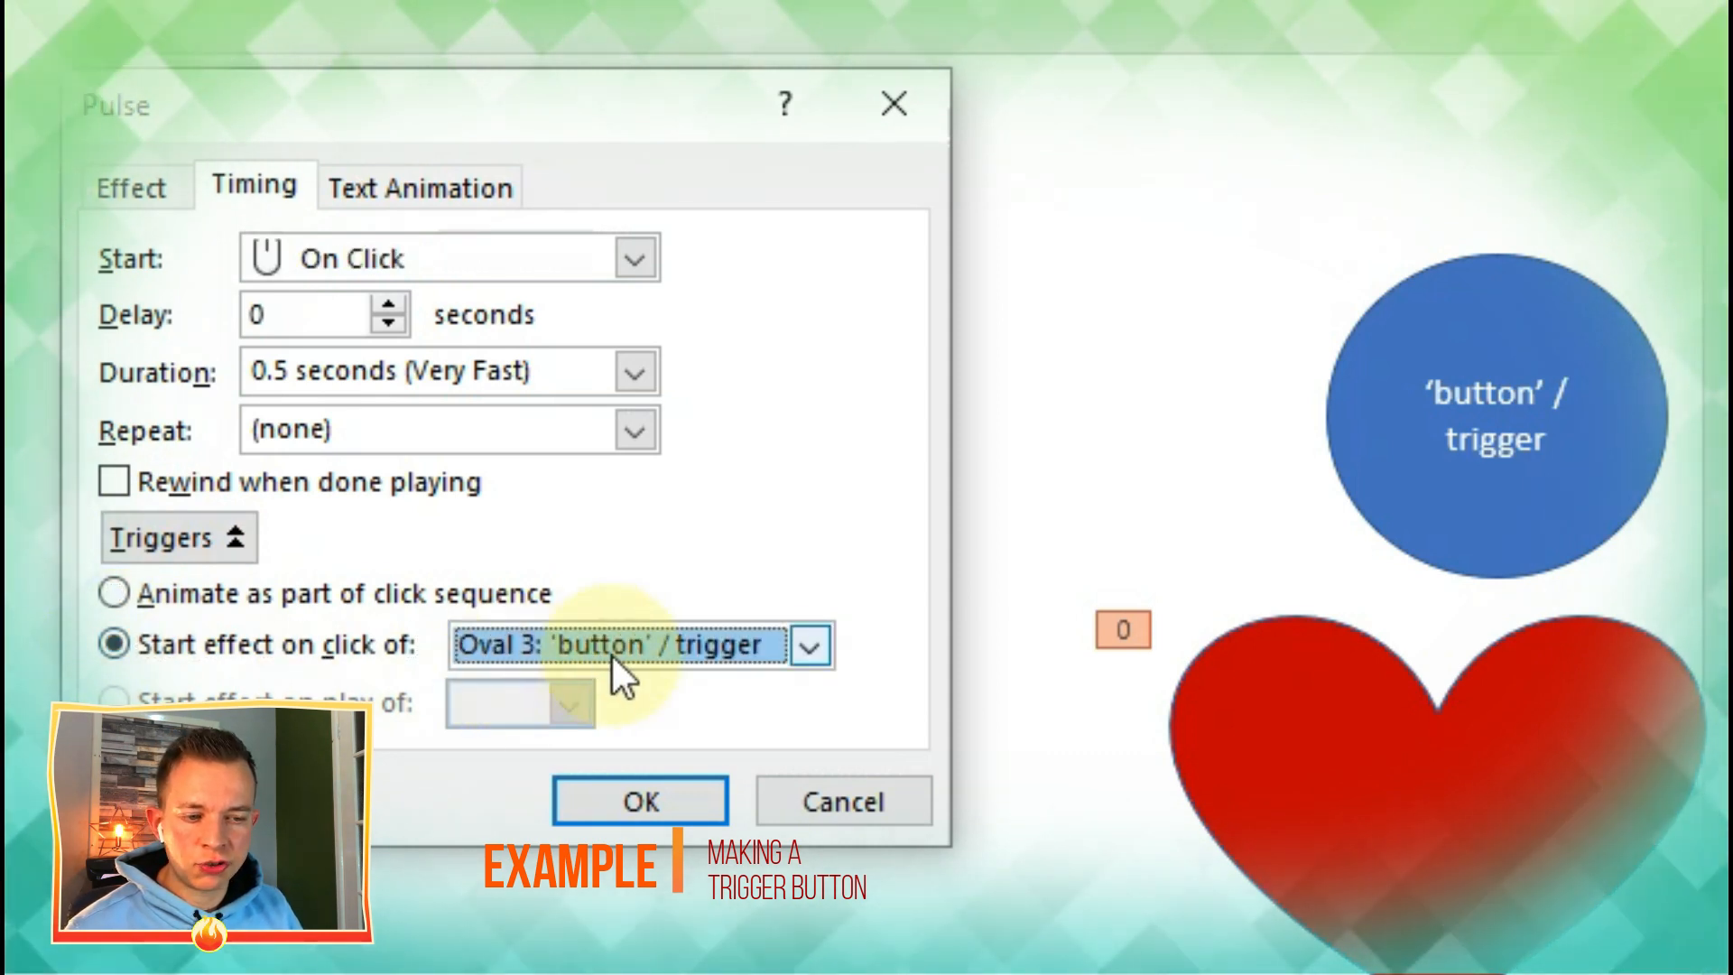
mouse_move(797, 663)
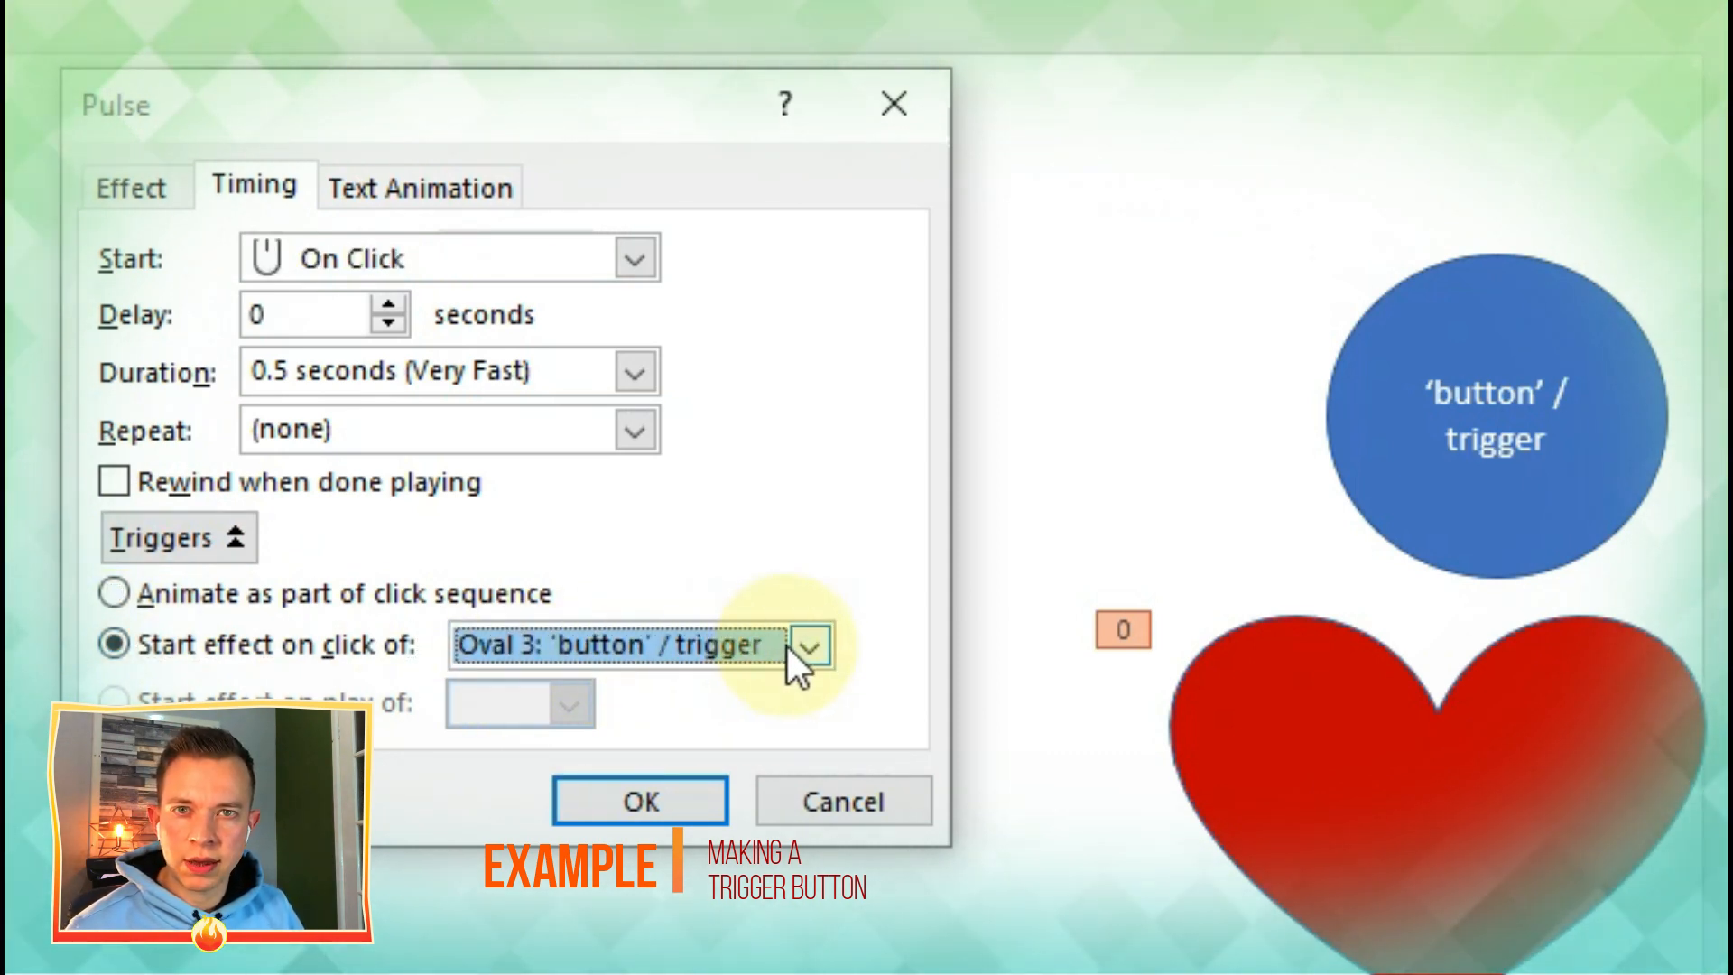
left_click(809, 645)
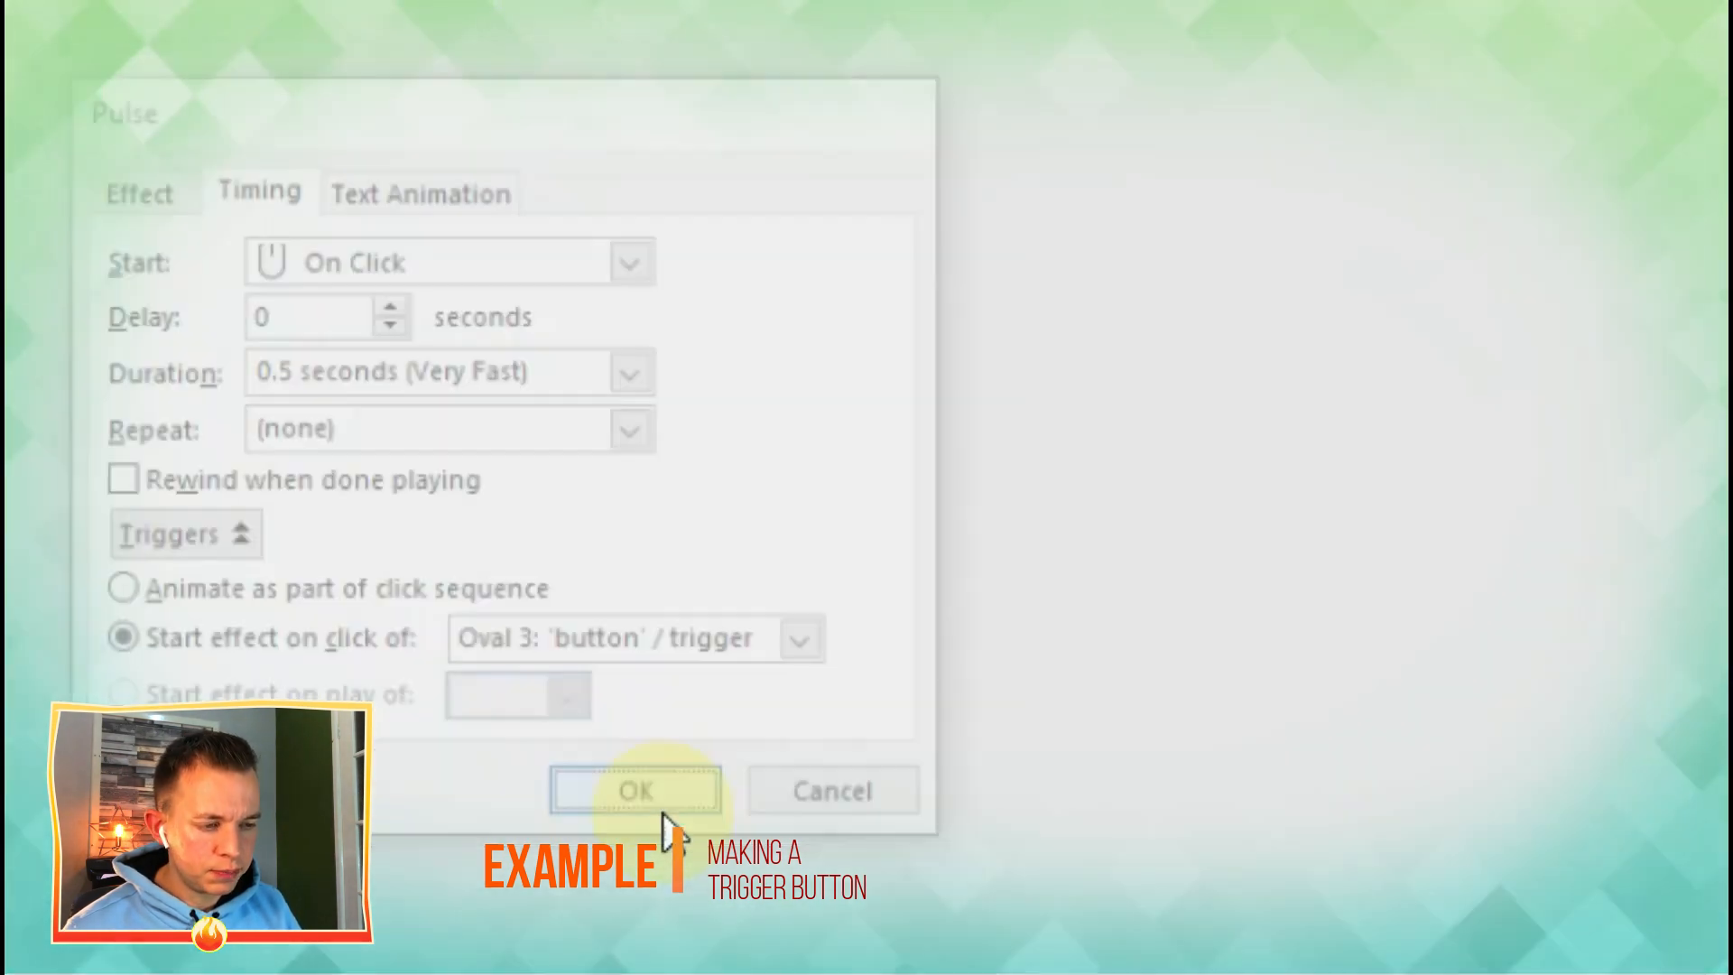
left_click(634, 791)
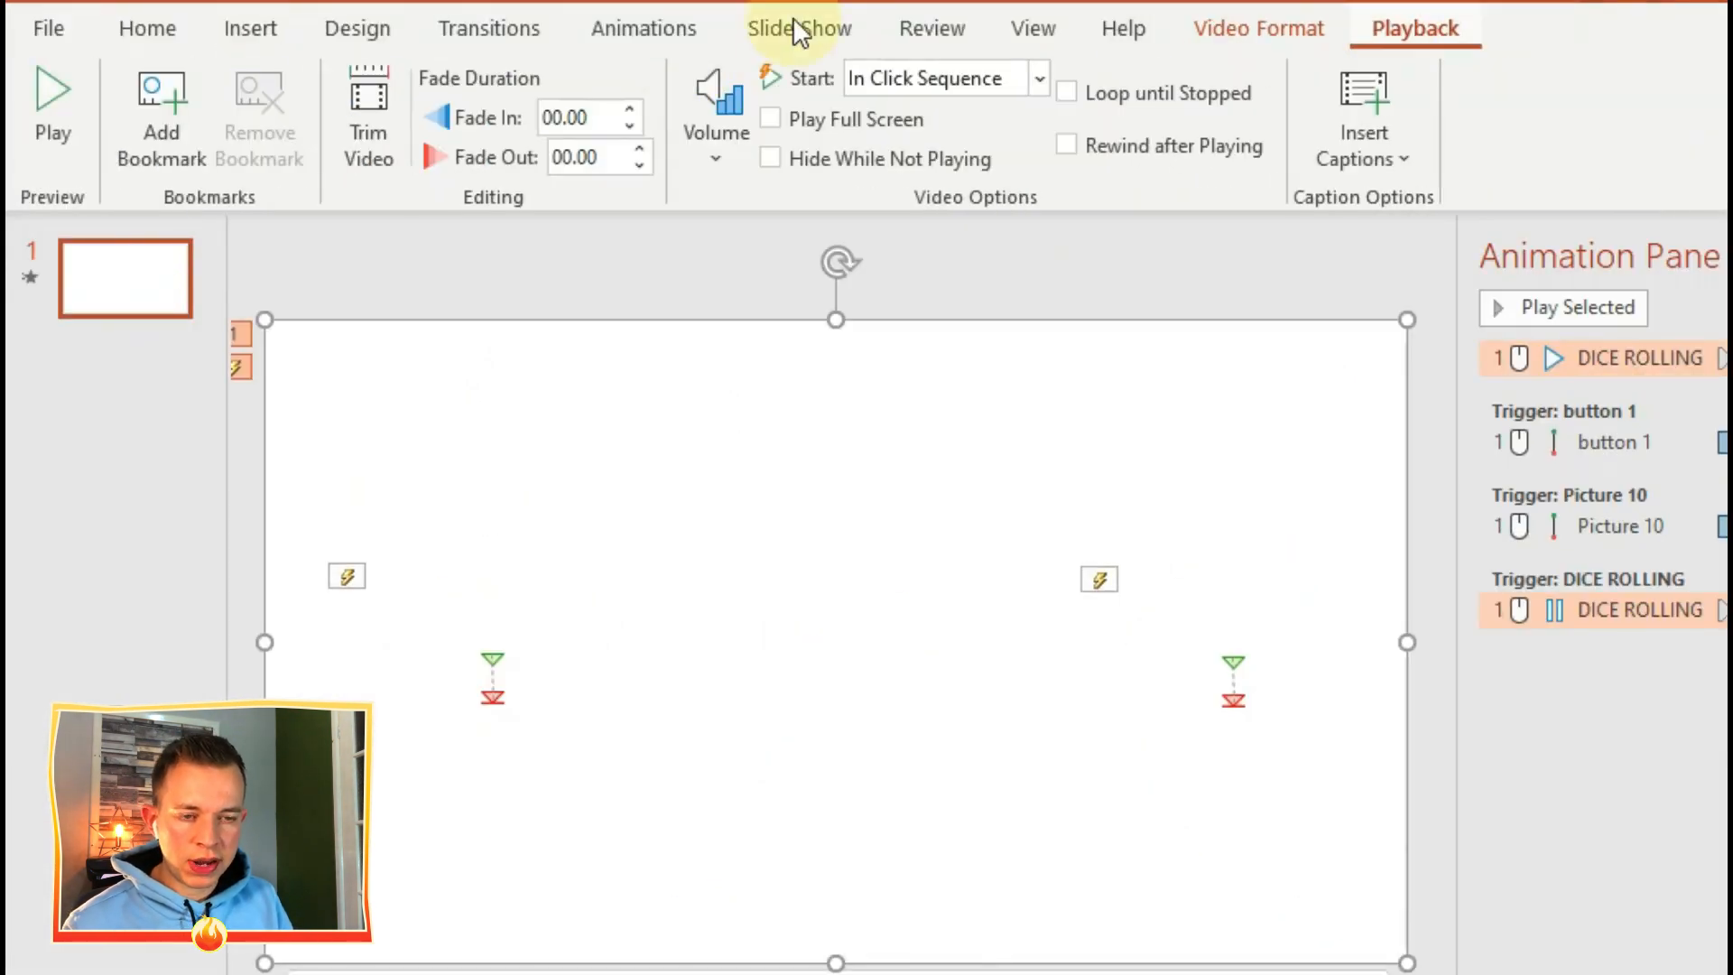
Insert the DICE ROLLING video, crop it to the blue die and centre it between ROLL!! and RESET.
left_click(368, 110)
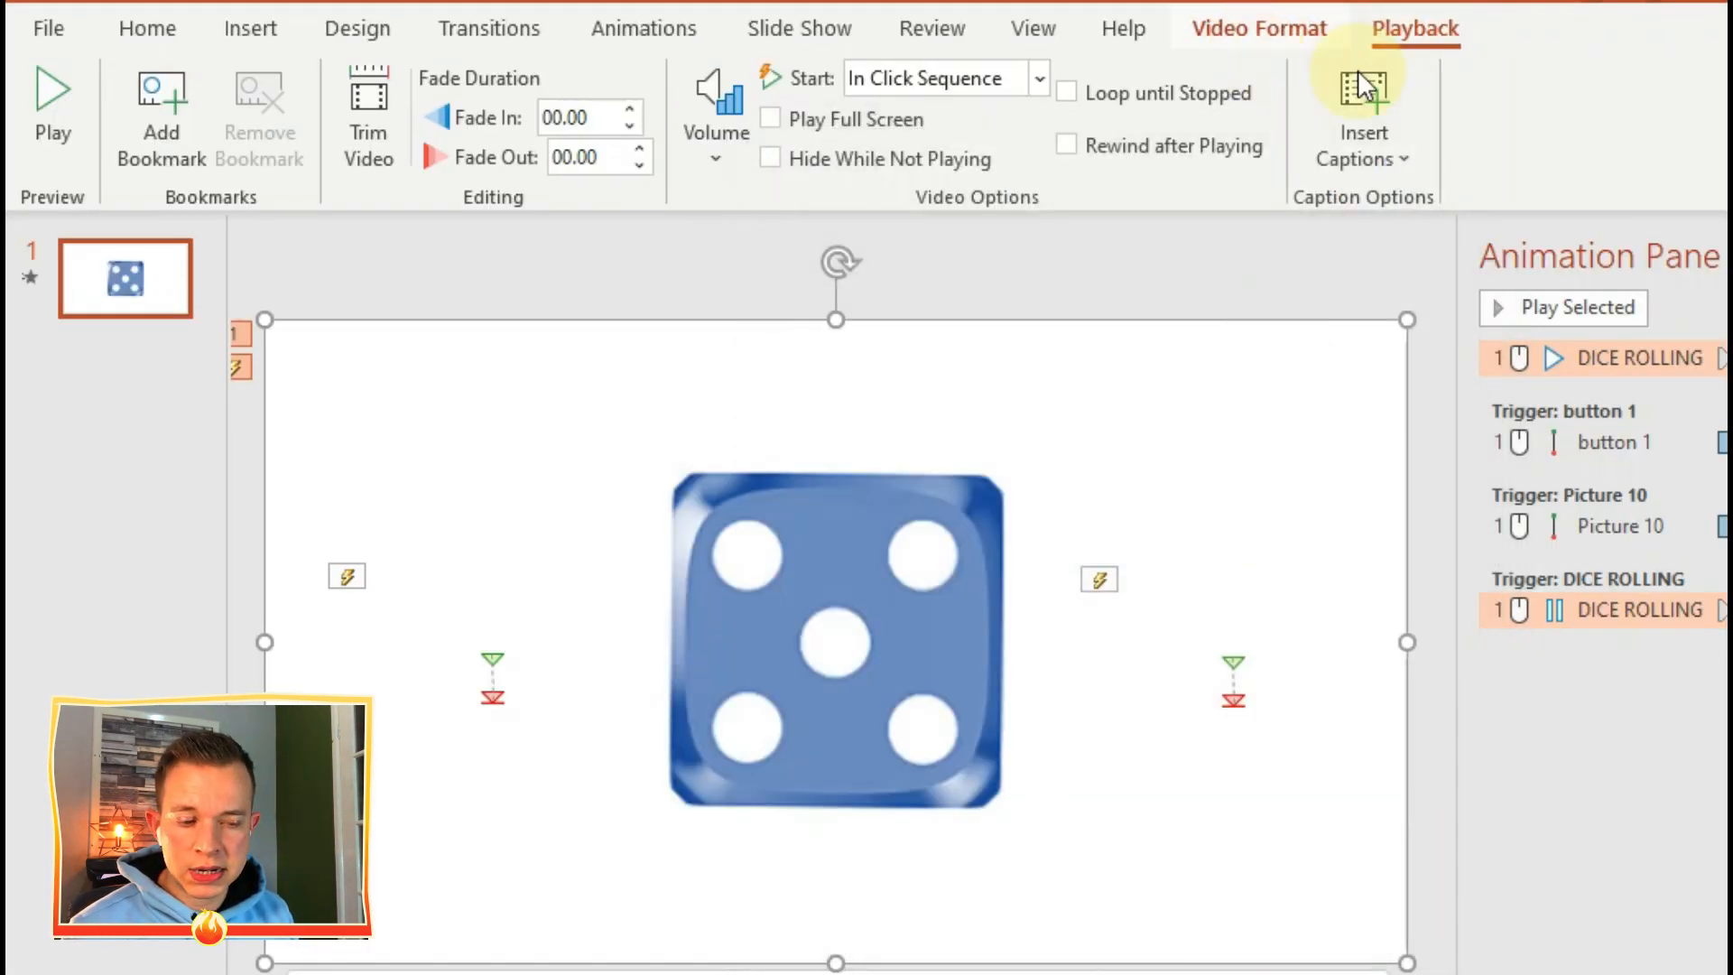
left_click(1259, 29)
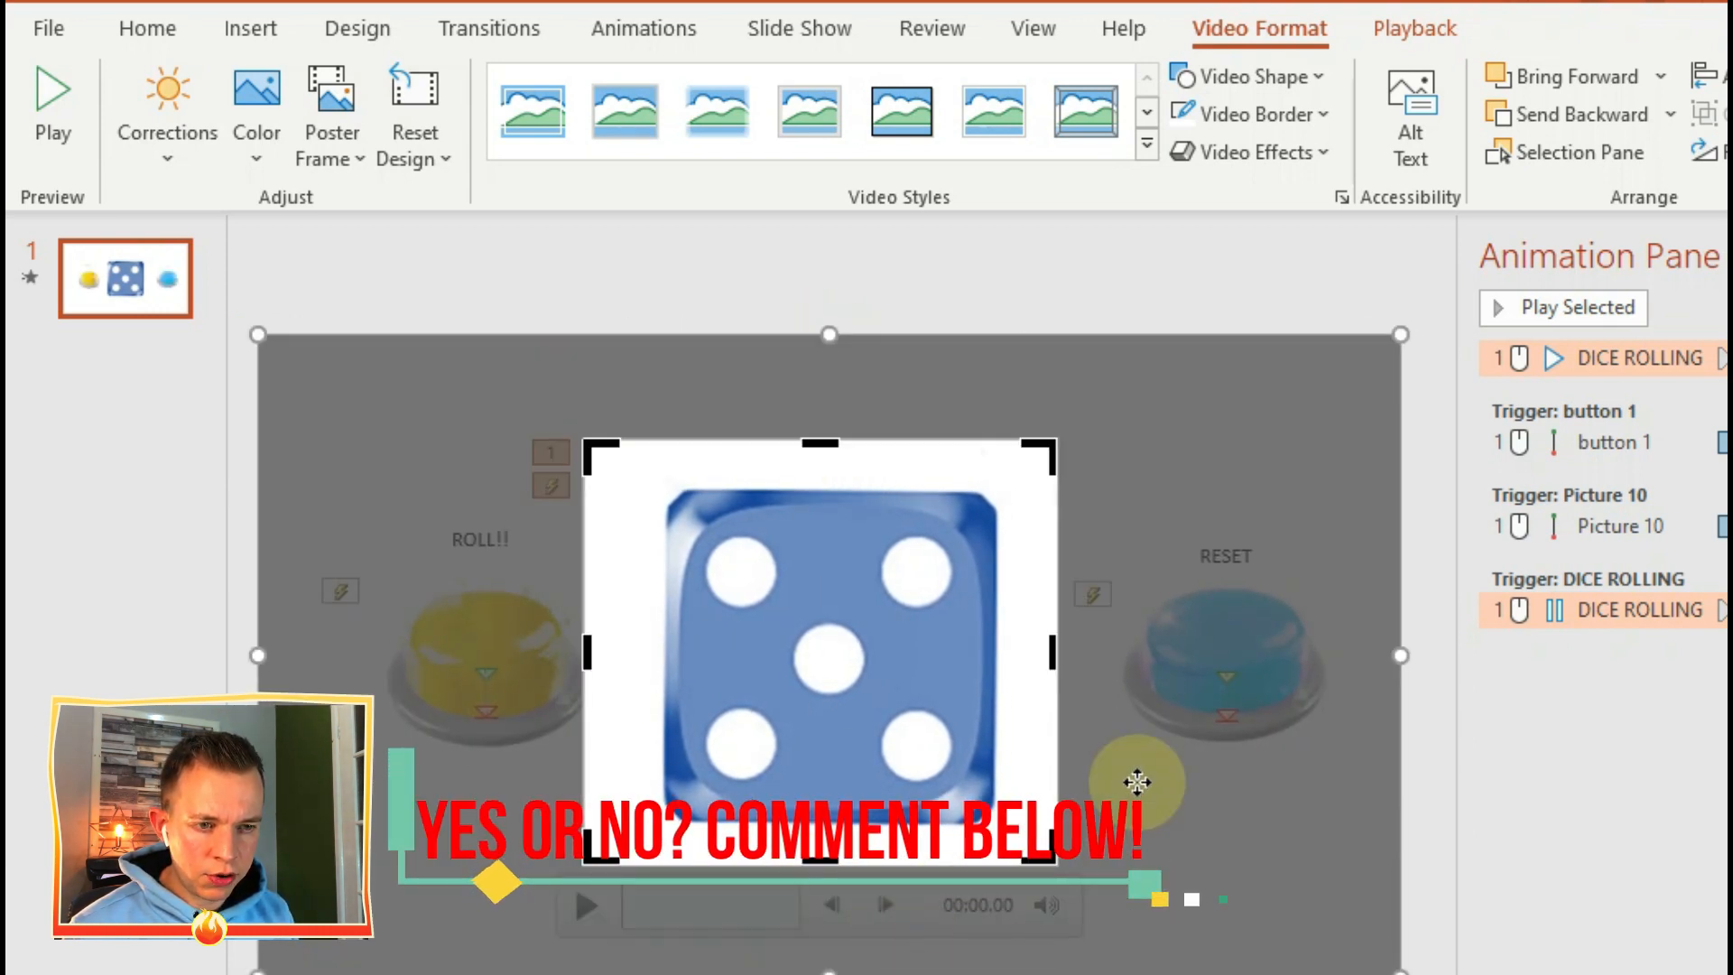
left_click(643, 27)
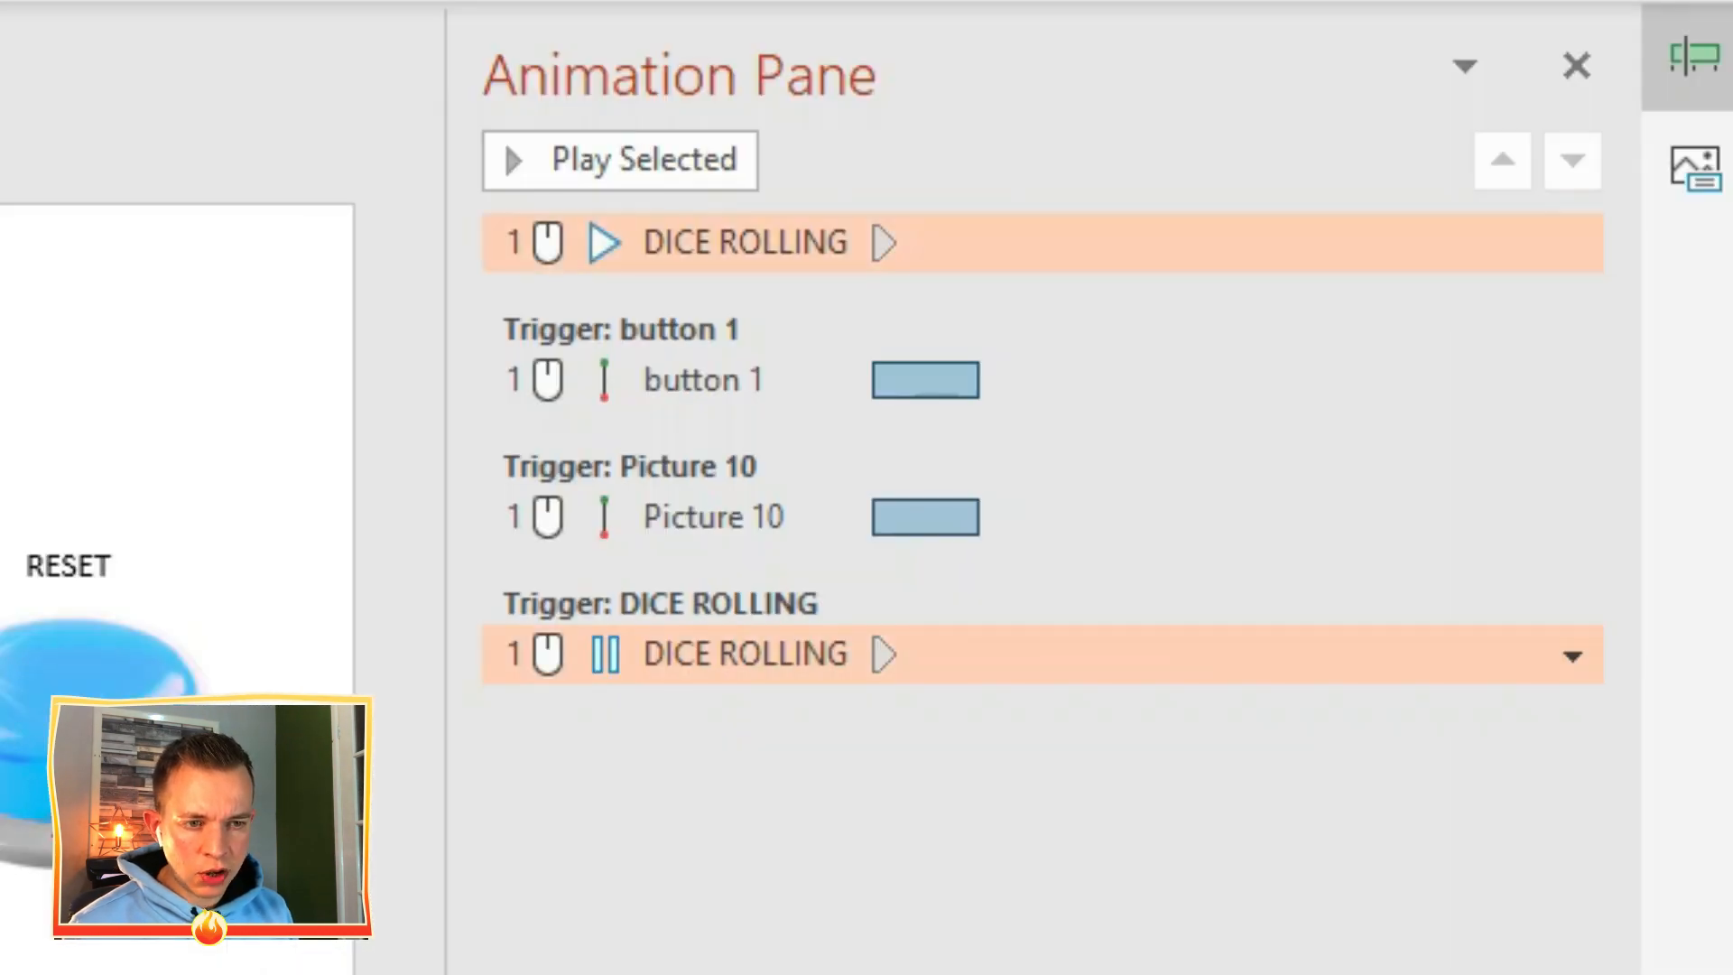
Move the DICE ROLLING pause under Trigger: button 1 and start it With Previous.
left_click(744, 242)
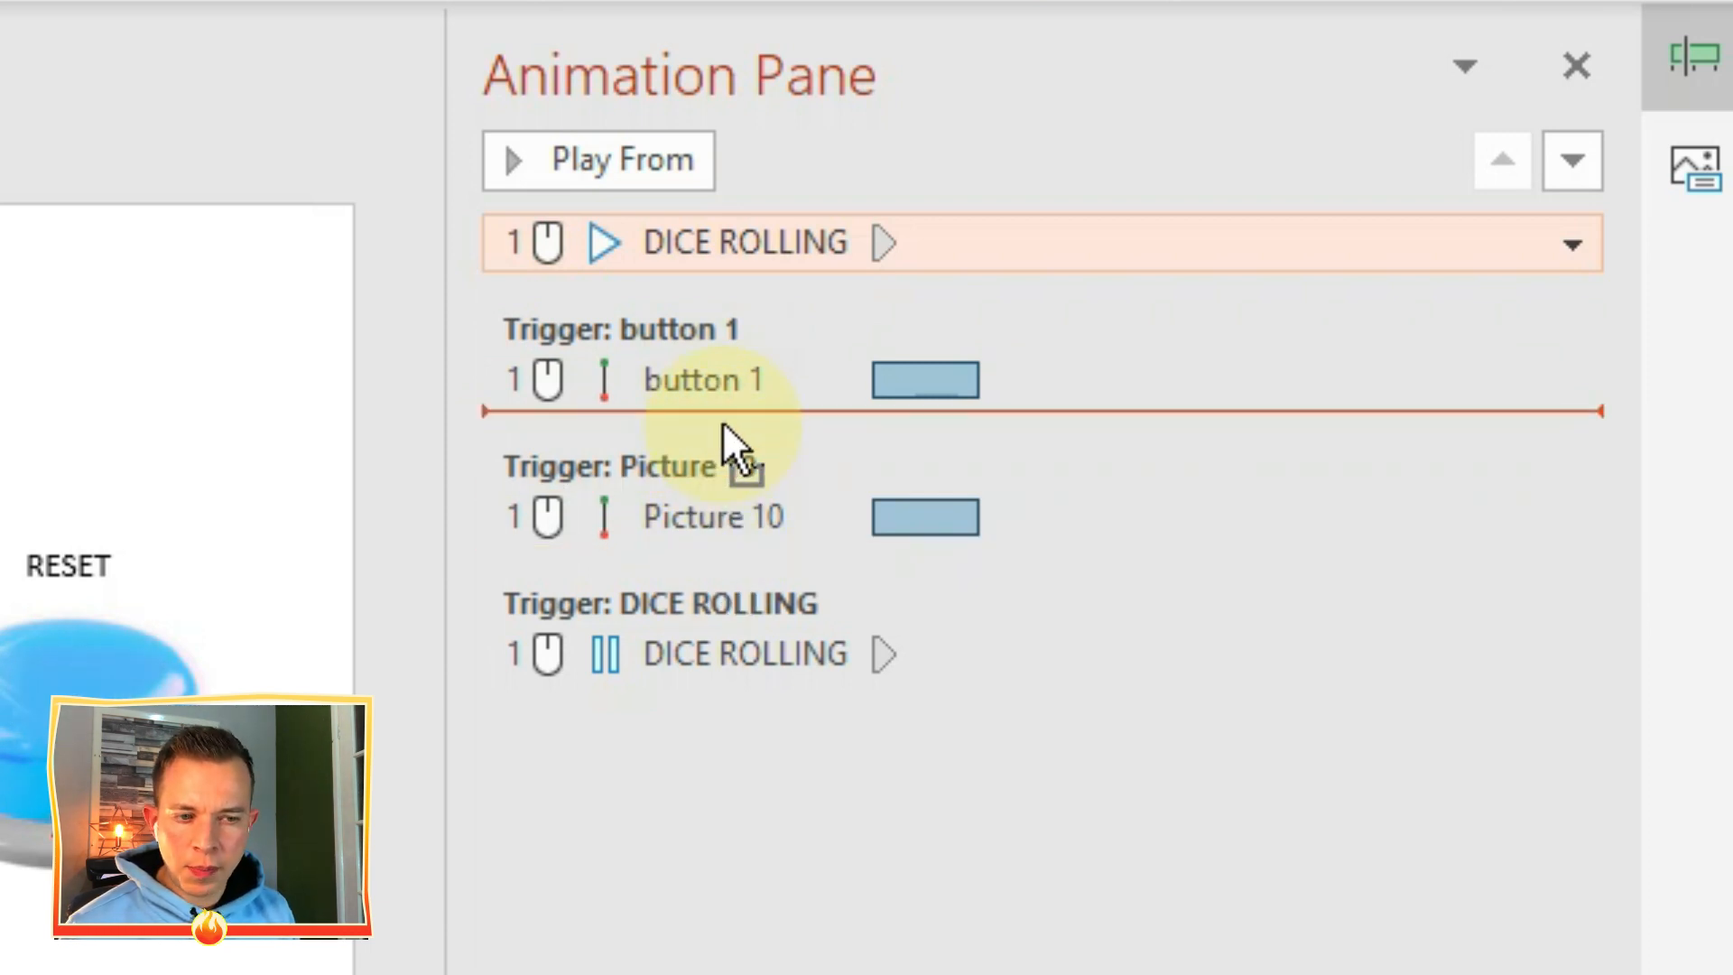
left_click(713, 517)
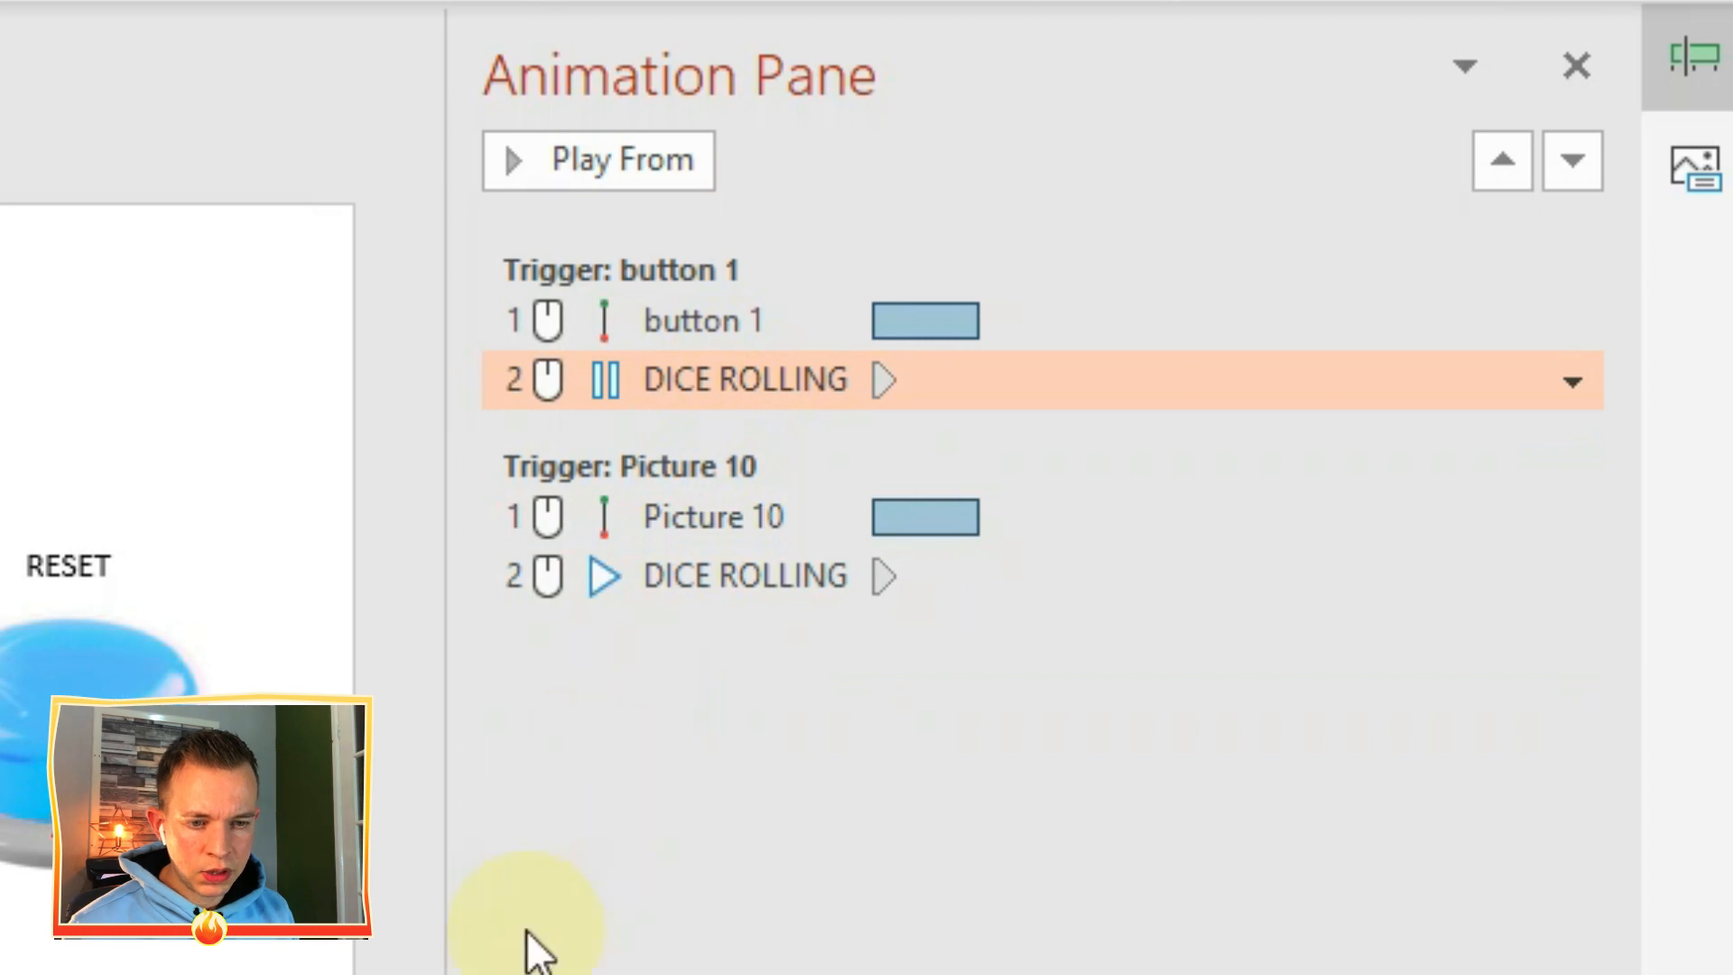
left_click(1199, 59)
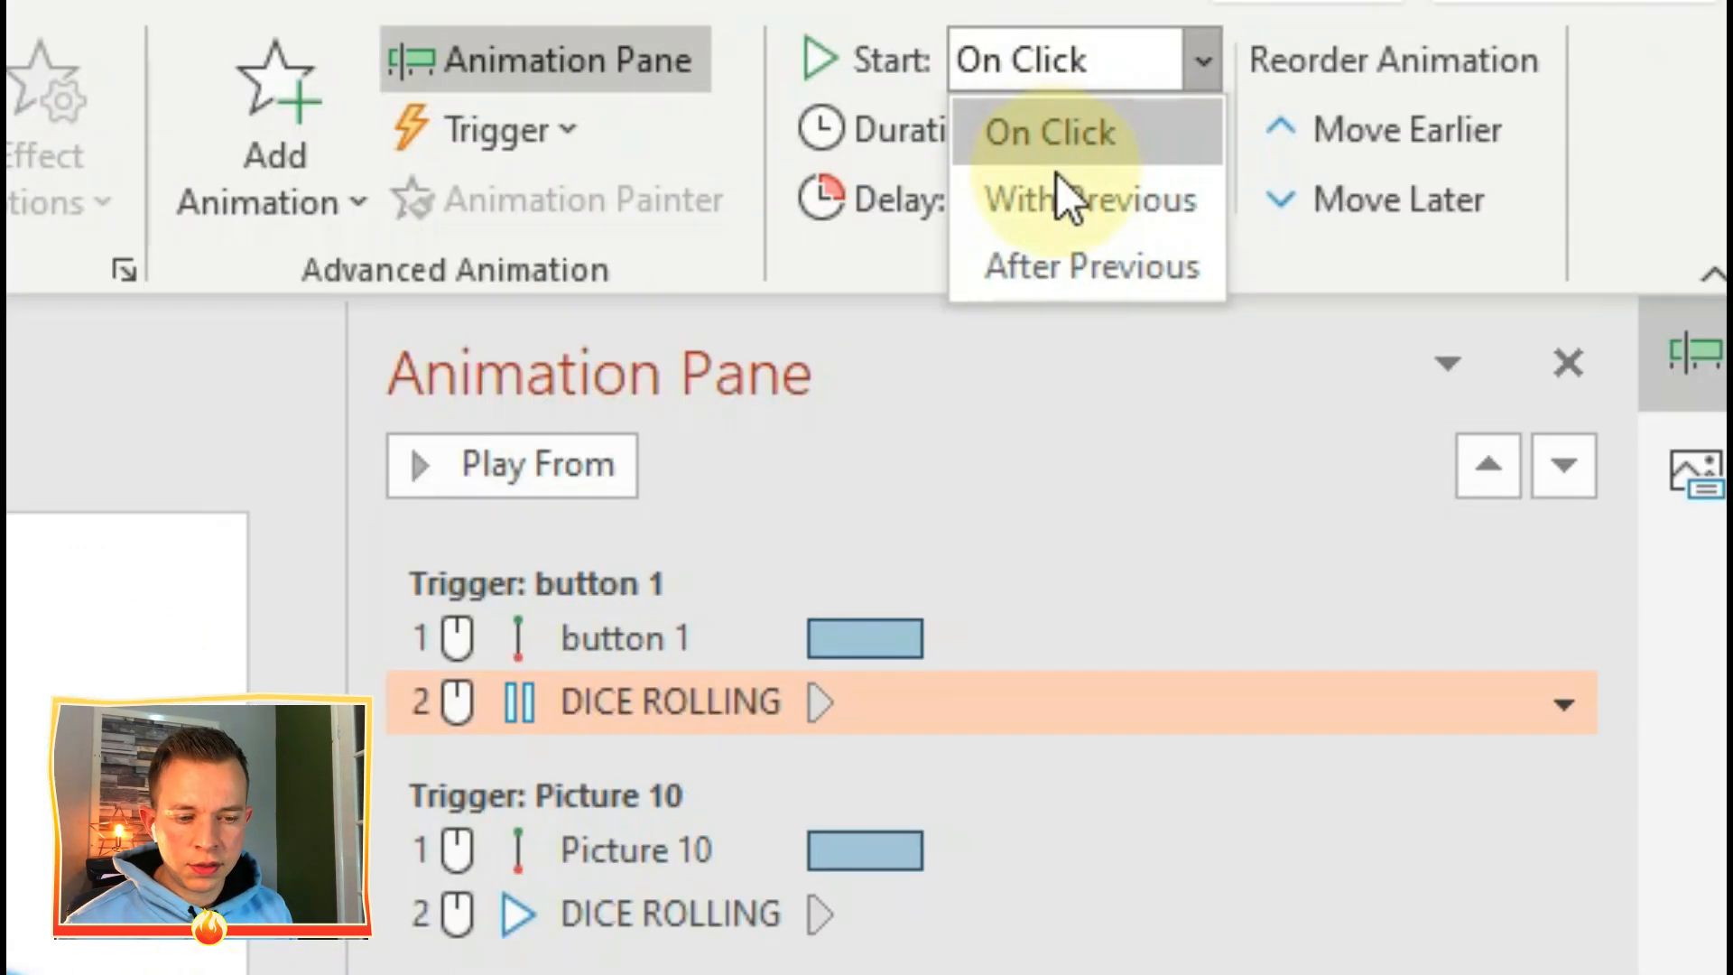
left_click(1087, 199)
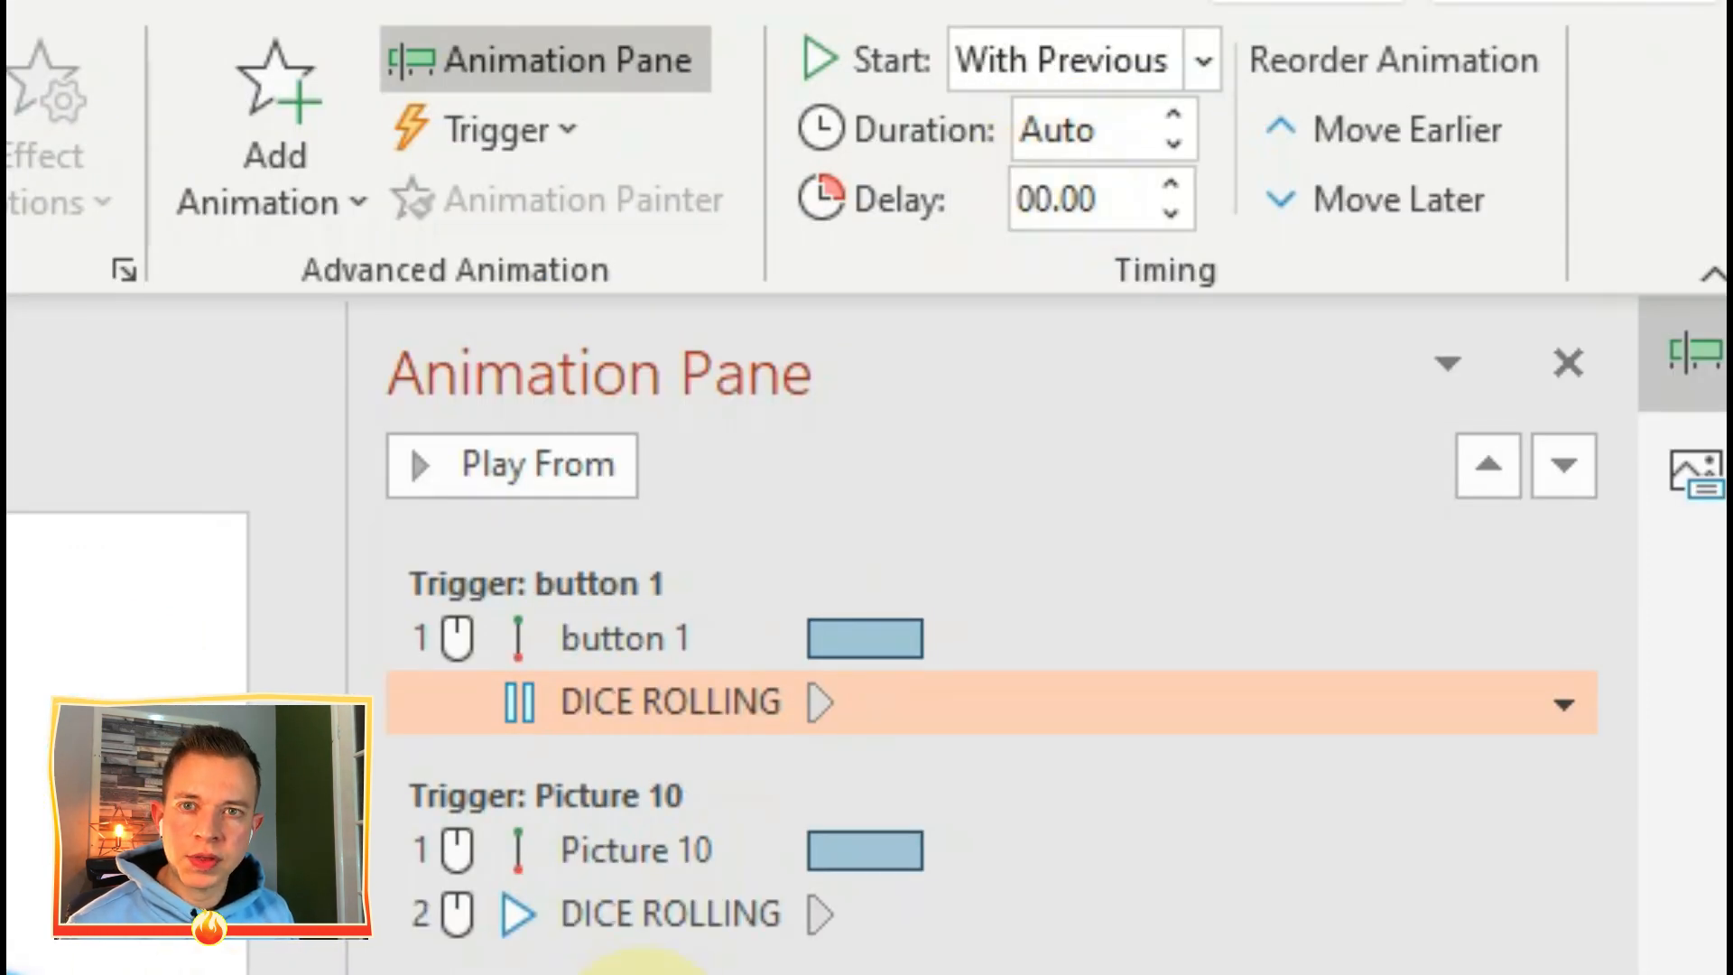
Select the play action under Trigger: Picture 10 and review its start options.
left_click(668, 913)
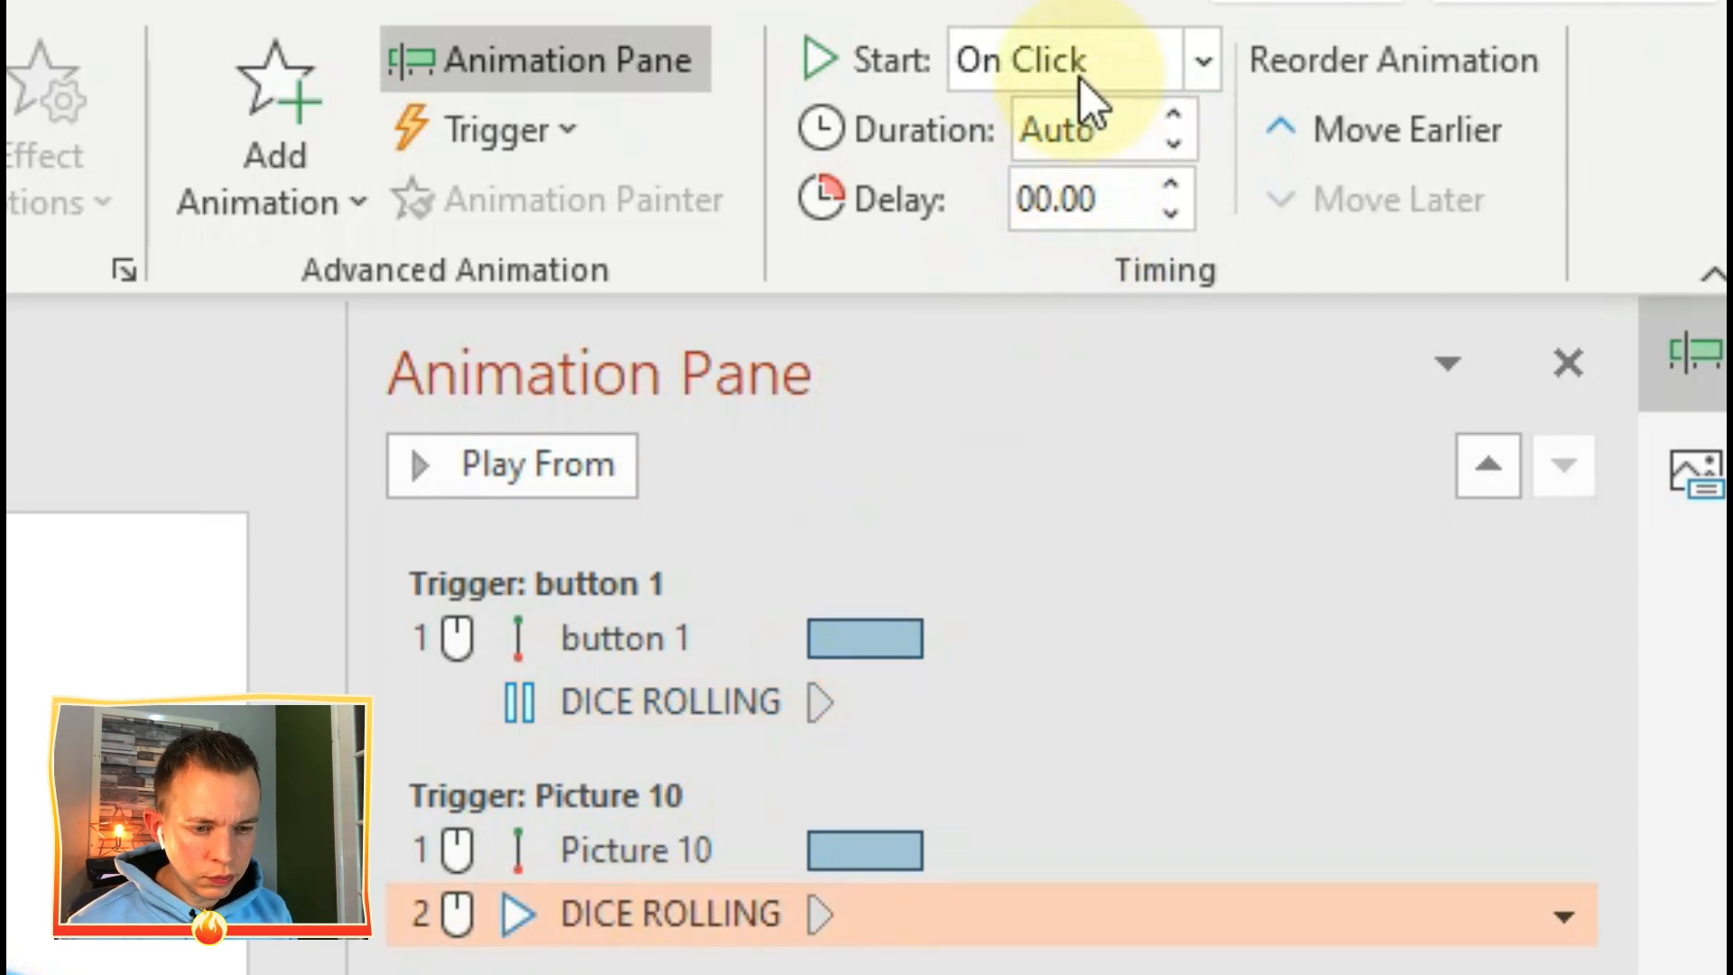
left_click(1198, 60)
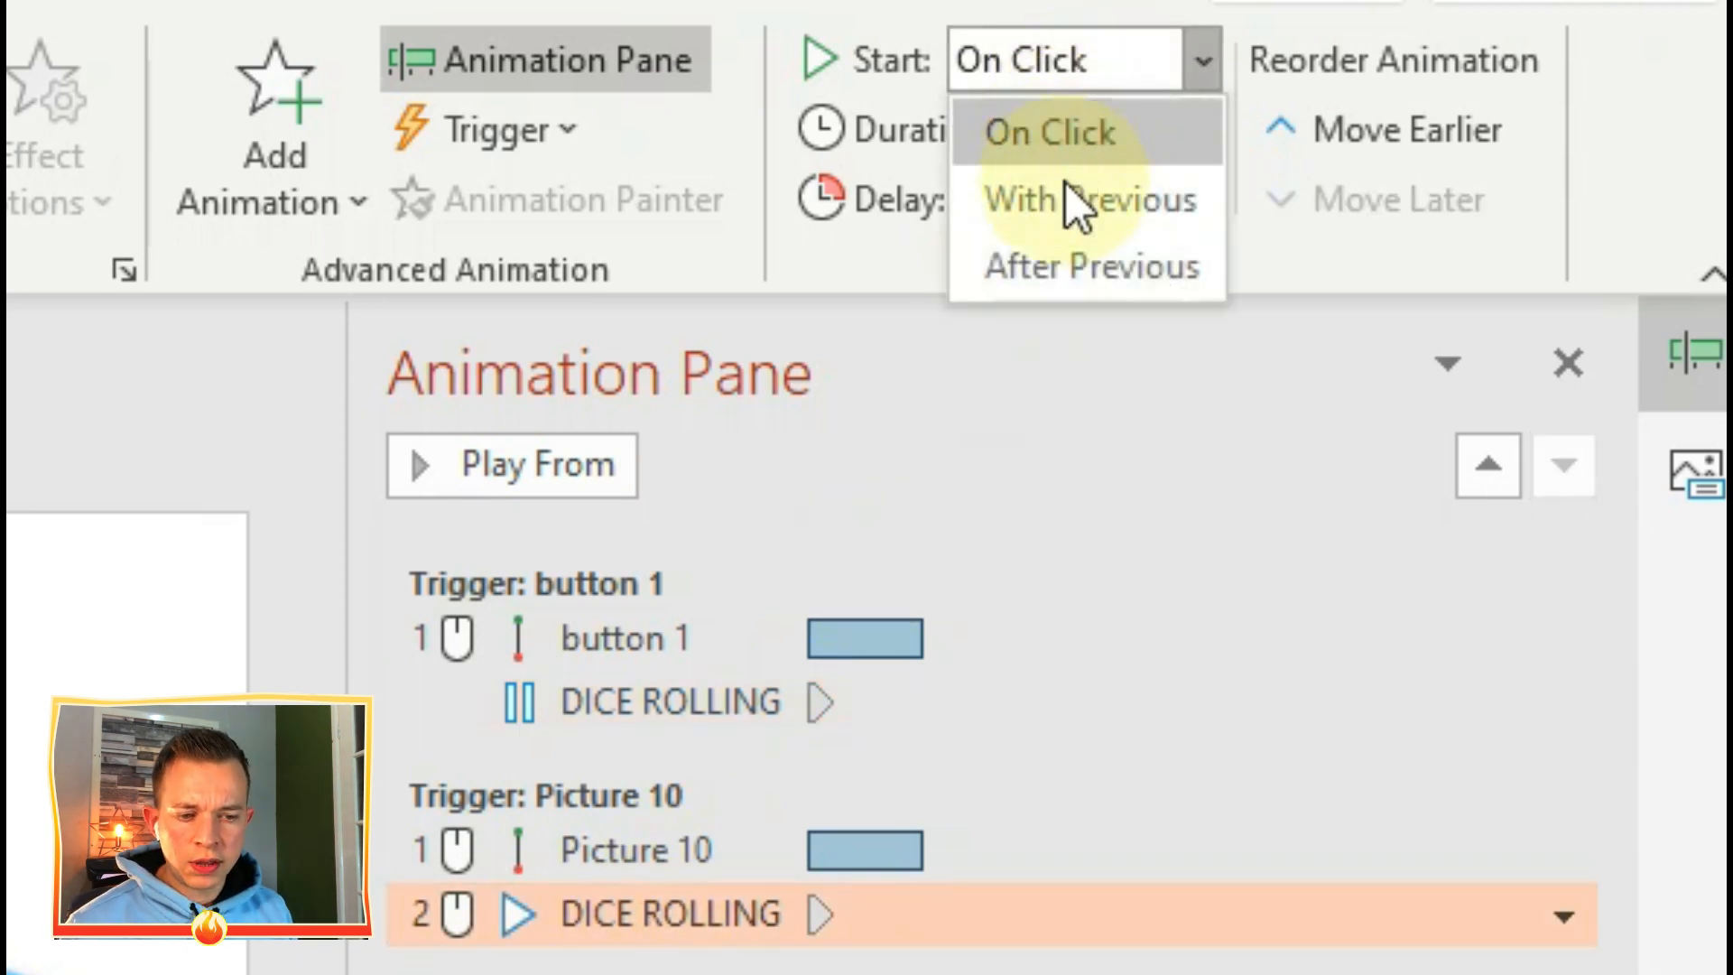
Start the play action With Previous and set Start playing to From last position.
left_click(1087, 199)
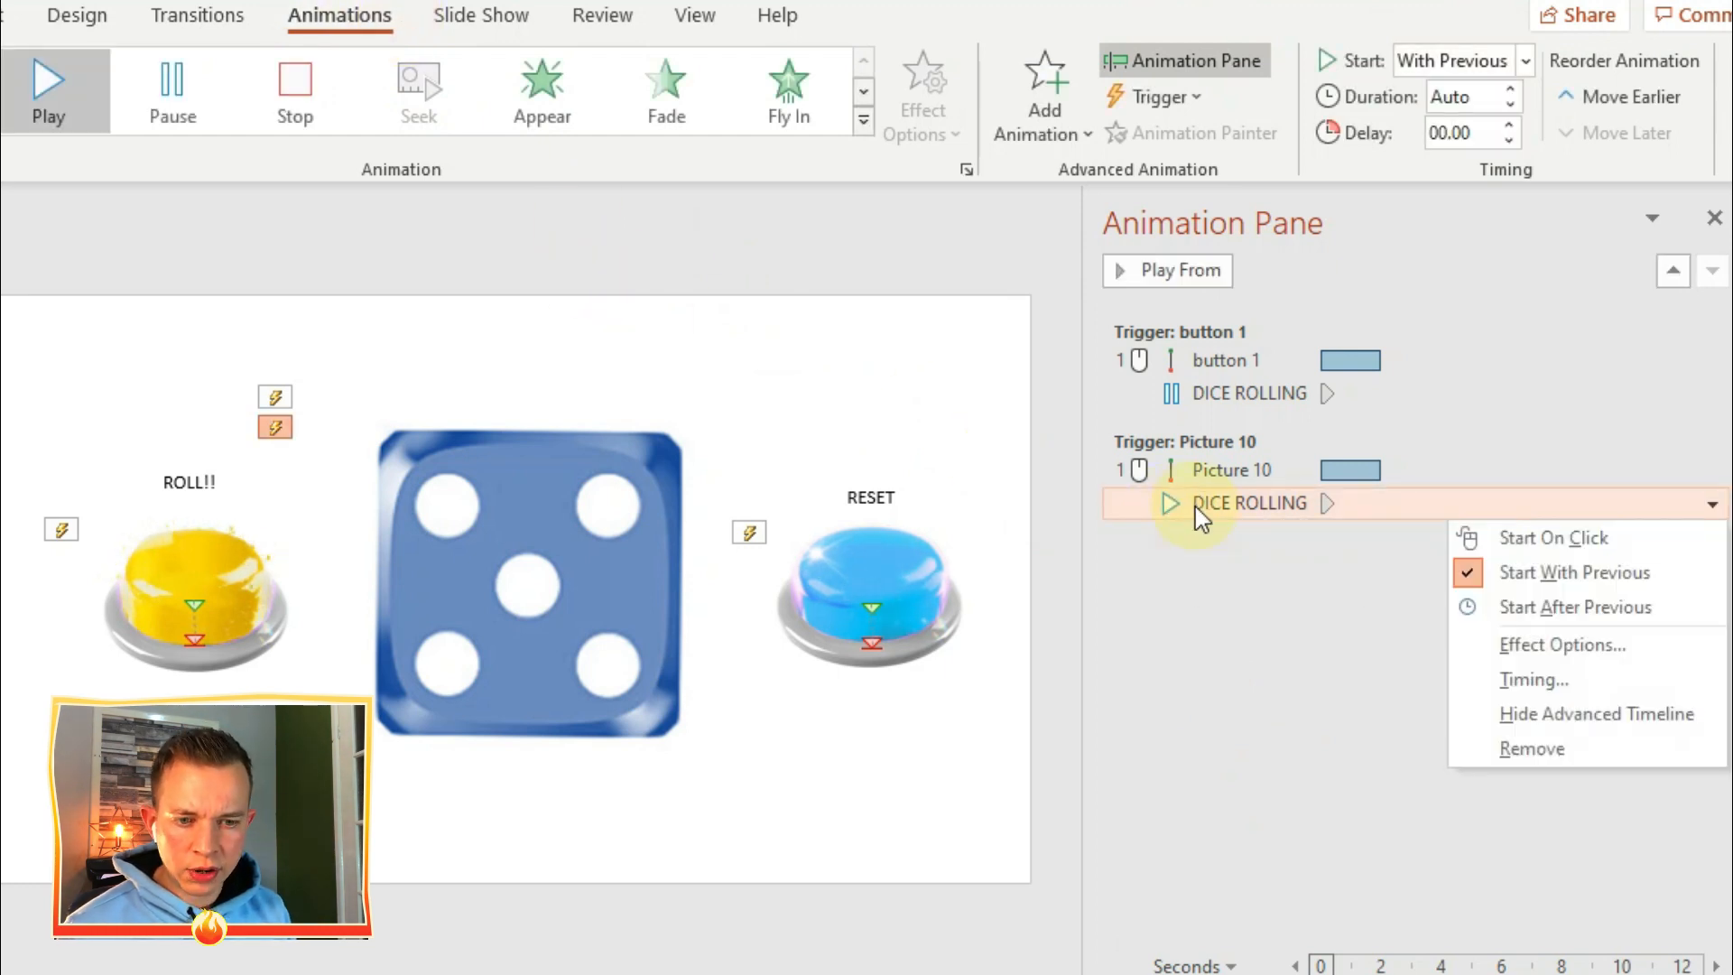
left_click(1562, 644)
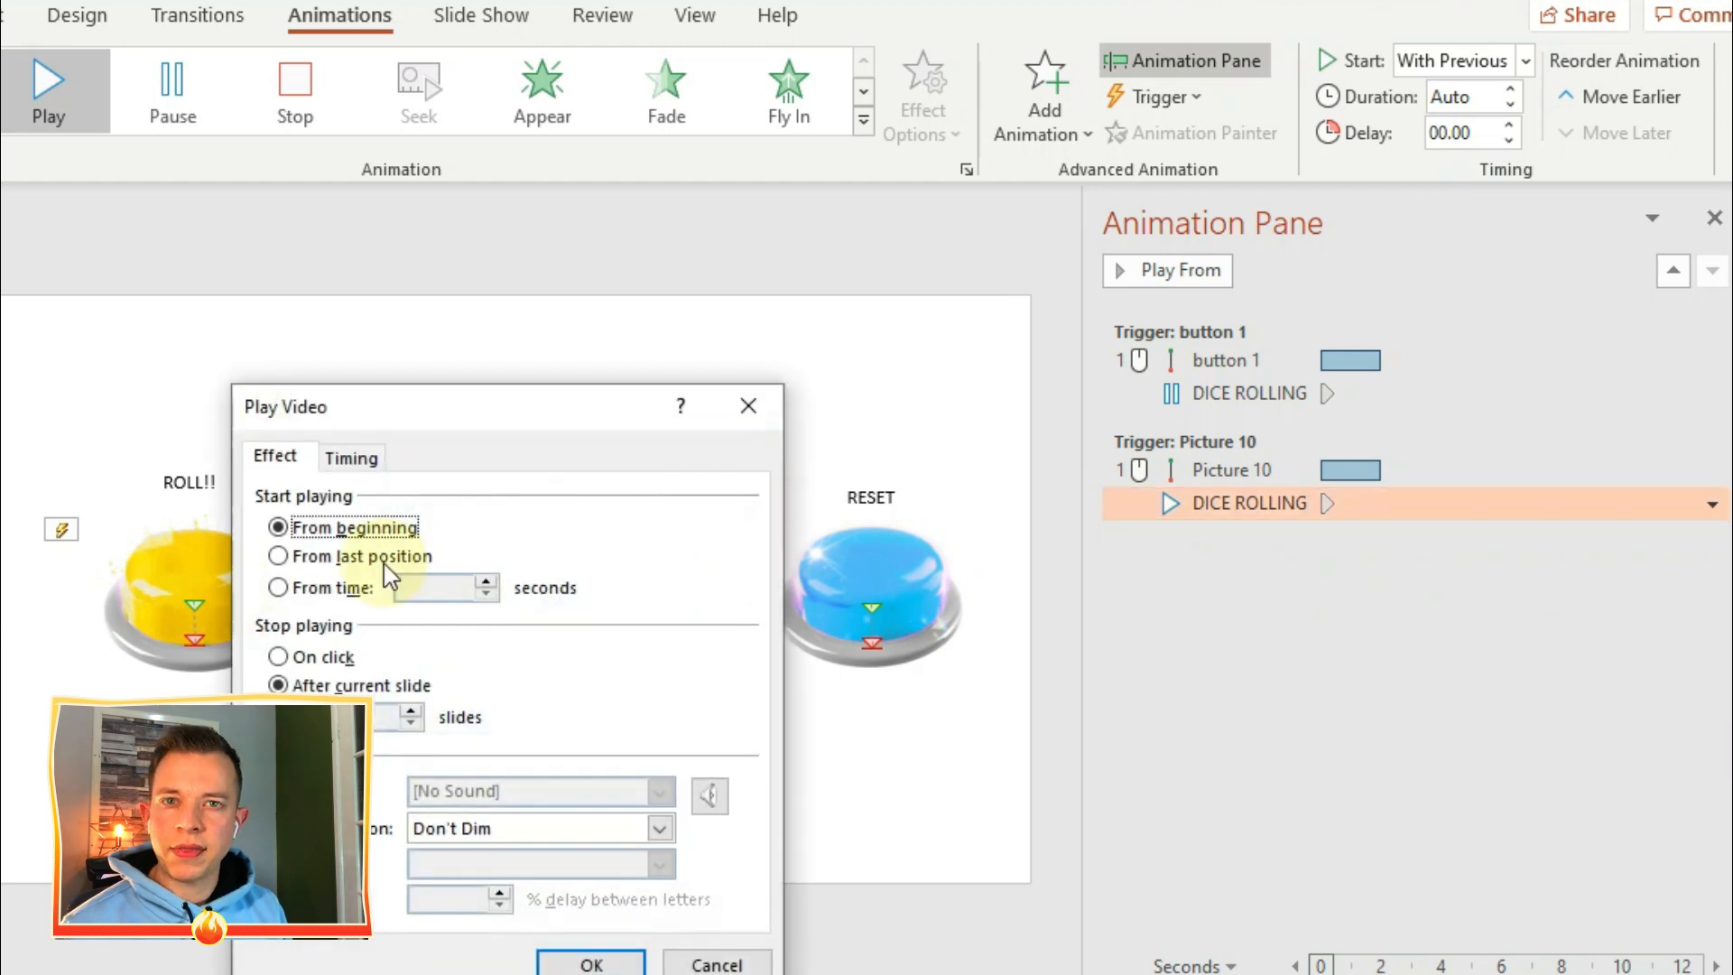
left_click(278, 556)
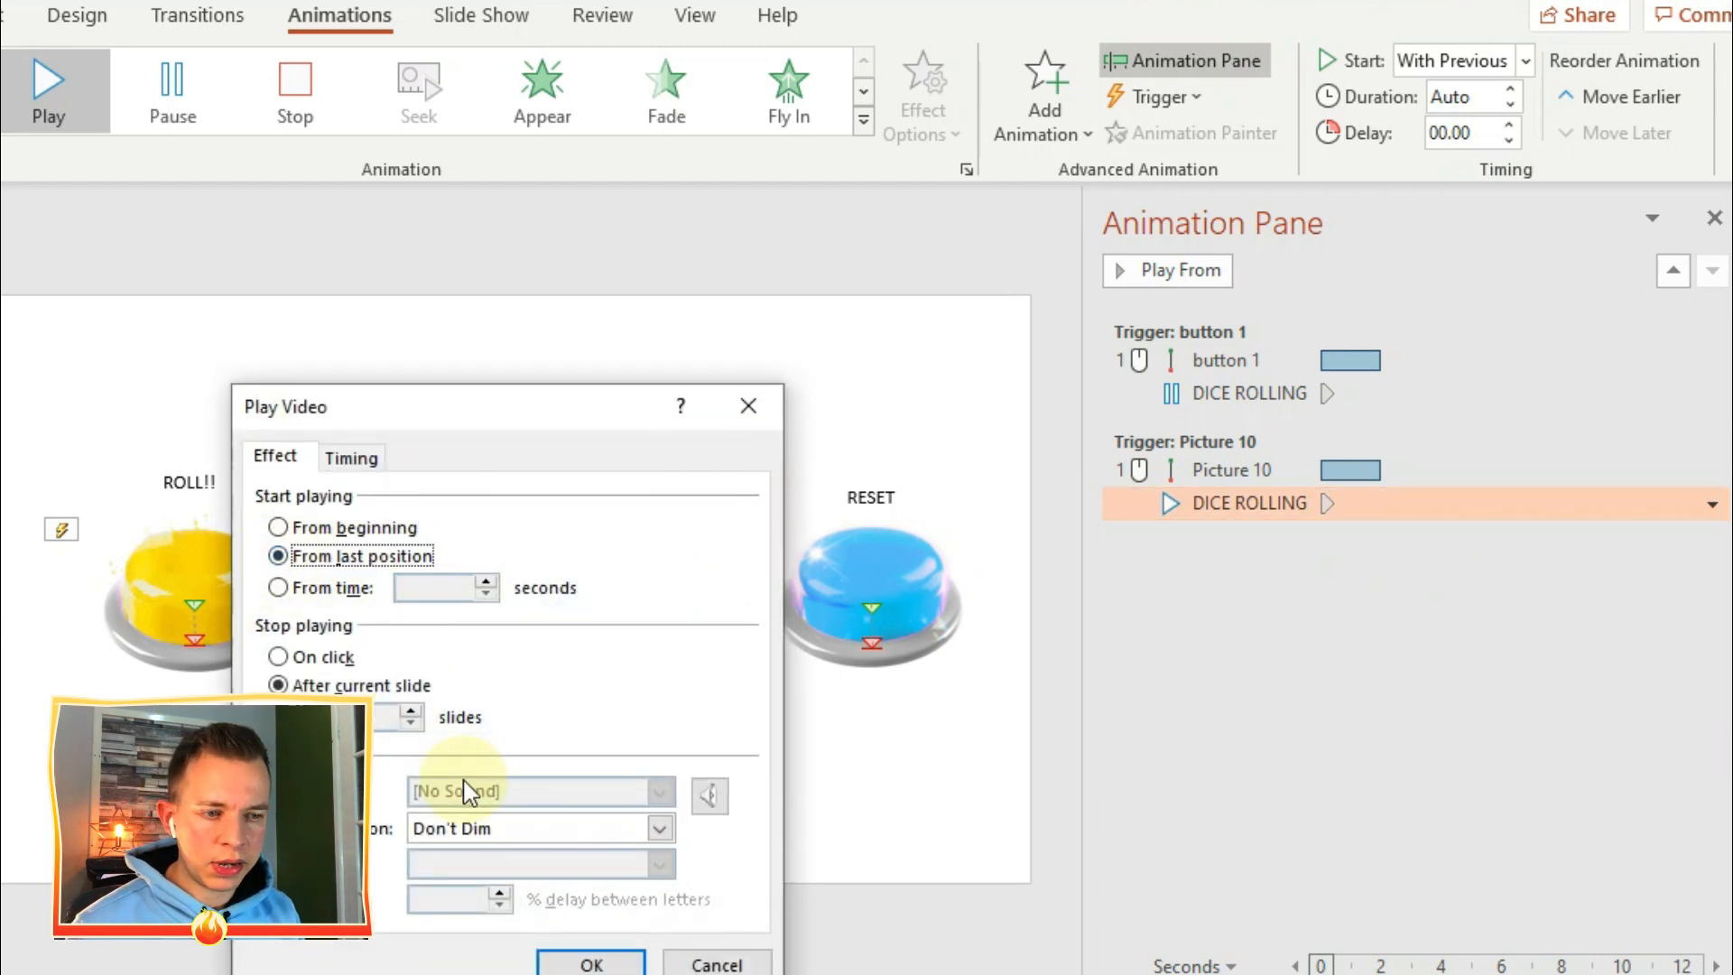